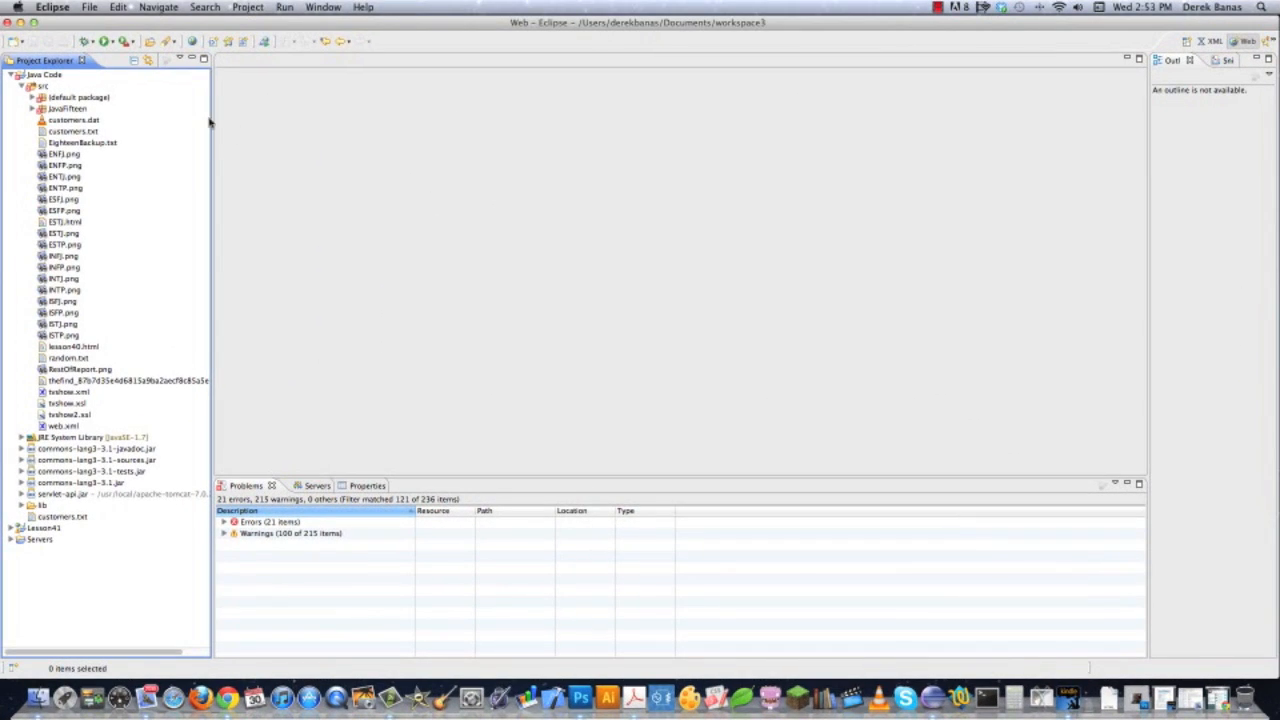
{"action": "mouse_move", "coordinate": [424, 244]}
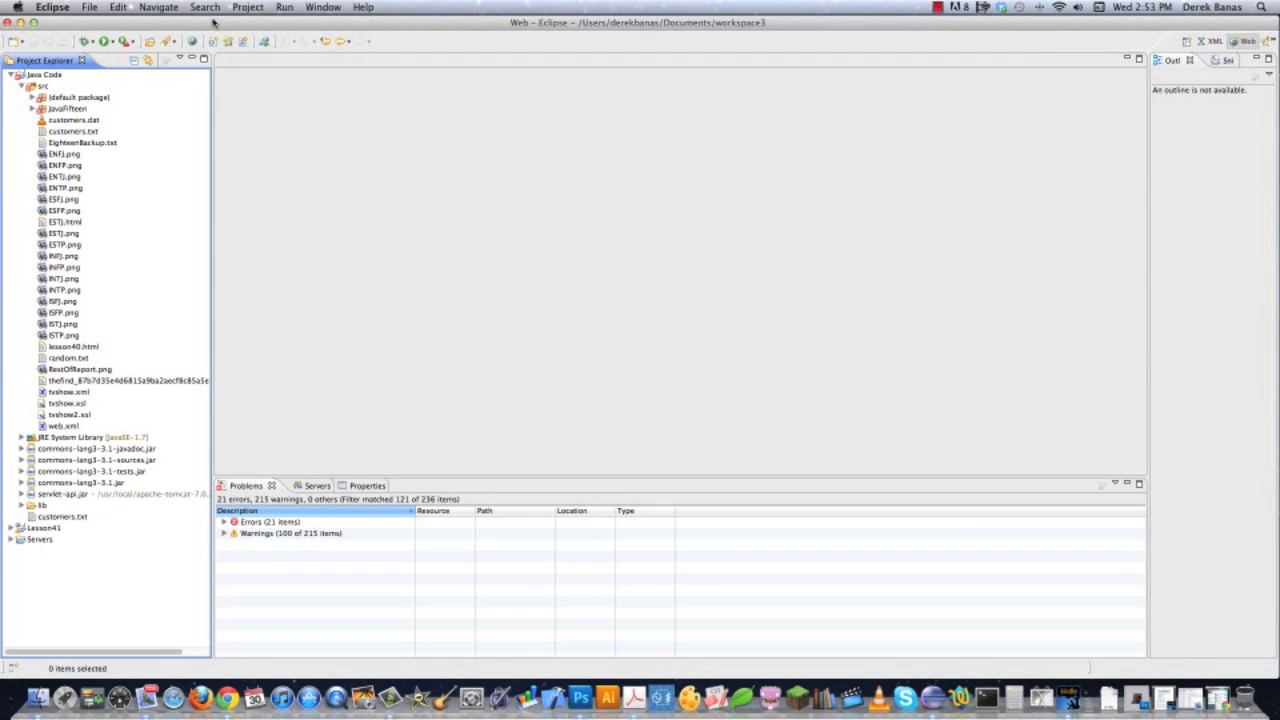
{"action": "mouse_move", "coordinate": [204, 108]}
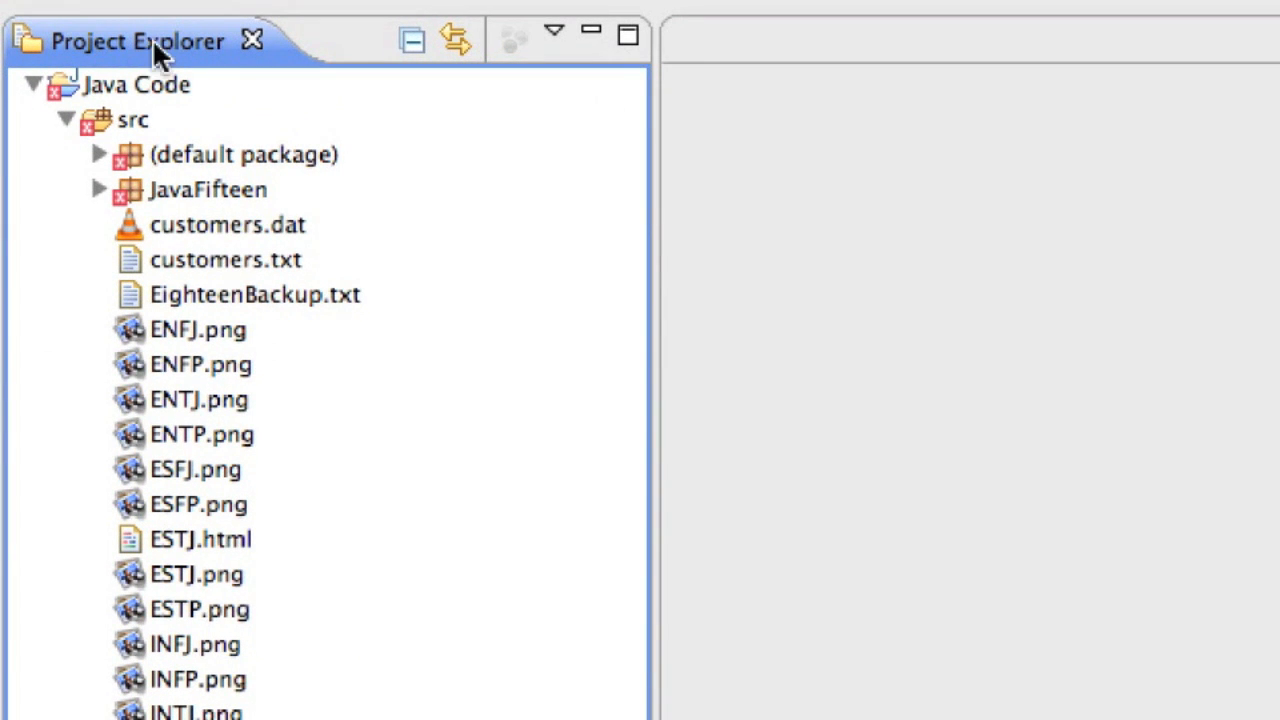
Select the src folder of the Java Code project as the target for a new item
{"action": "left_click", "coordinate": [996, 22]}
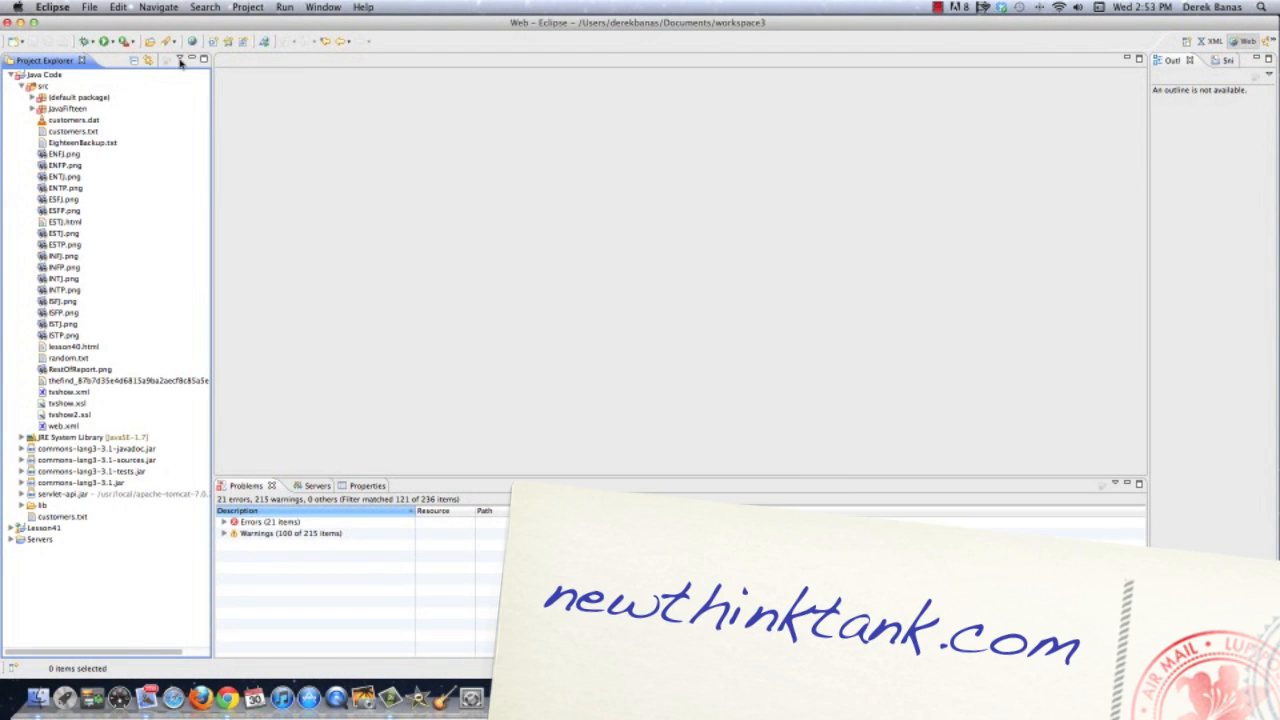
{"action": "mouse_move", "coordinate": [136, 150]}
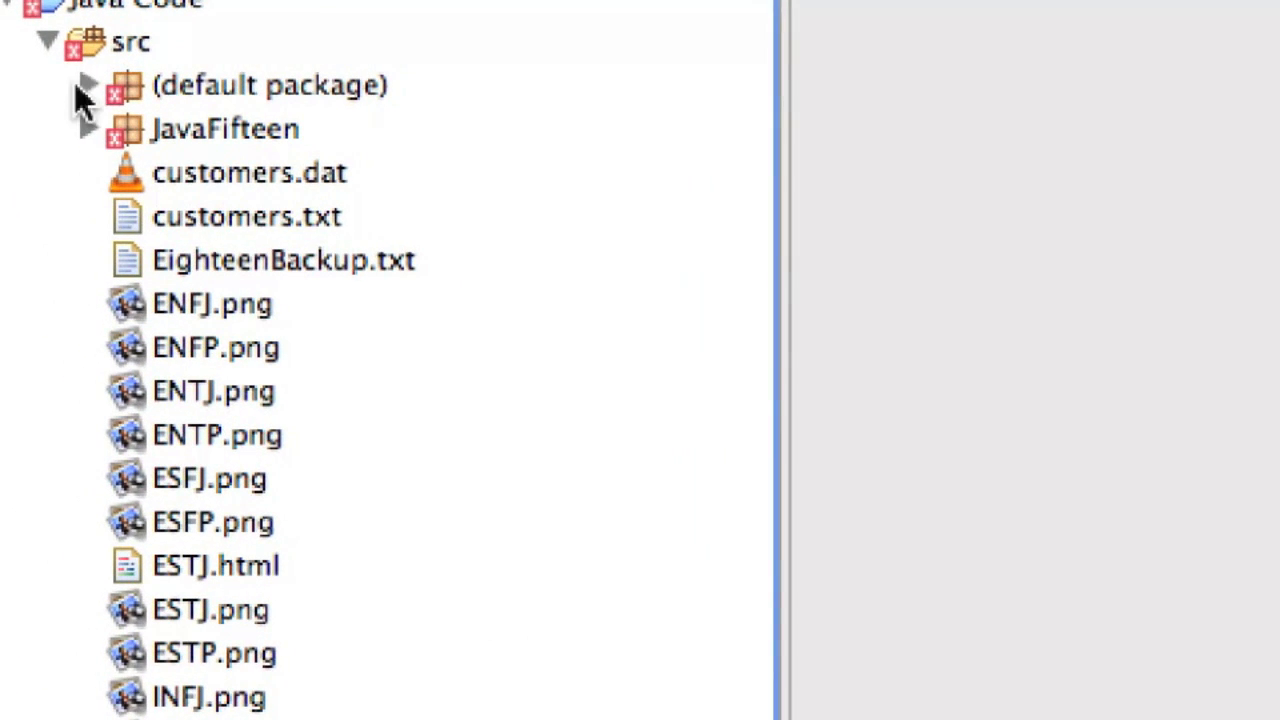
{"action": "left_click", "coordinate": [130, 42]}
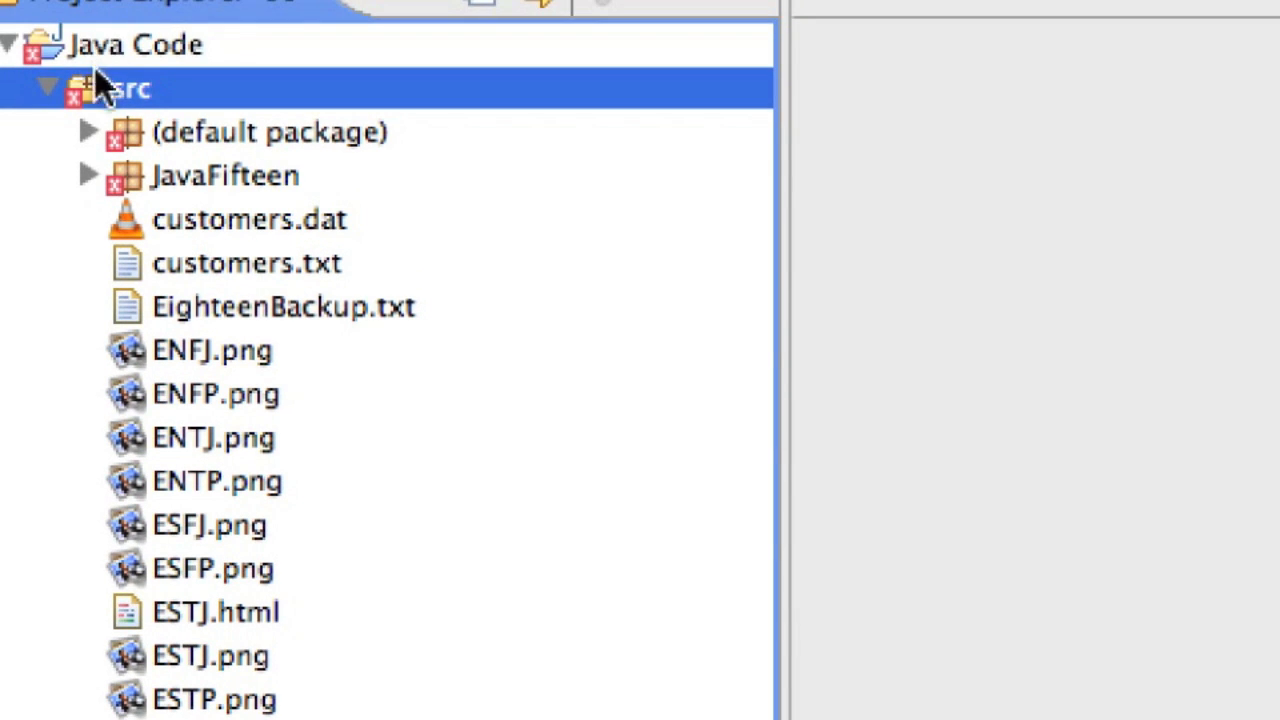
{"action": "left_click", "coordinate": [308, 28]}
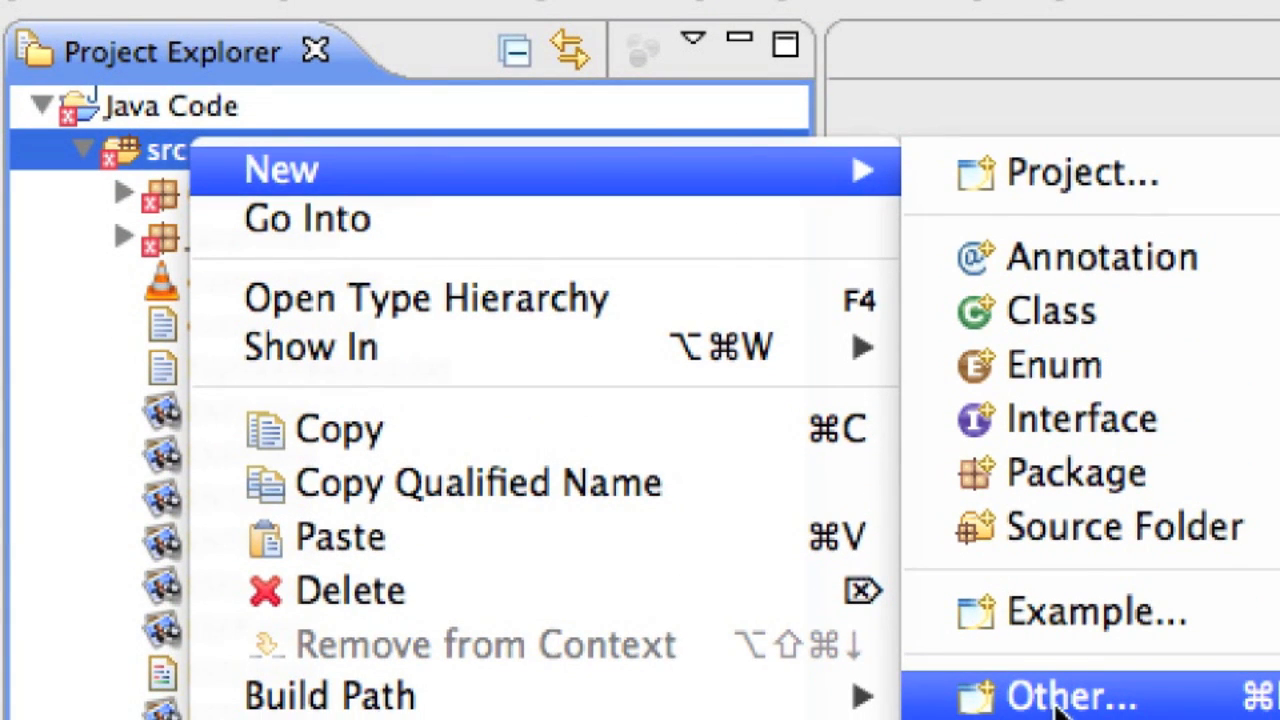
Create an XML File named tvshows.xml in src with the xml declaration template
{"action": "left_click", "coordinate": [1070, 696]}
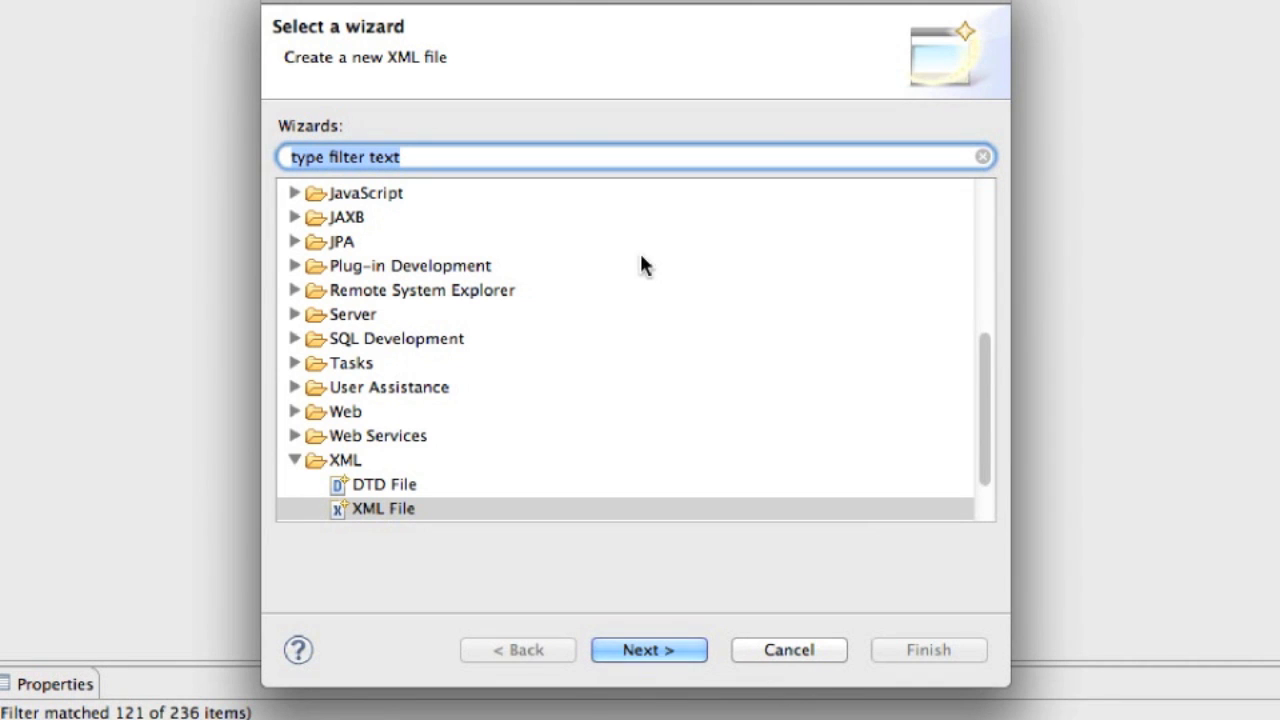
{"action": "mouse_move", "coordinate": [308, 482]}
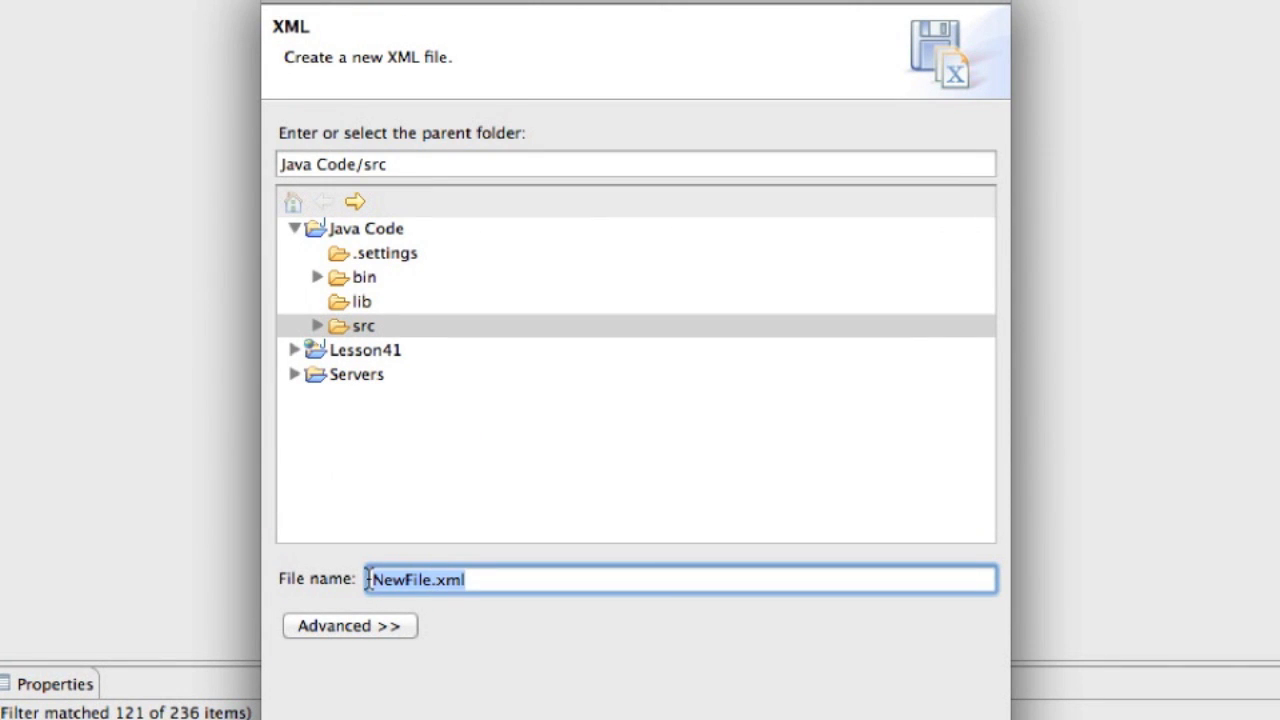
{"action": "type", "text": "tvshows.xm"}
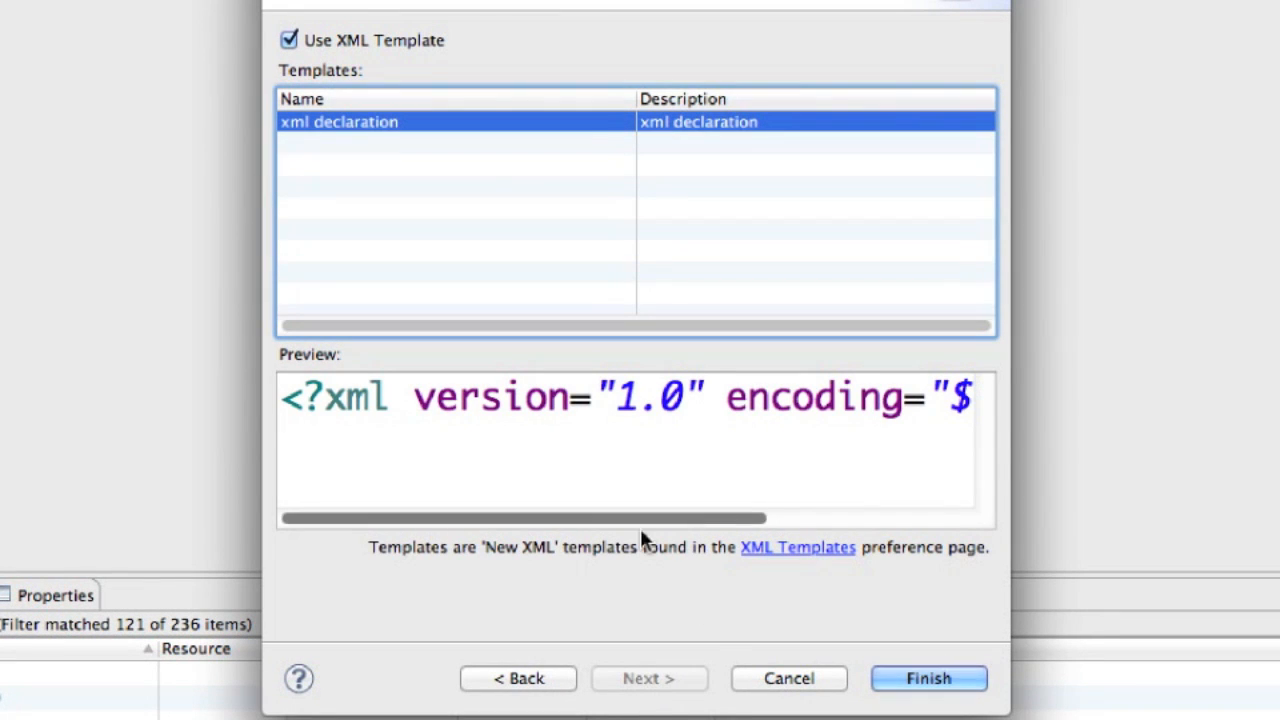
{"action": "left_click", "coordinate": [928, 678]}
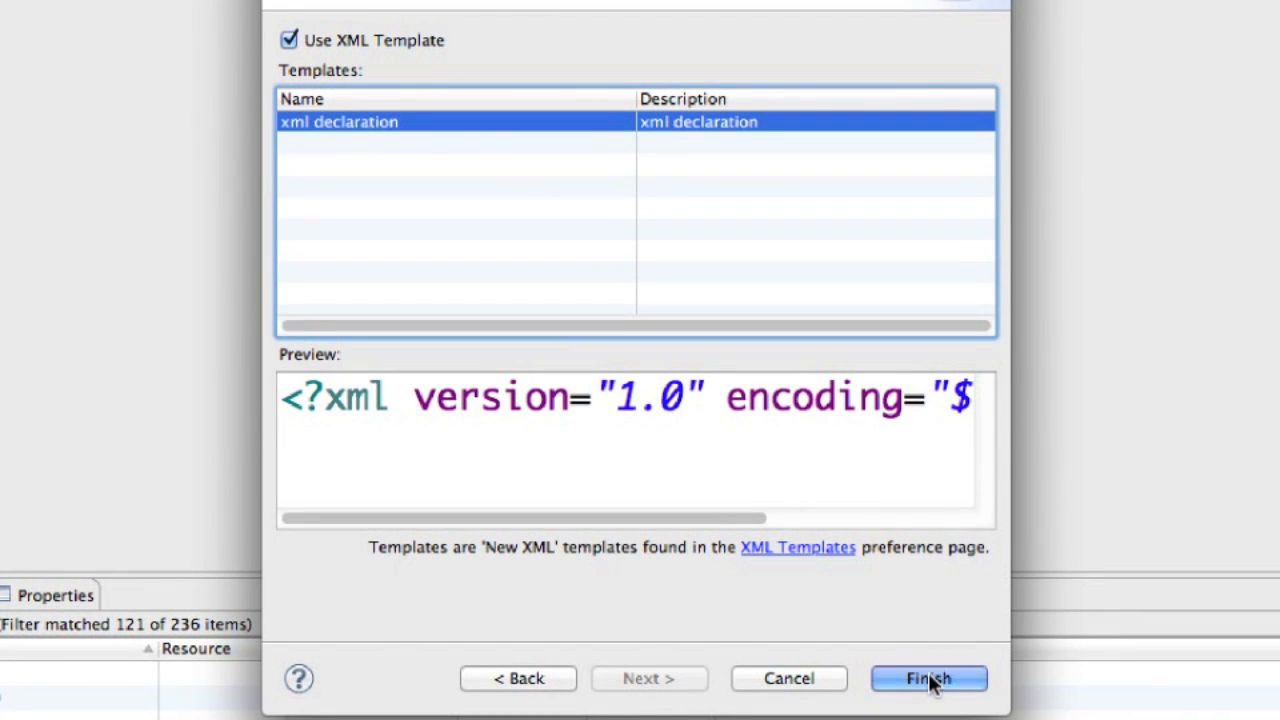
{"action": "left_click", "coordinate": [928, 678]}
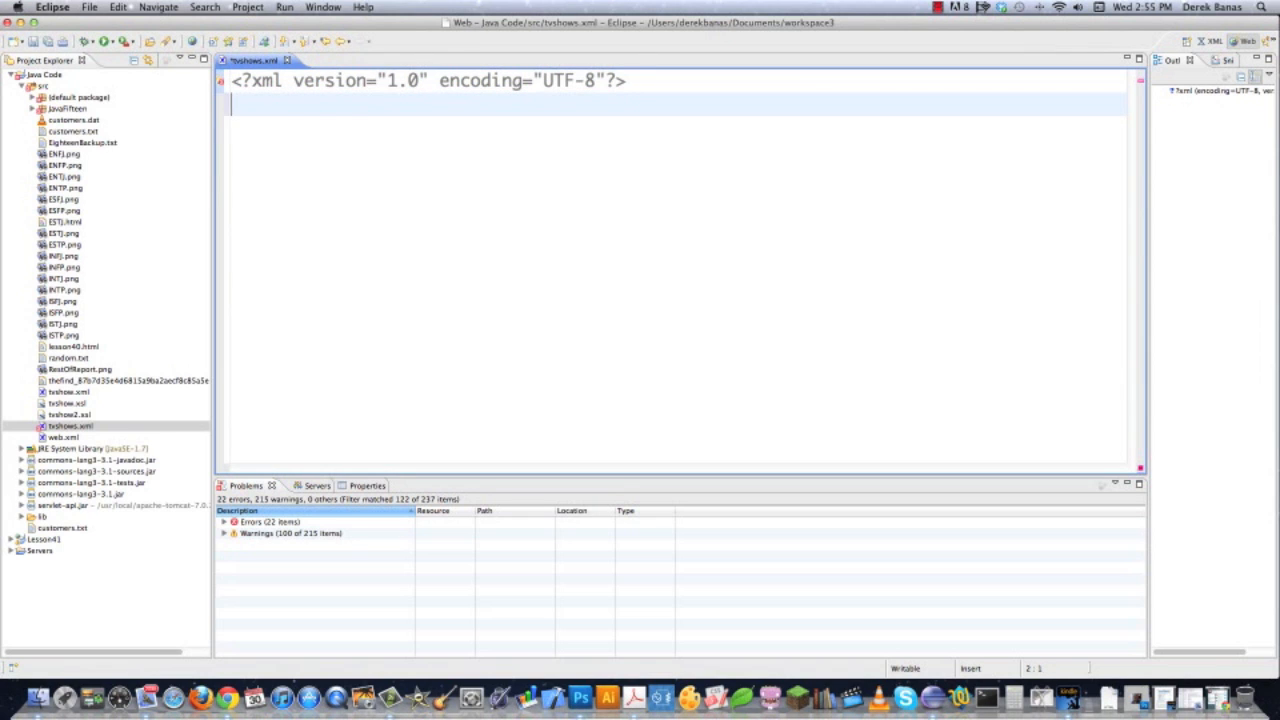
Add the line <?xml-stylesheet type="text/xsl" href="tvshows.xsl" ?> below the declaration
{"action": "type", "text": "<?xml"}
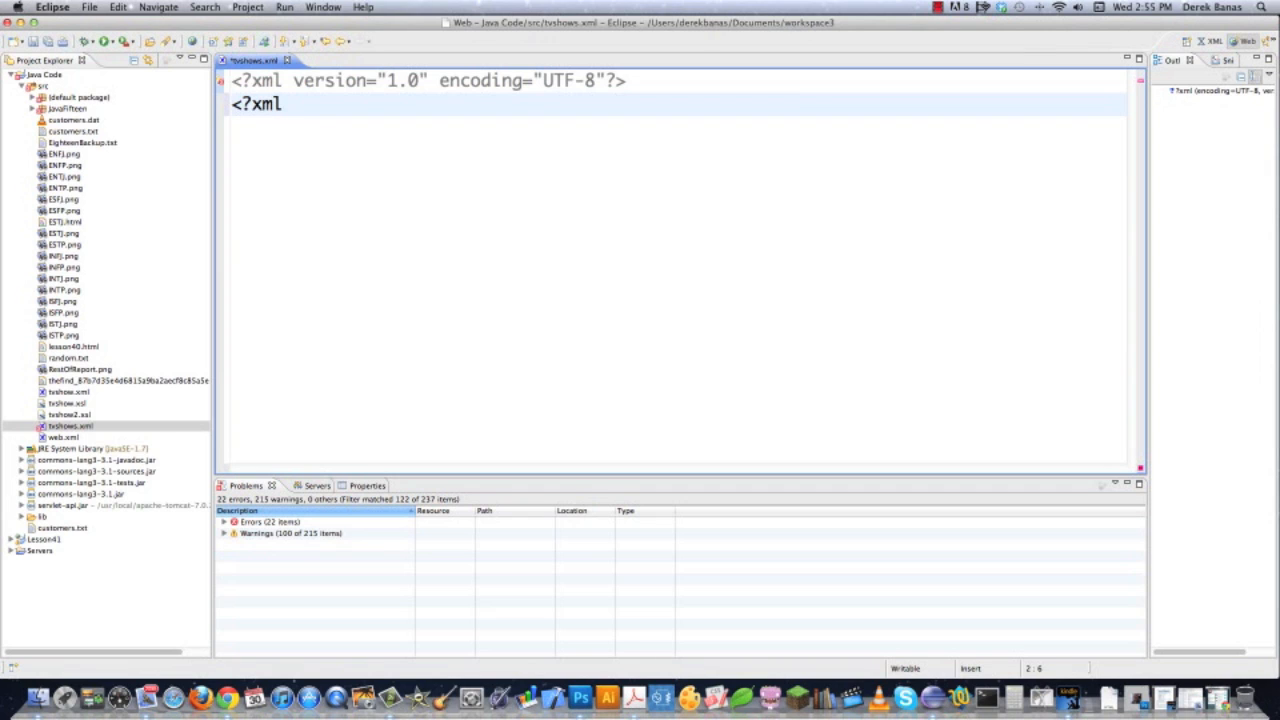
{"action": "type", "text": "-stylesh"}
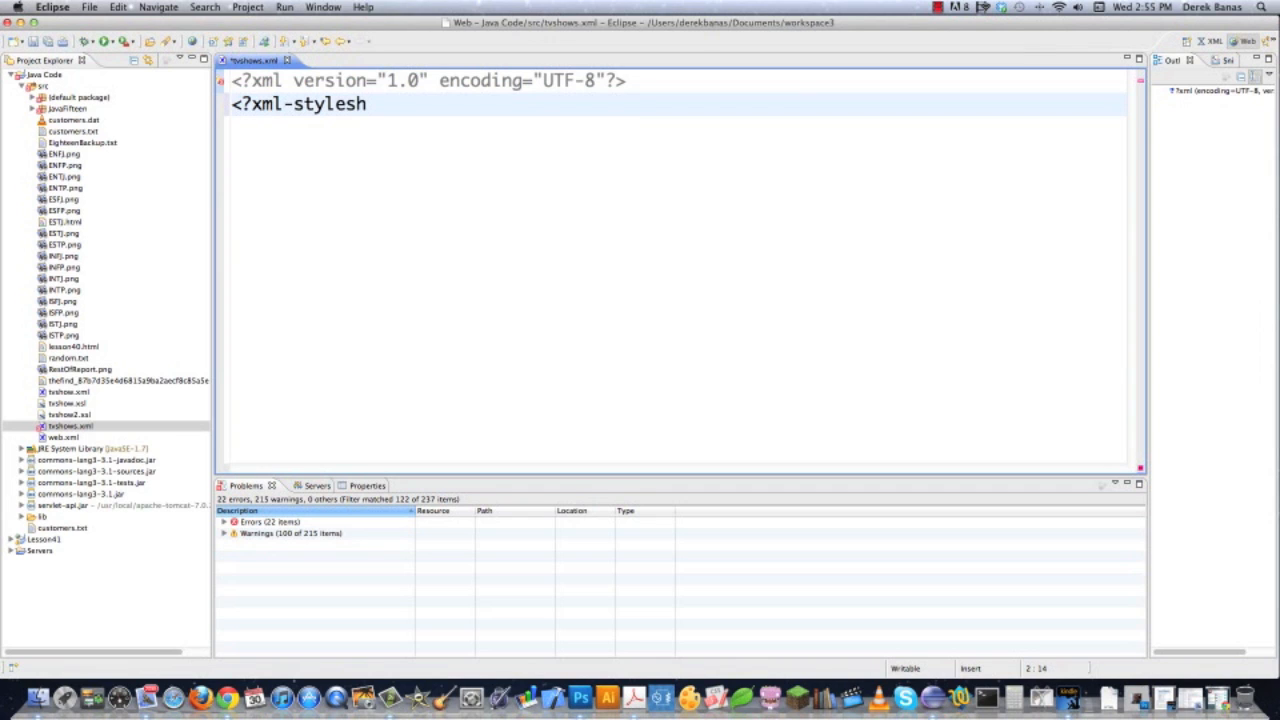
{"action": "type", "text": "eet type="}
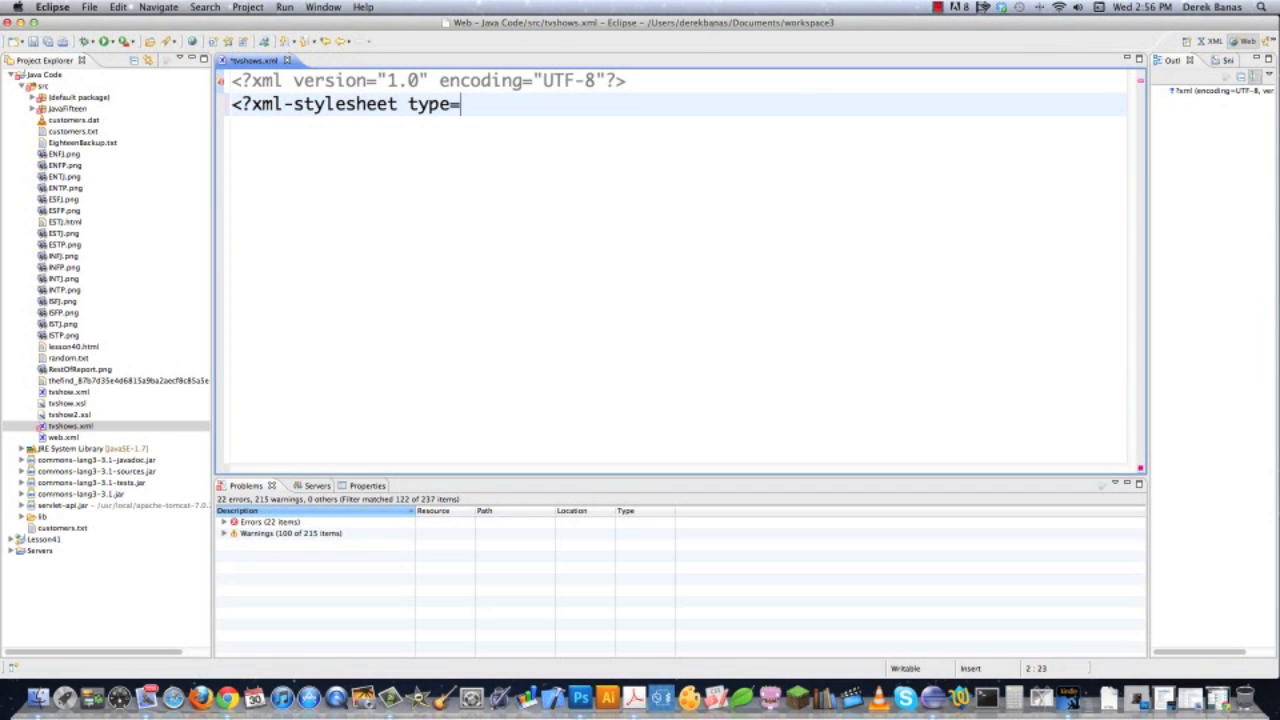
{"action": "type", "text": "\"text/"}
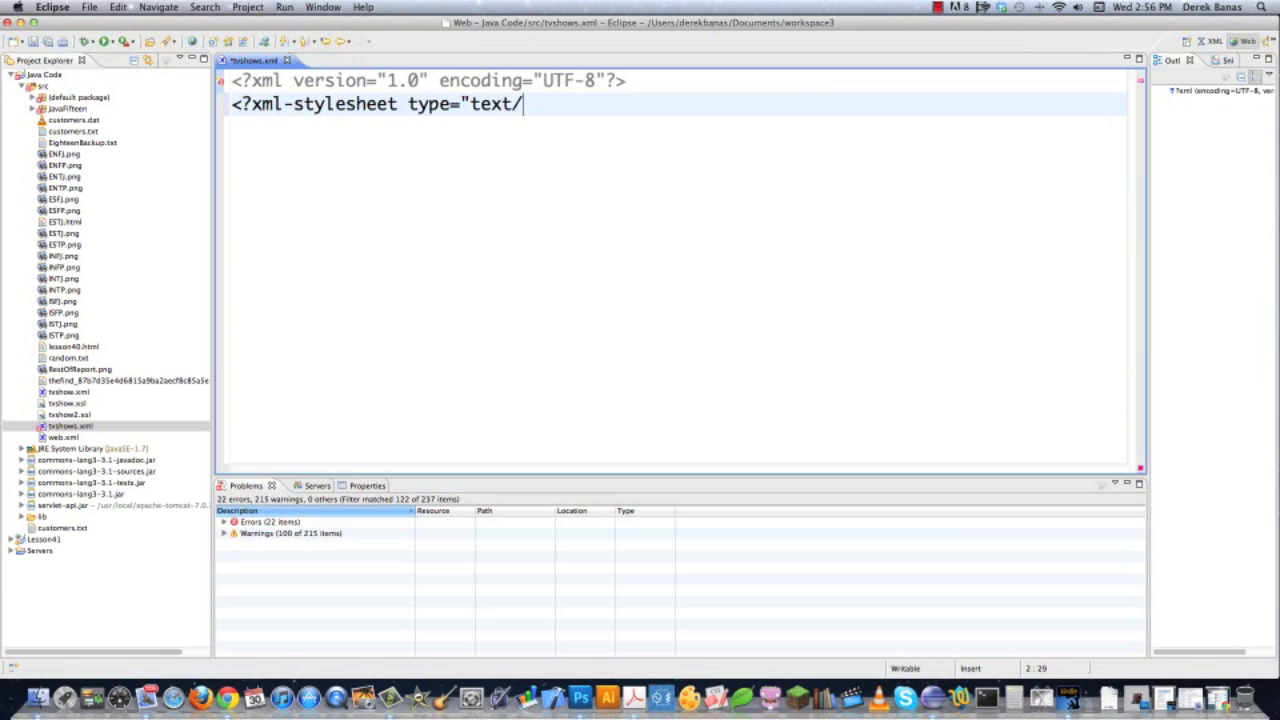
{"action": "type", "text": "xsl\""}
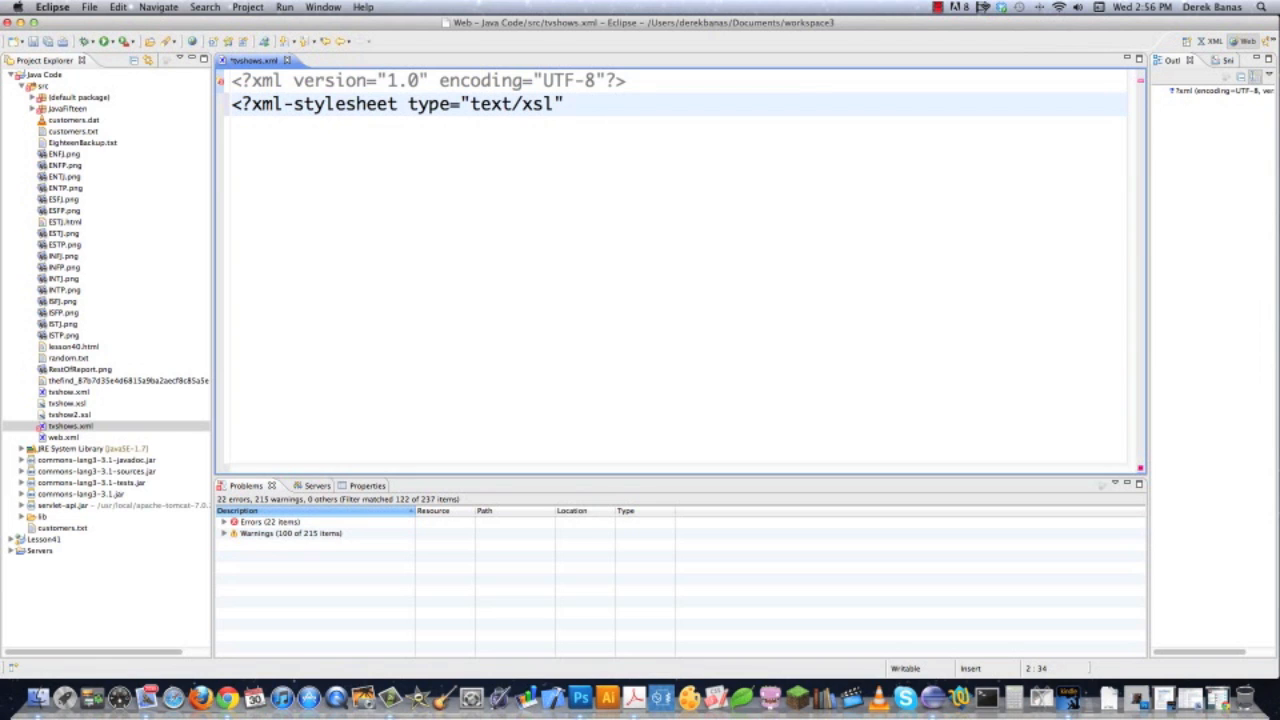
{"action": "type", "text": "href=\""}
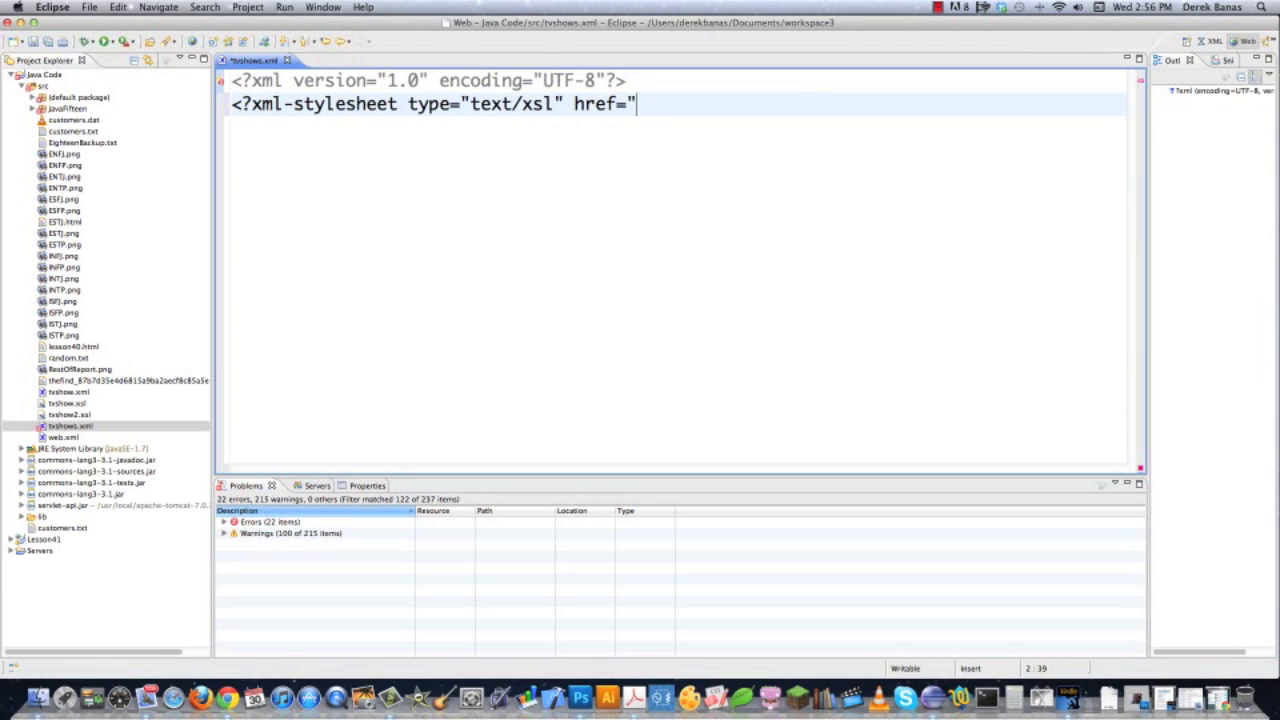
{"action": "type", "text": "tvsho"}
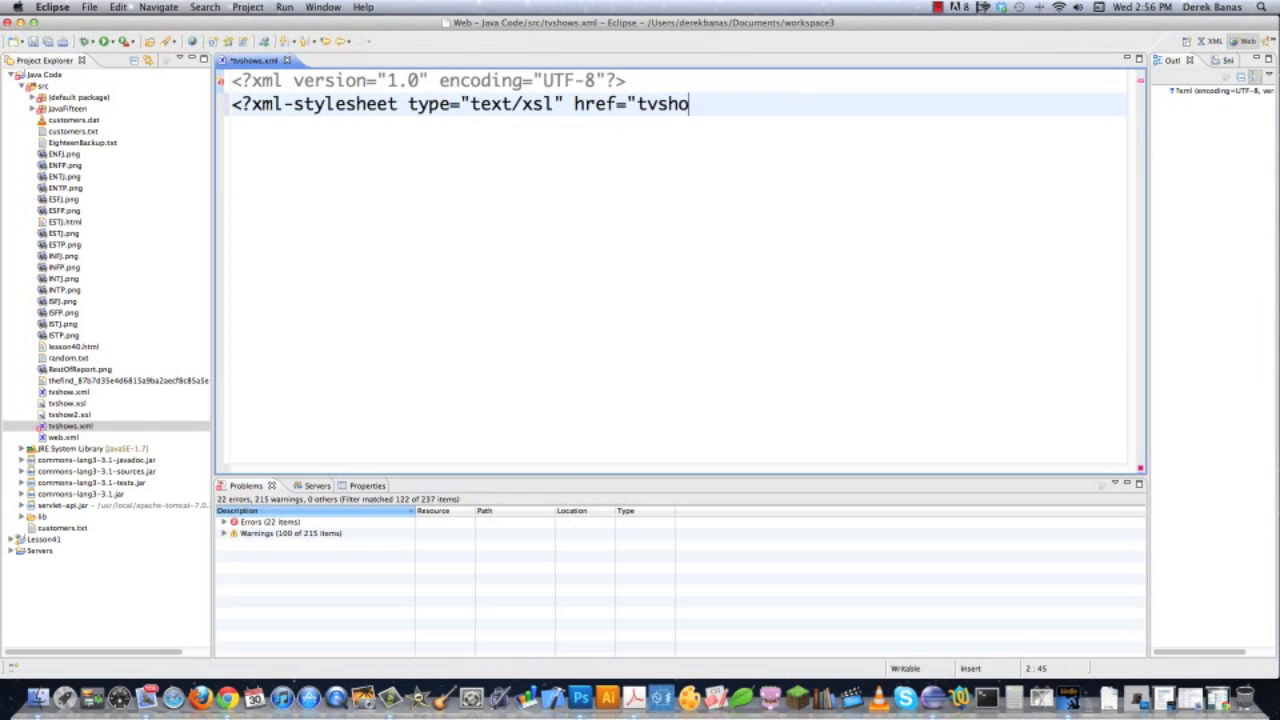
{"action": "type", "text": "ws.xsl\" ?>"}
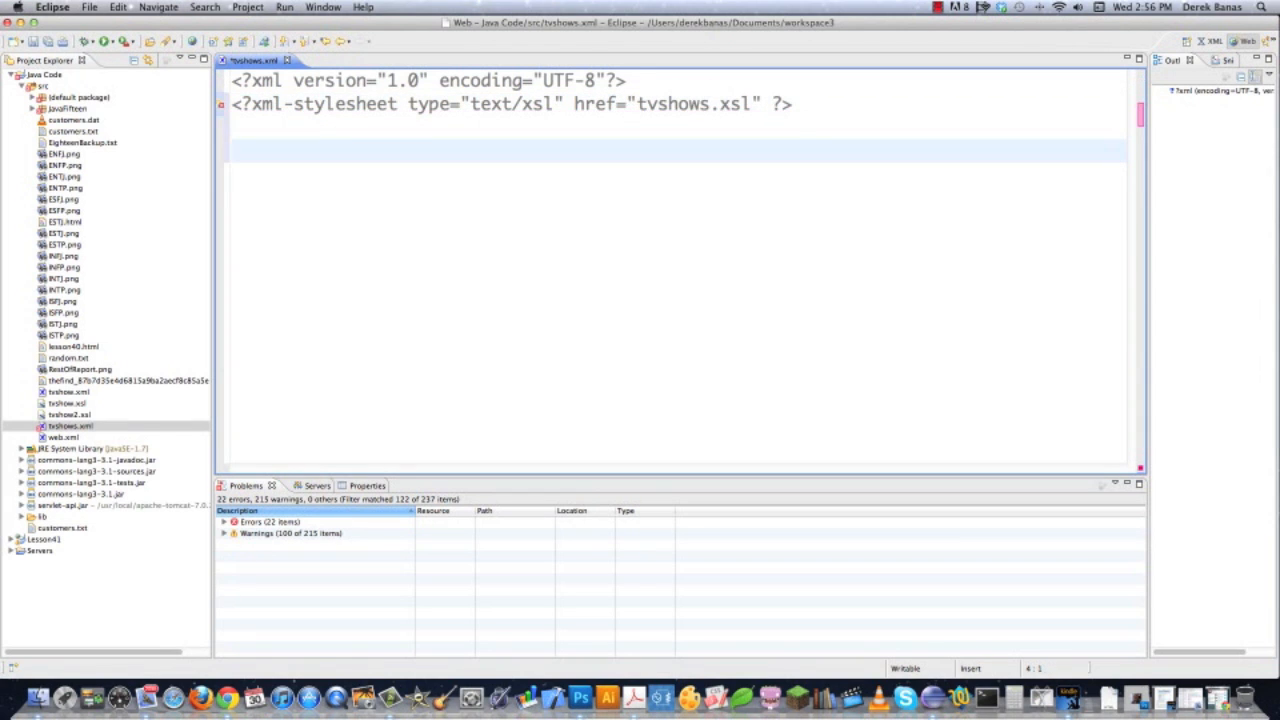
Add an empty tvshows root element, accepting the completion and deleting the unwanted inserted block
{"action": "type", "text": "<"}
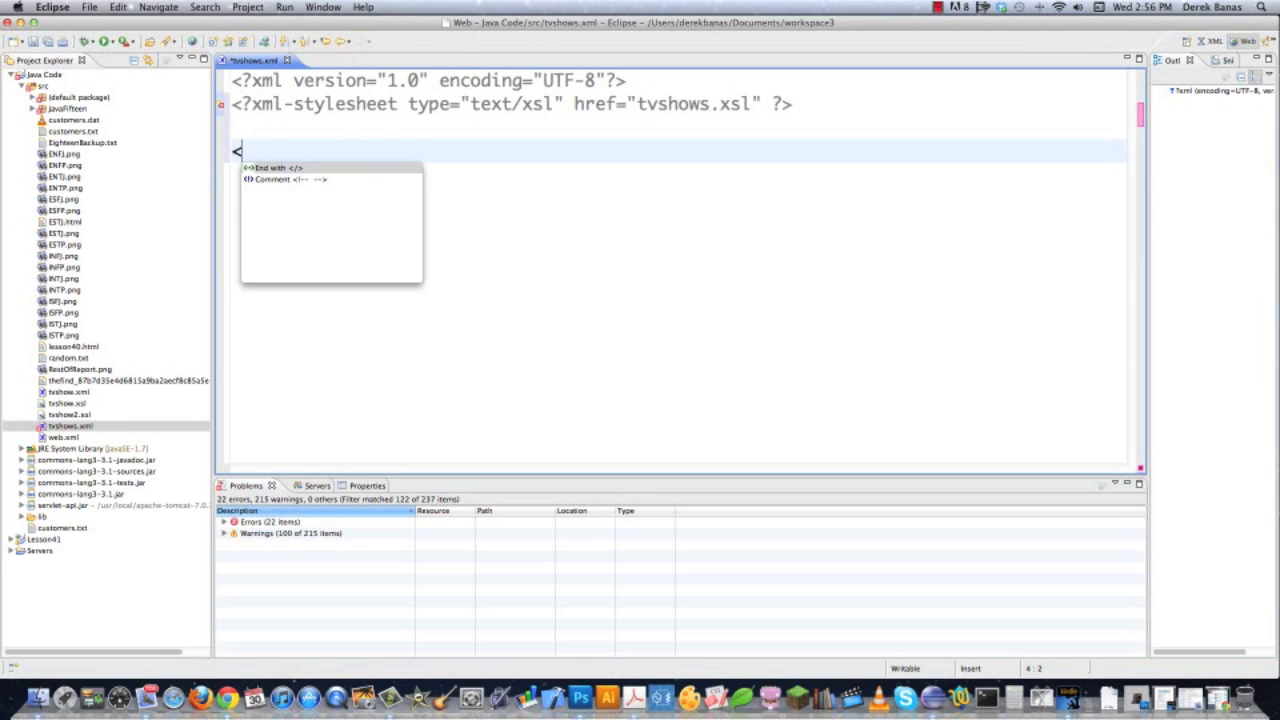
{"action": "mouse_move", "coordinate": [274, 168]}
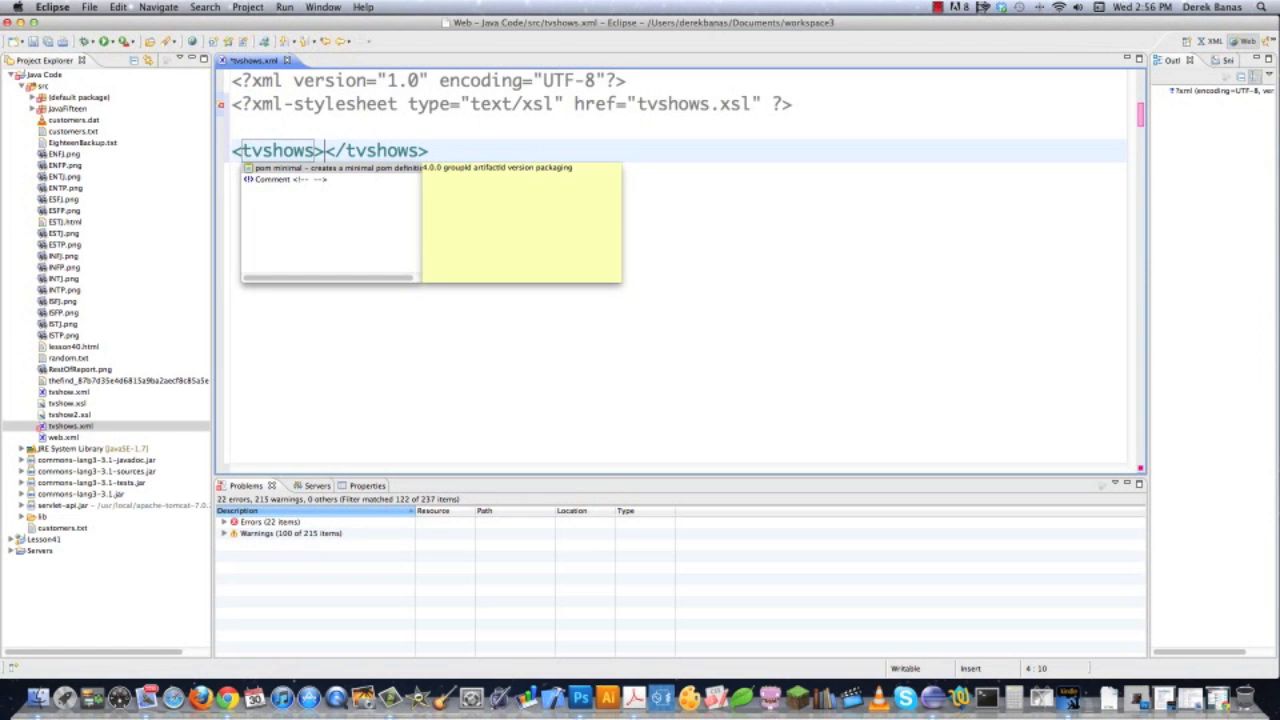
{"action": "left_click", "coordinate": [276, 168]}
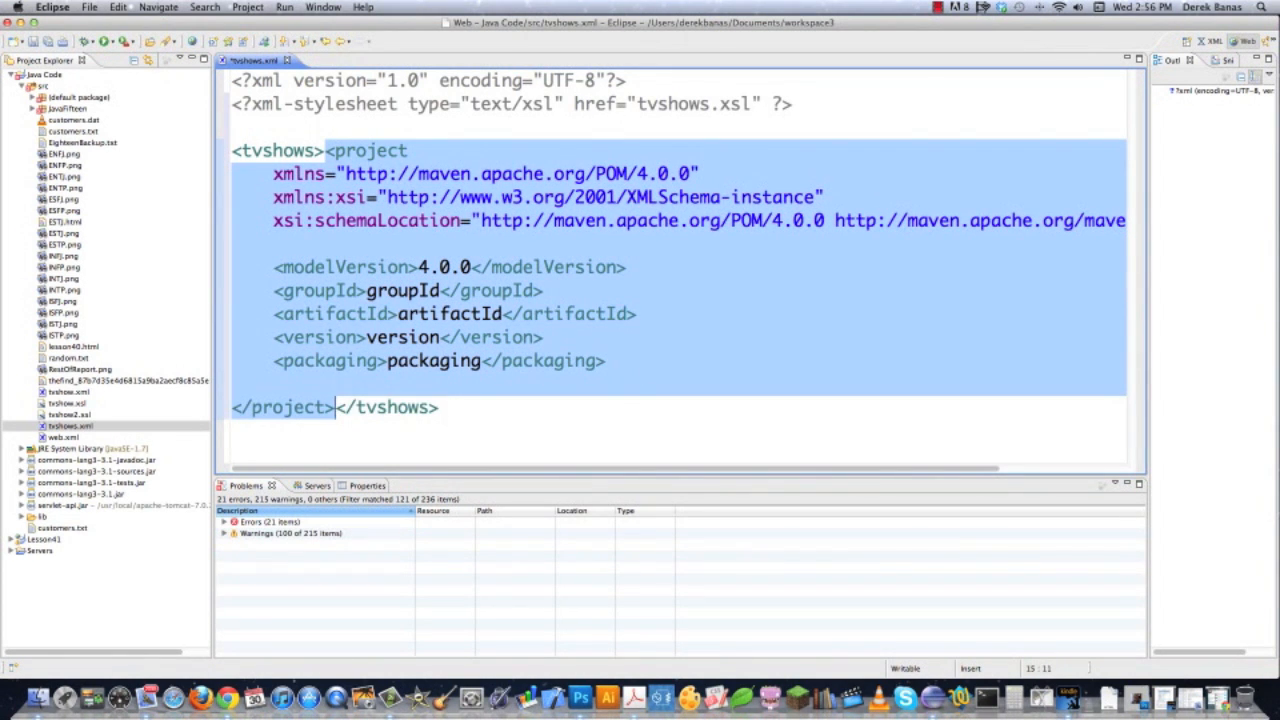
{"action": "key", "text": "Delete"}
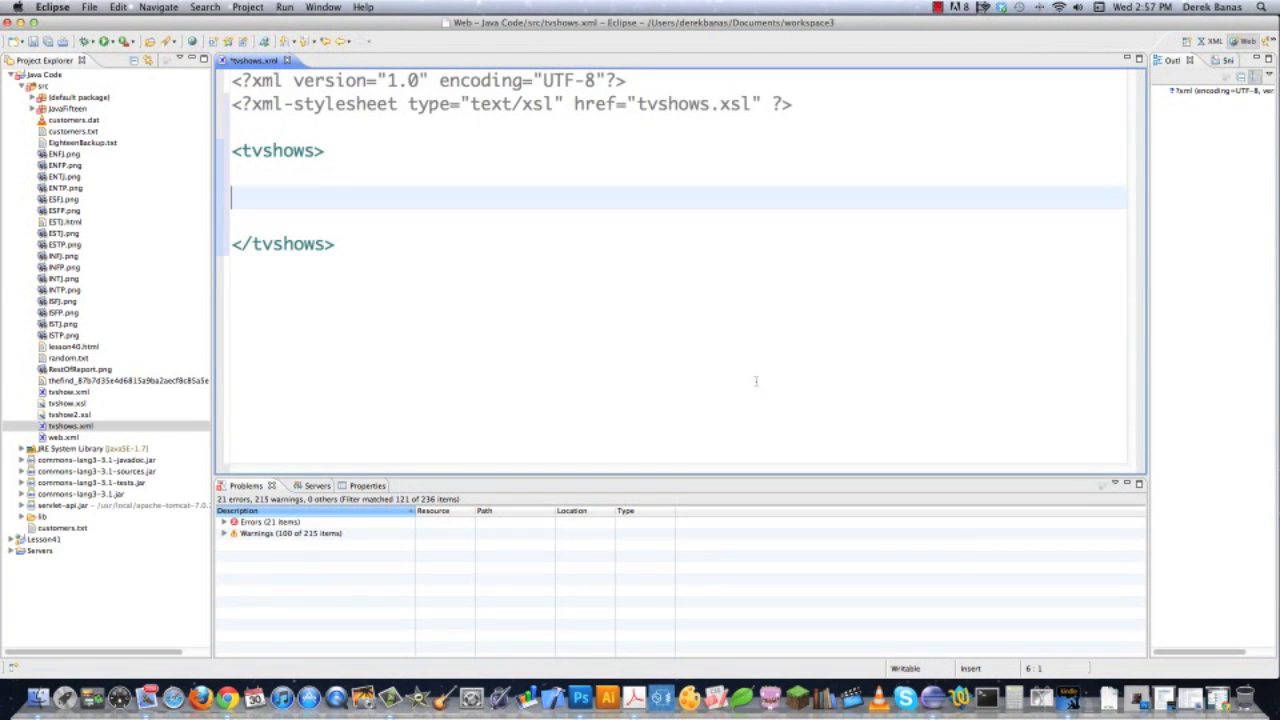
{"action": "mouse_move", "coordinate": [1036, 318]}
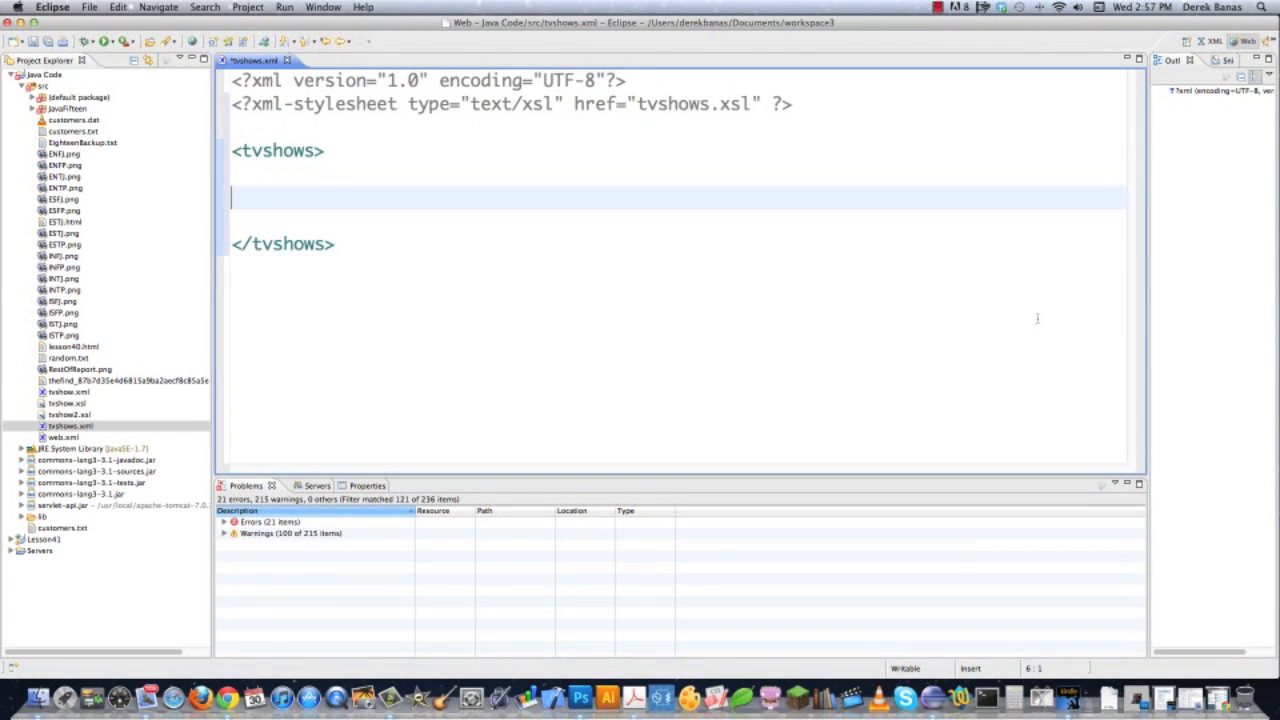
{"action": "mouse_move", "coordinate": [988, 286]}
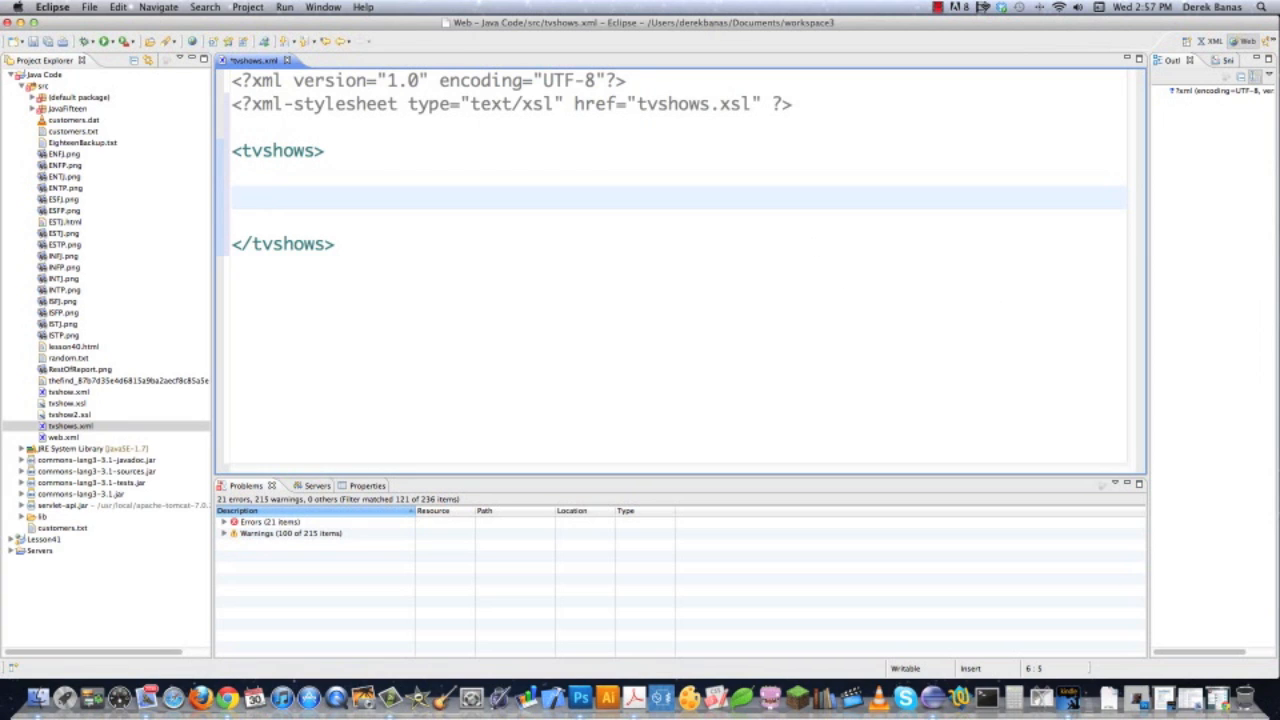
Add an empty show element on separate lines inside tvshows, reverting the uppercase SHOW attempt
{"action": "type", "text": "<show>"}
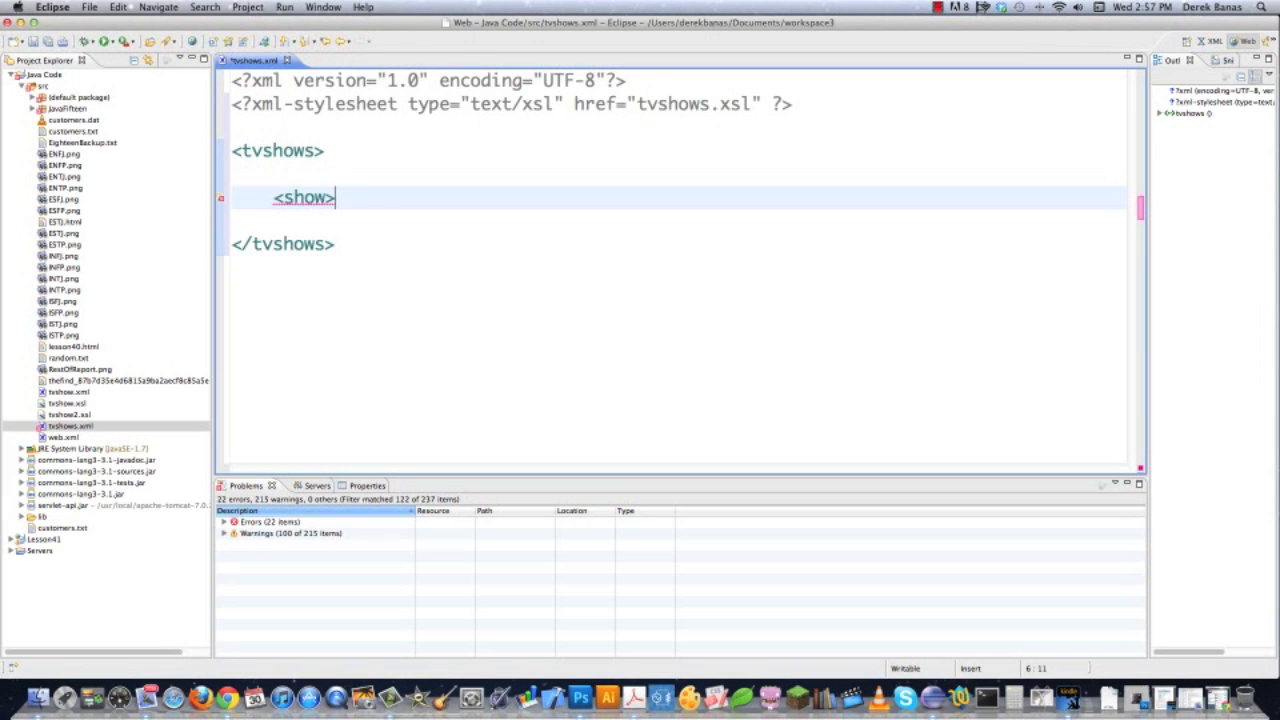
{"action": "type", "text": "</show>"}
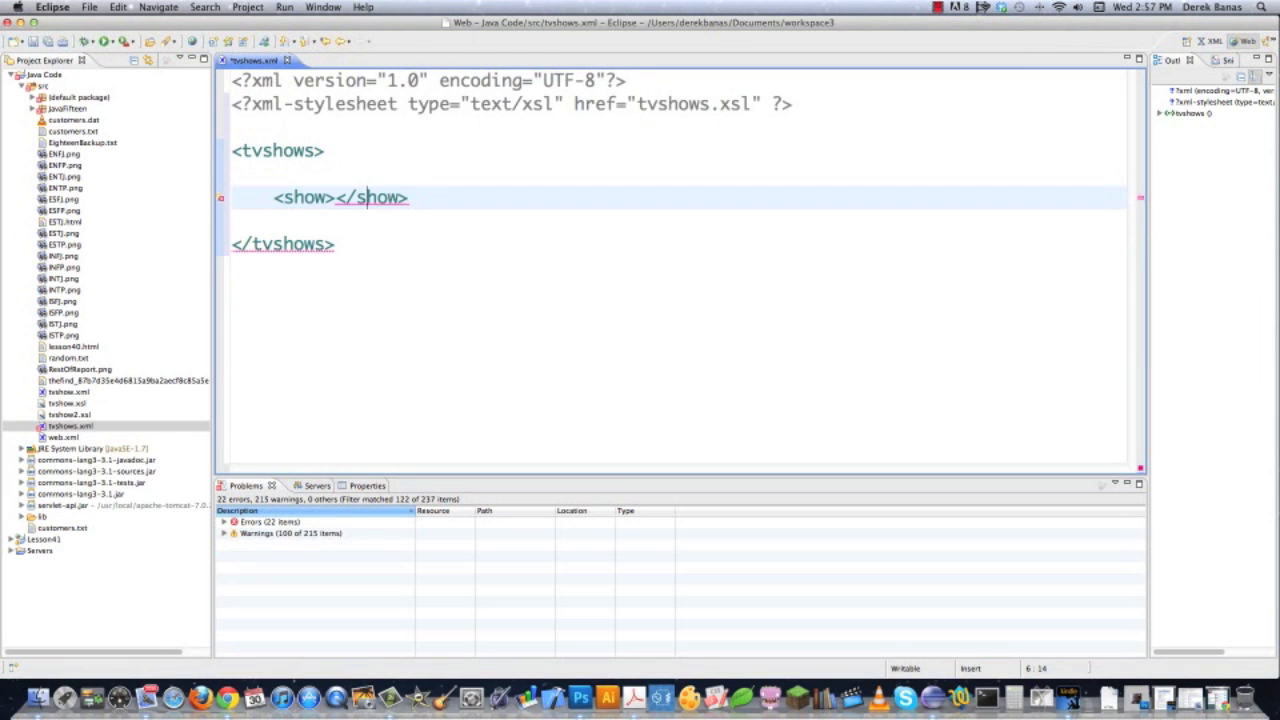
{"action": "key", "text": "Return"}
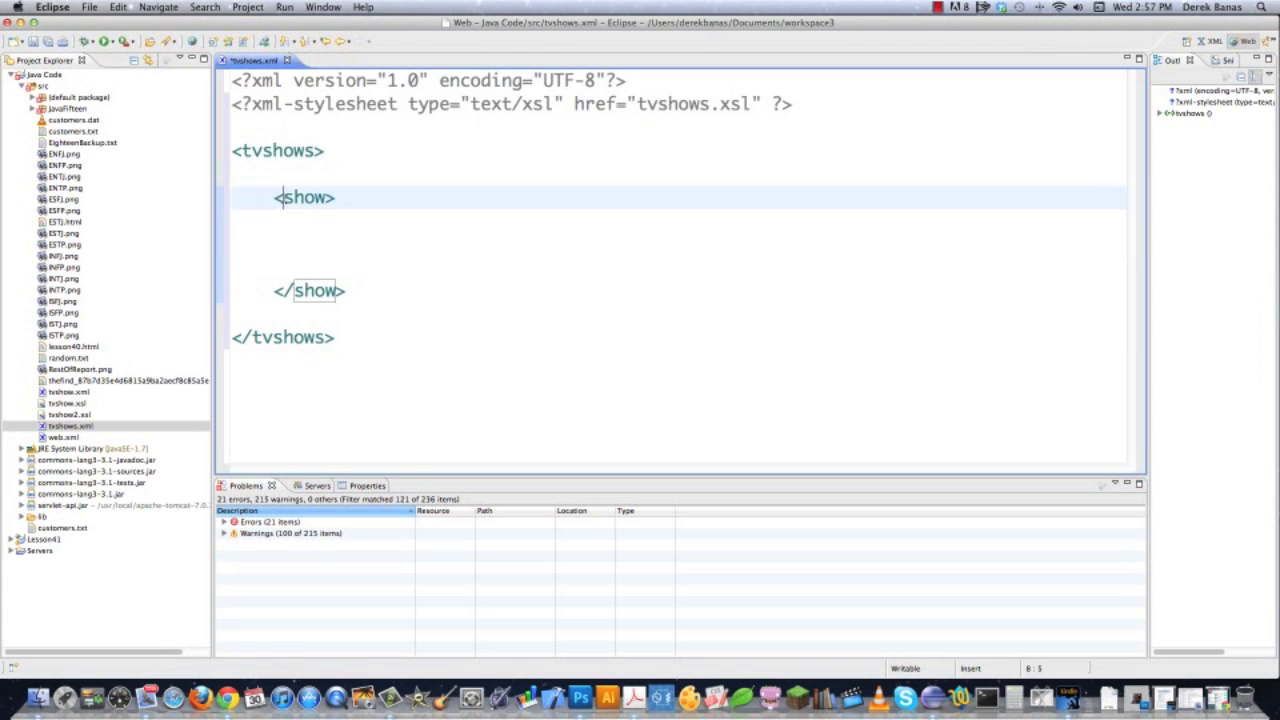
{"action": "double_click", "coordinate": [304, 198]}
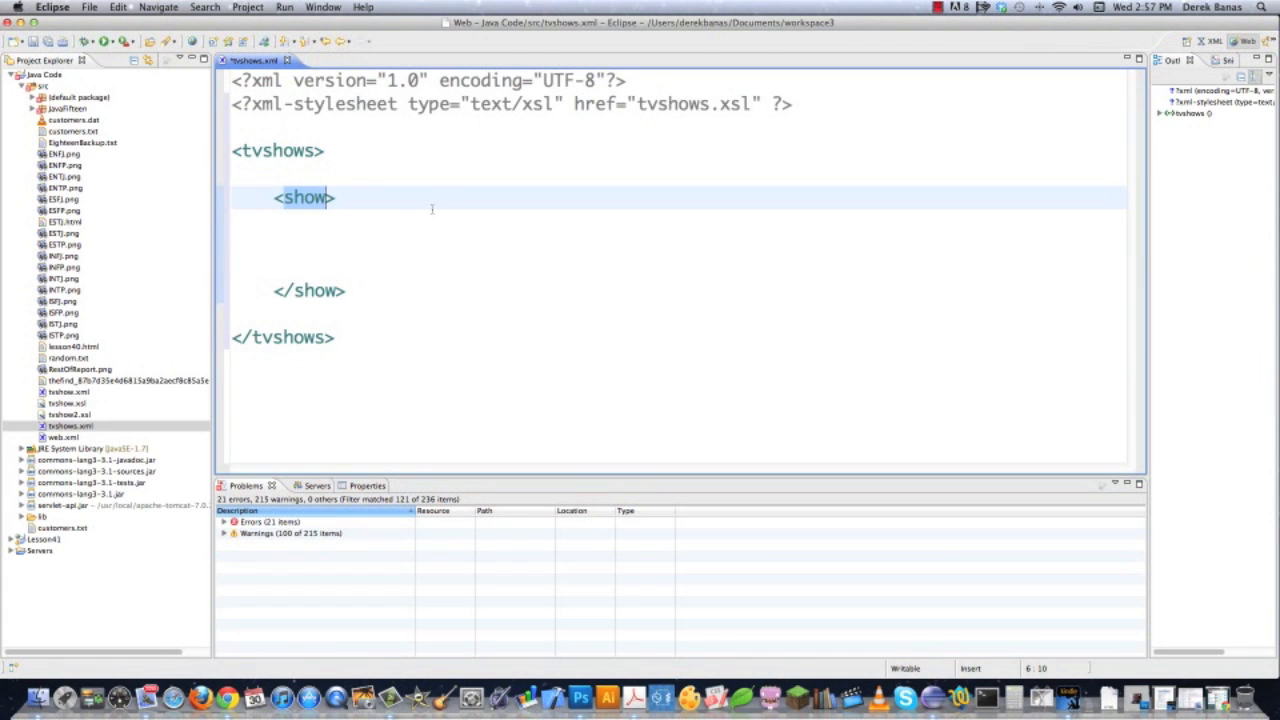
{"action": "type", "text": "SHOW>"}
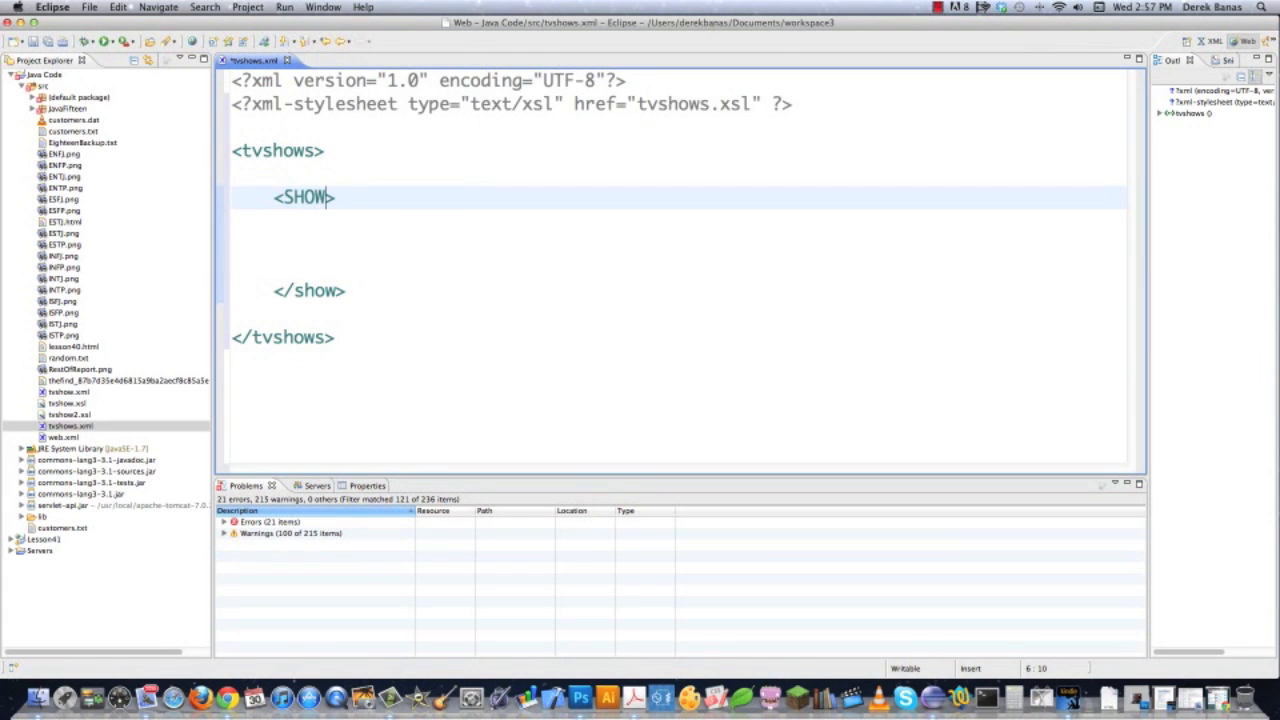
{"action": "key", "text": "BackSpace"}
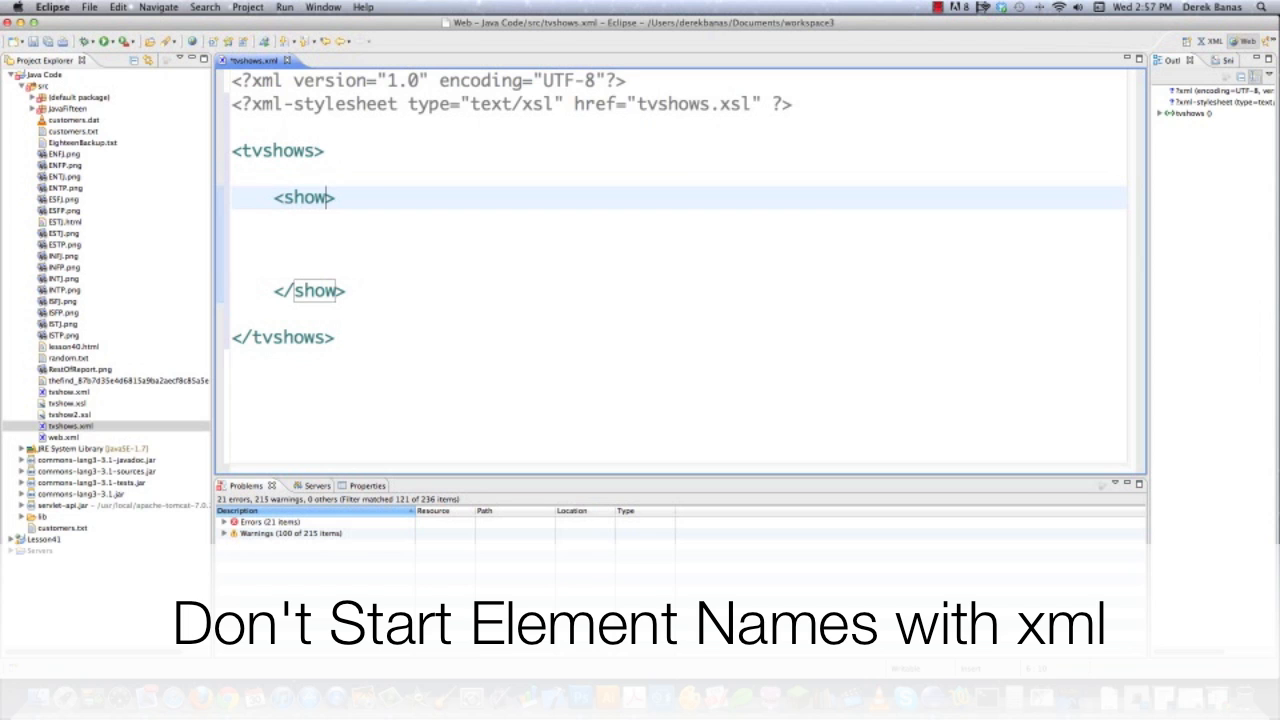
{"action": "type", "text": "_"}
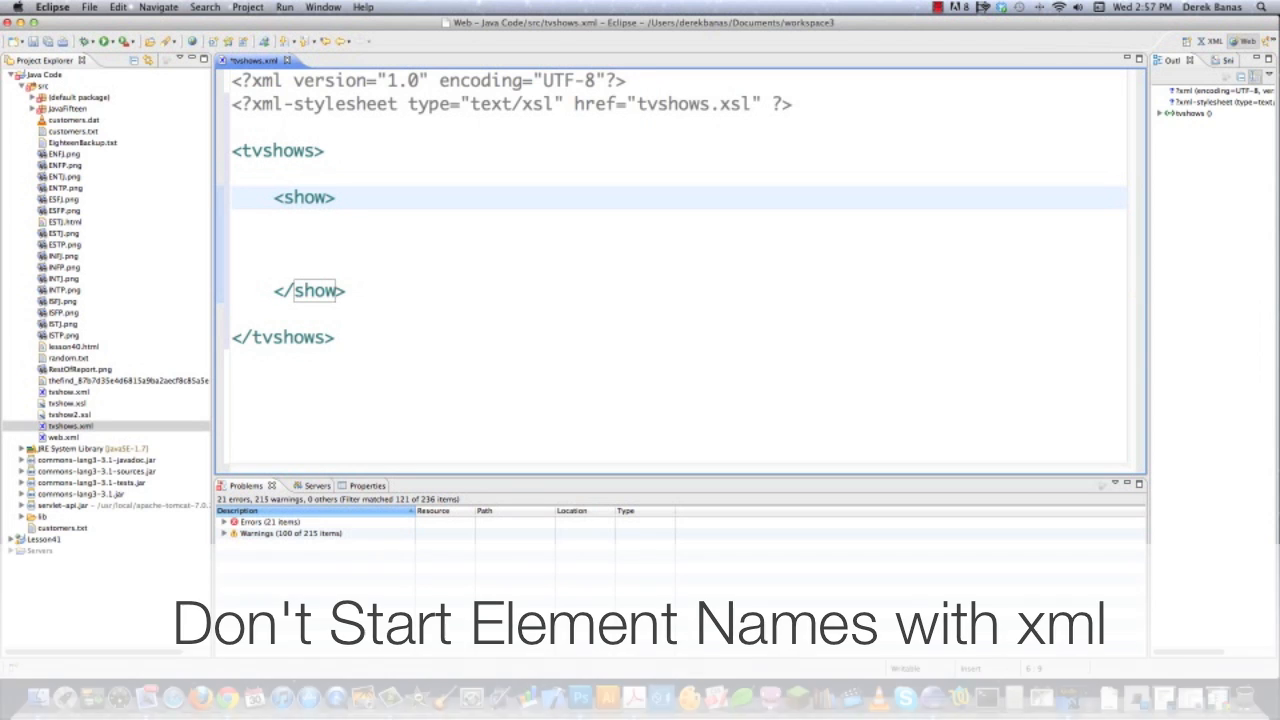
{"action": "type", "text": ":"}
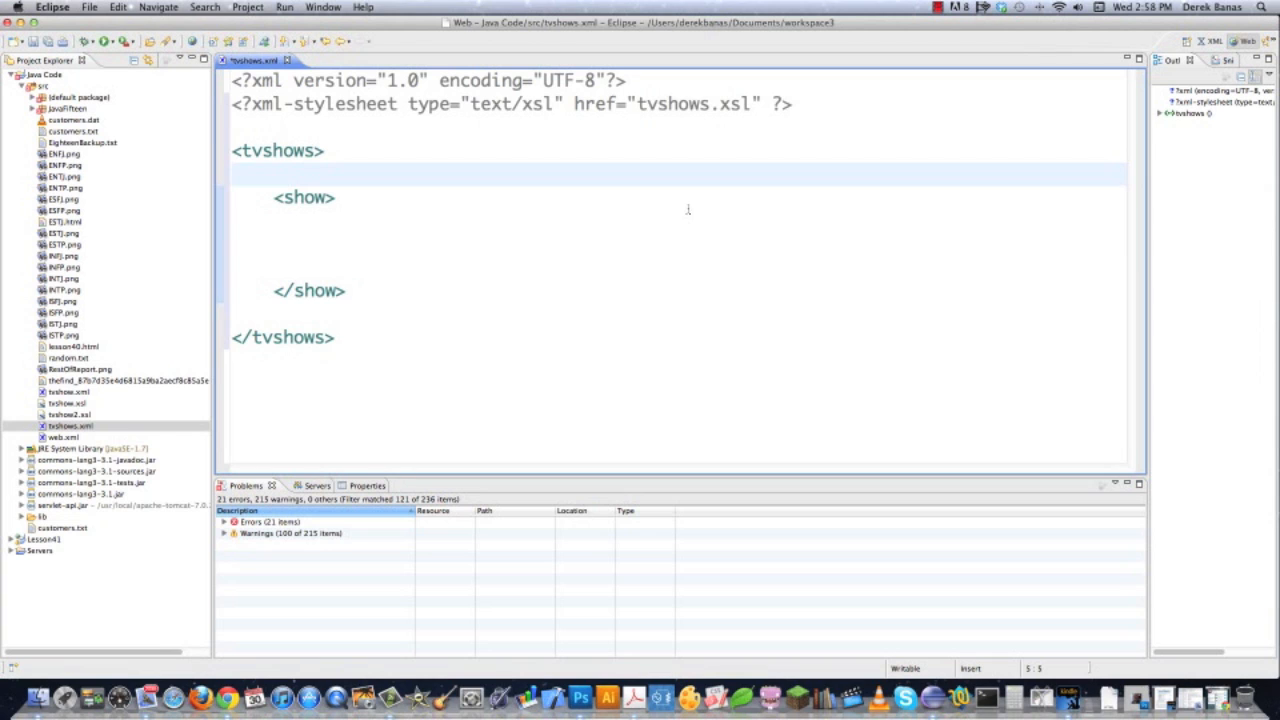
{"action": "type", "text": "<"}
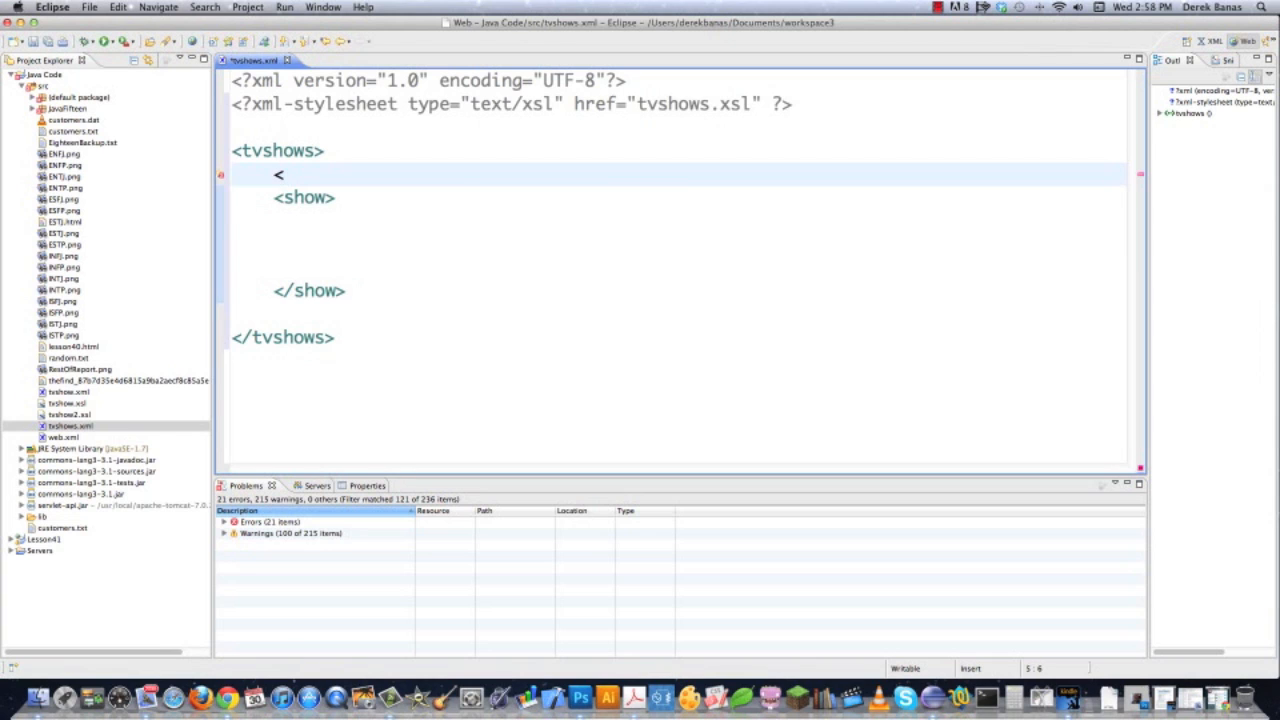
{"action": "type", "text": "!"}
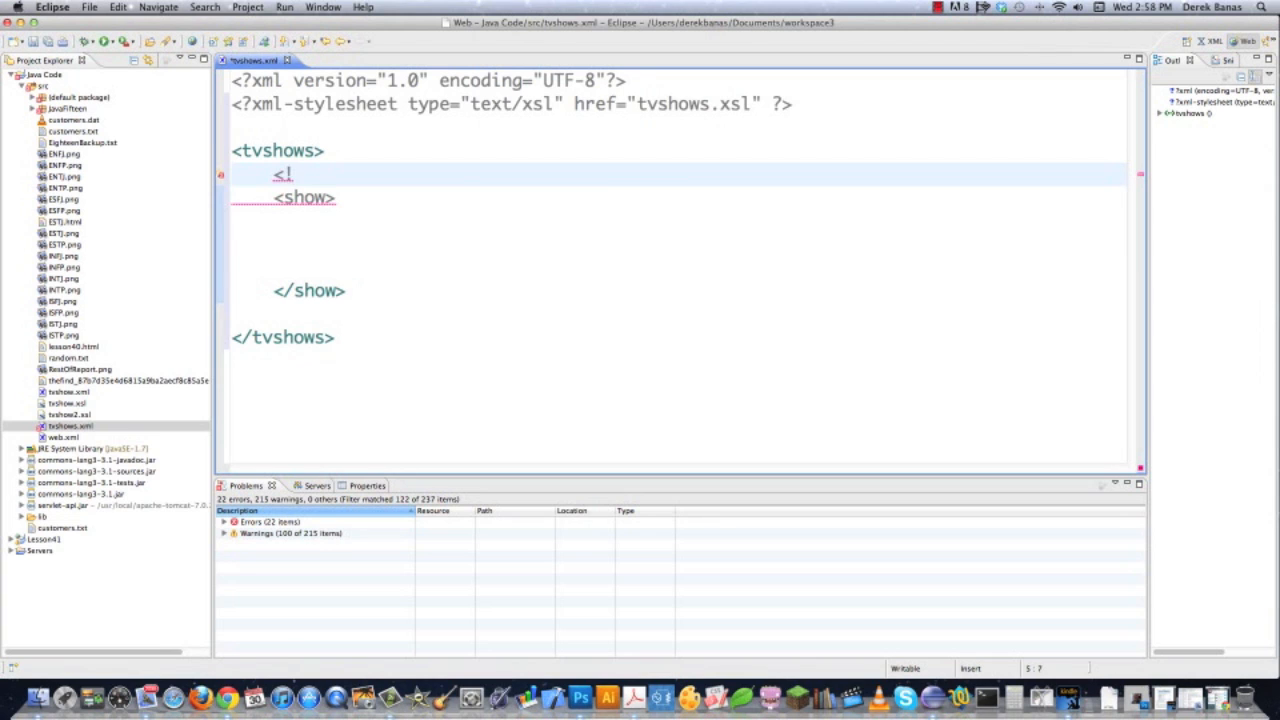
{"action": "type", "text": "[CDATA"}
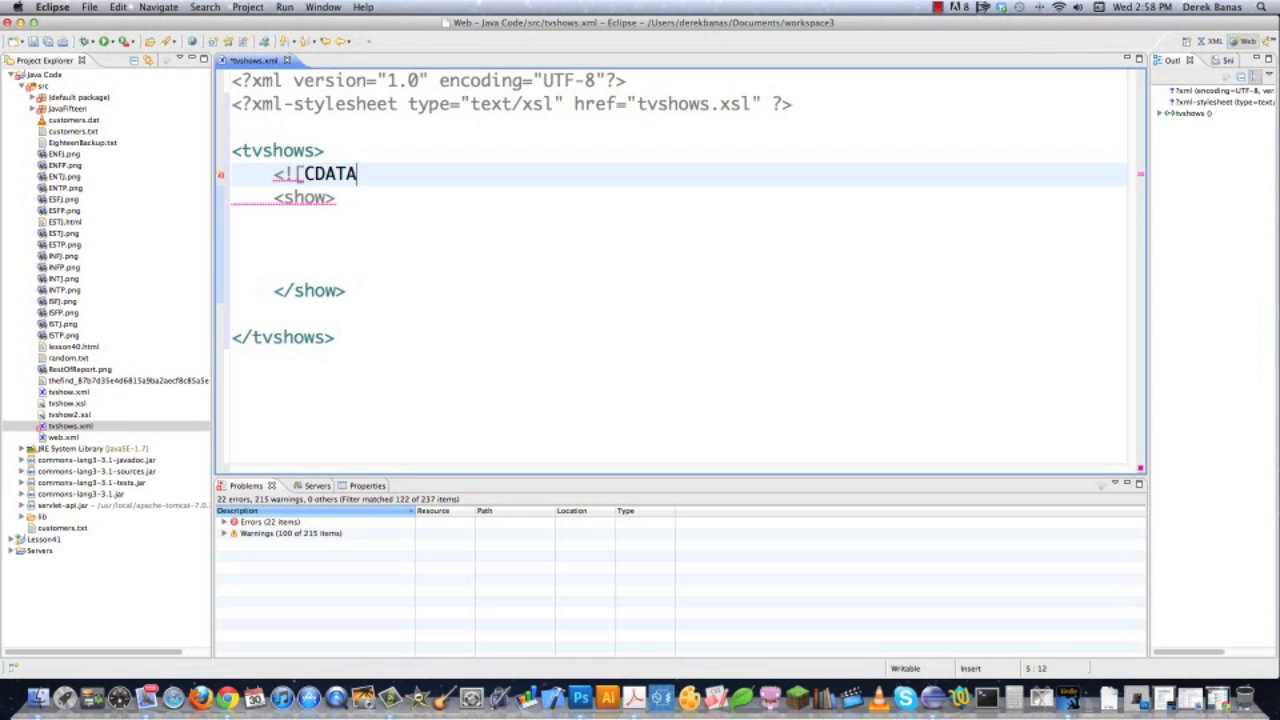
{"action": "type", "text": "["}
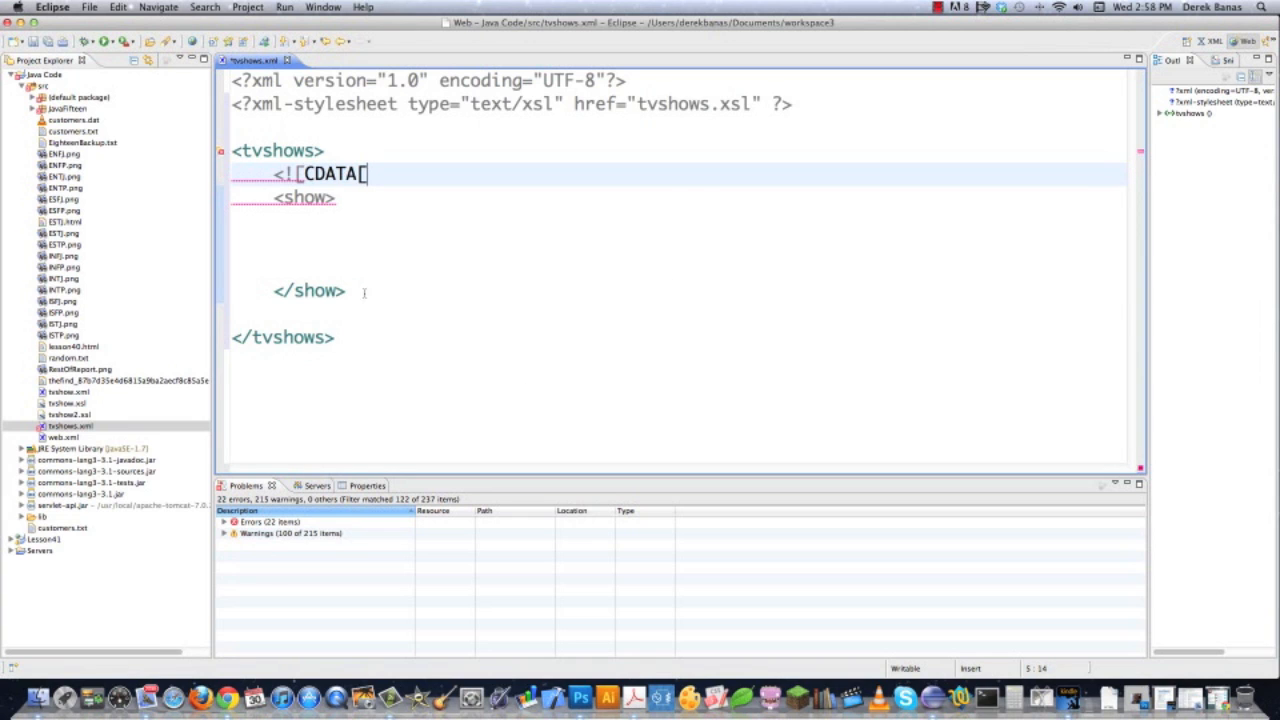
{"action": "type", "text": "]]"}
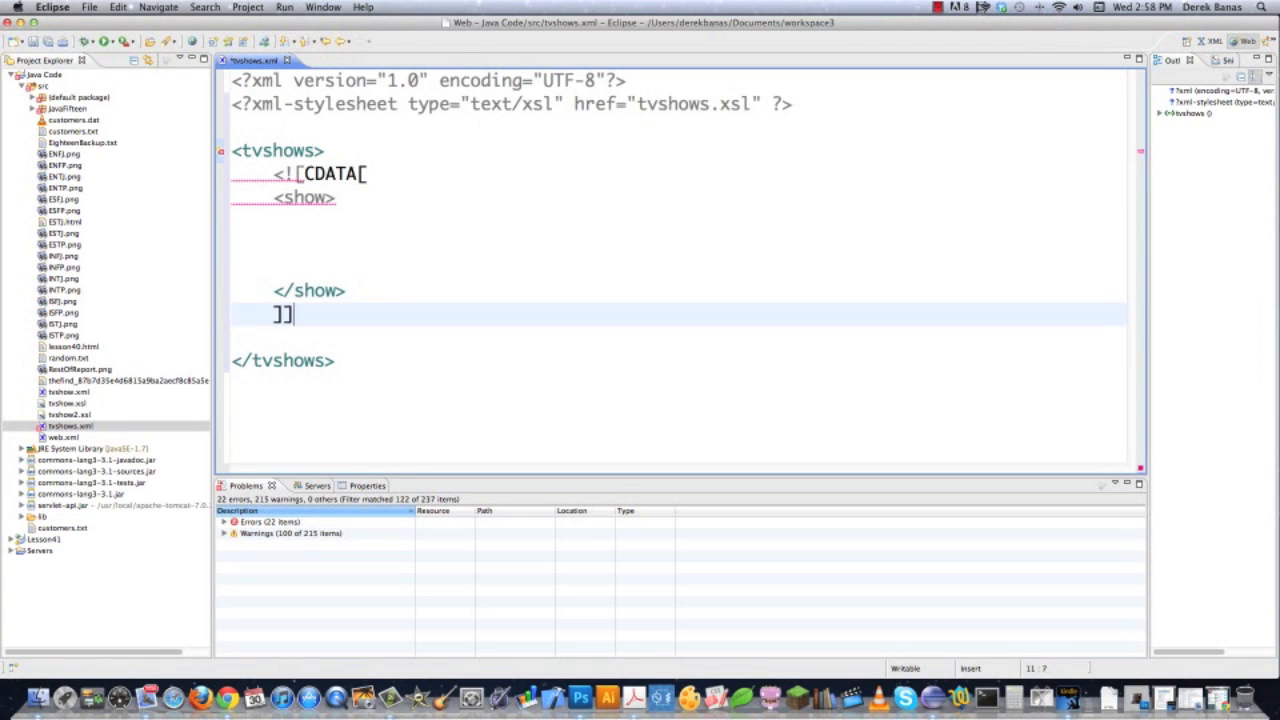
{"action": "type", "text": ">"}
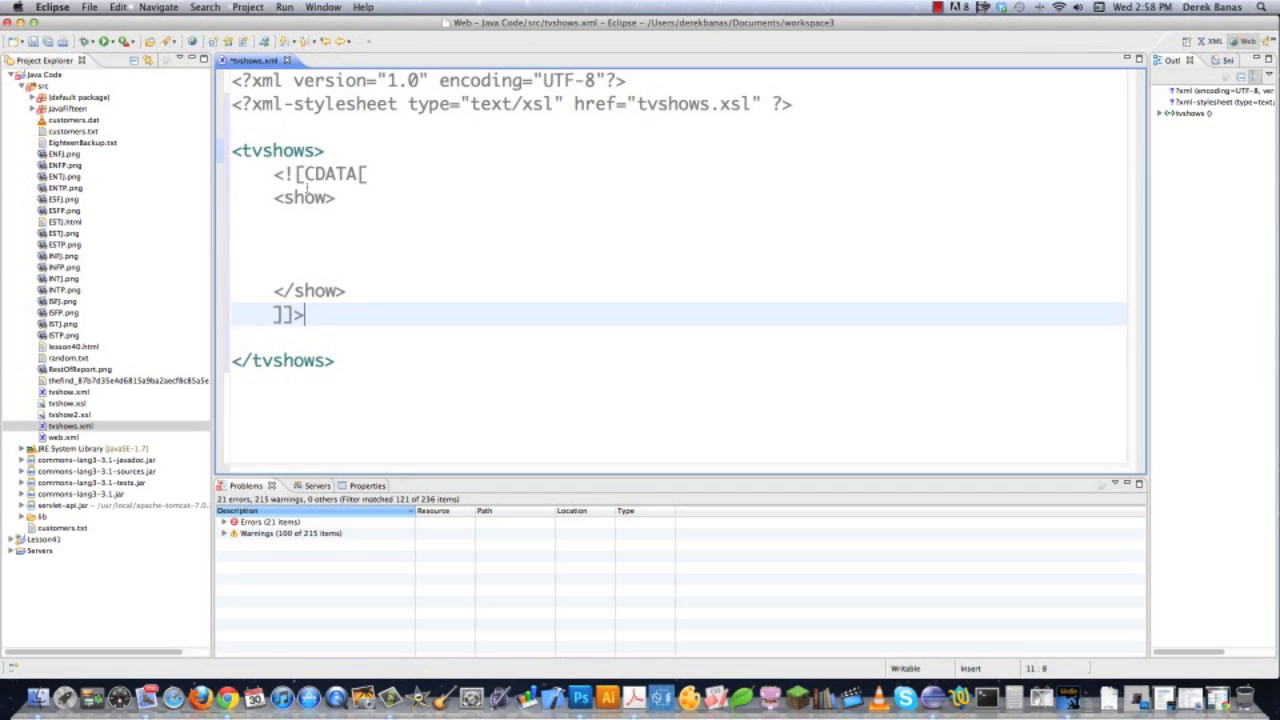
{"action": "left_click", "coordinate": [304, 198]}
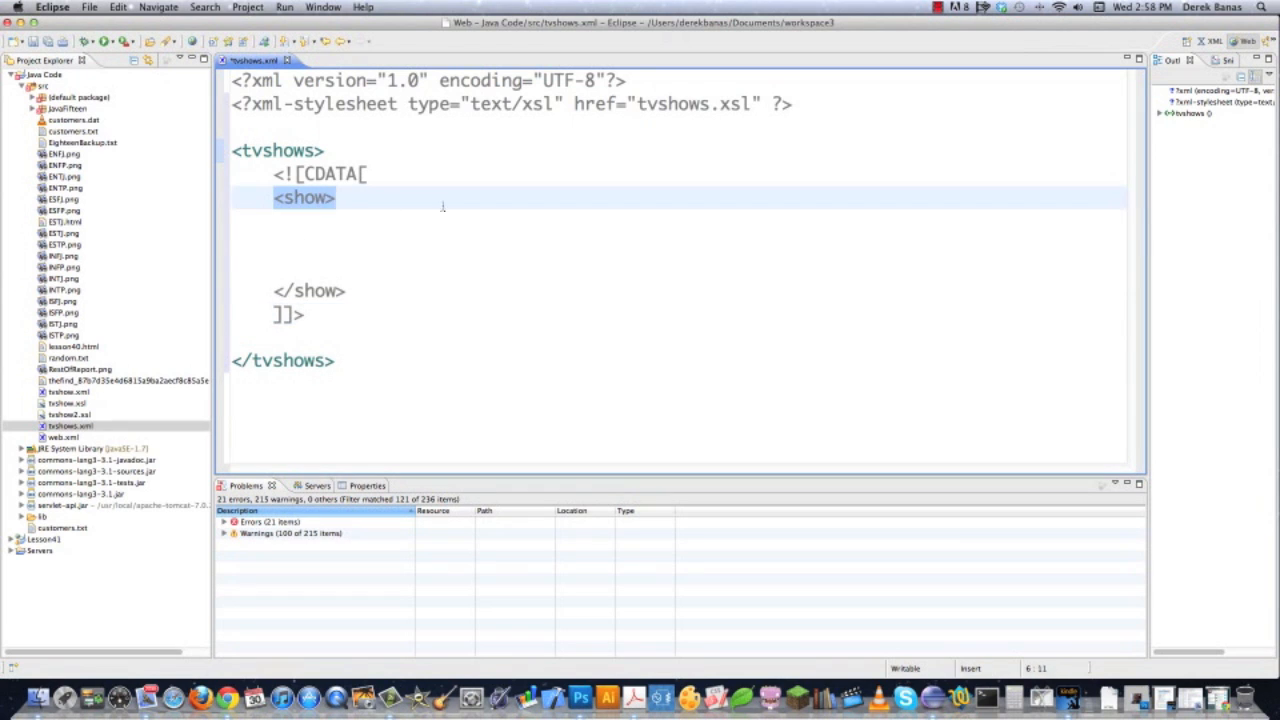
{"action": "left_click_drag", "start_coordinate": [336, 198], "coordinate": [348, 290]}
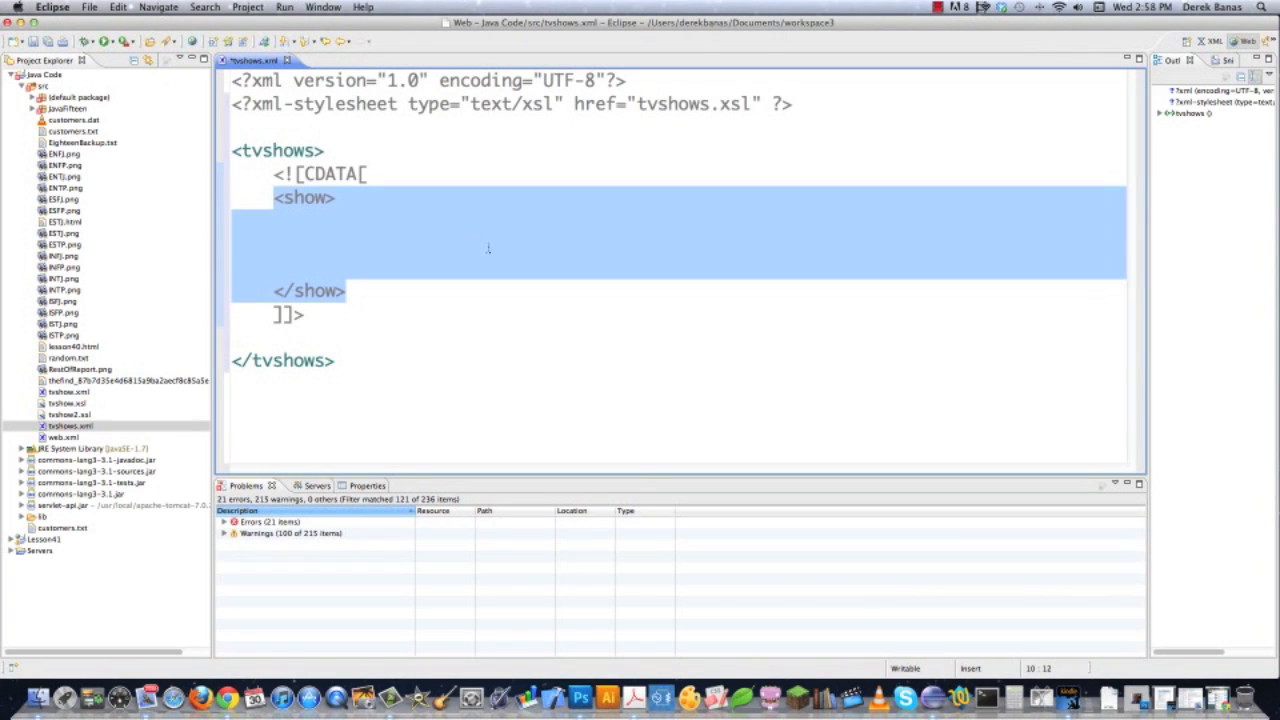
{"action": "left_click", "coordinate": [330, 174]}
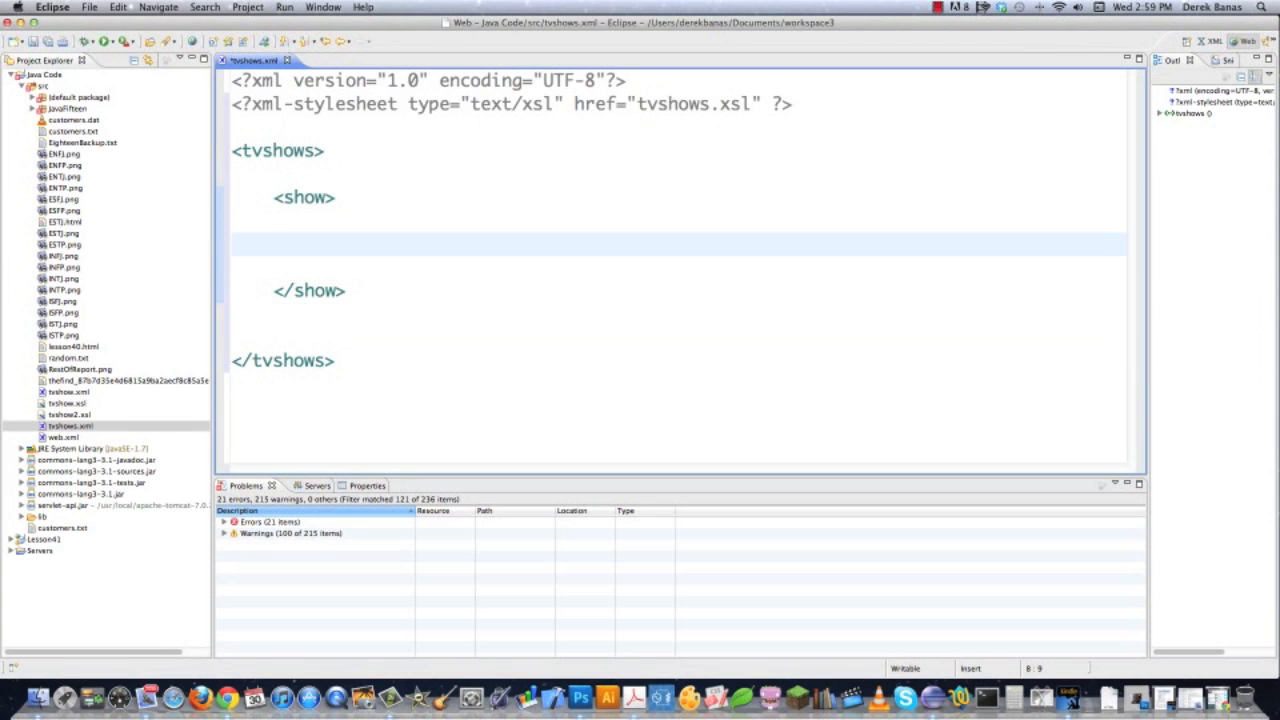
Give the show a name Life On Mars and a release of 2008
{"action": "type", "text": "<"}
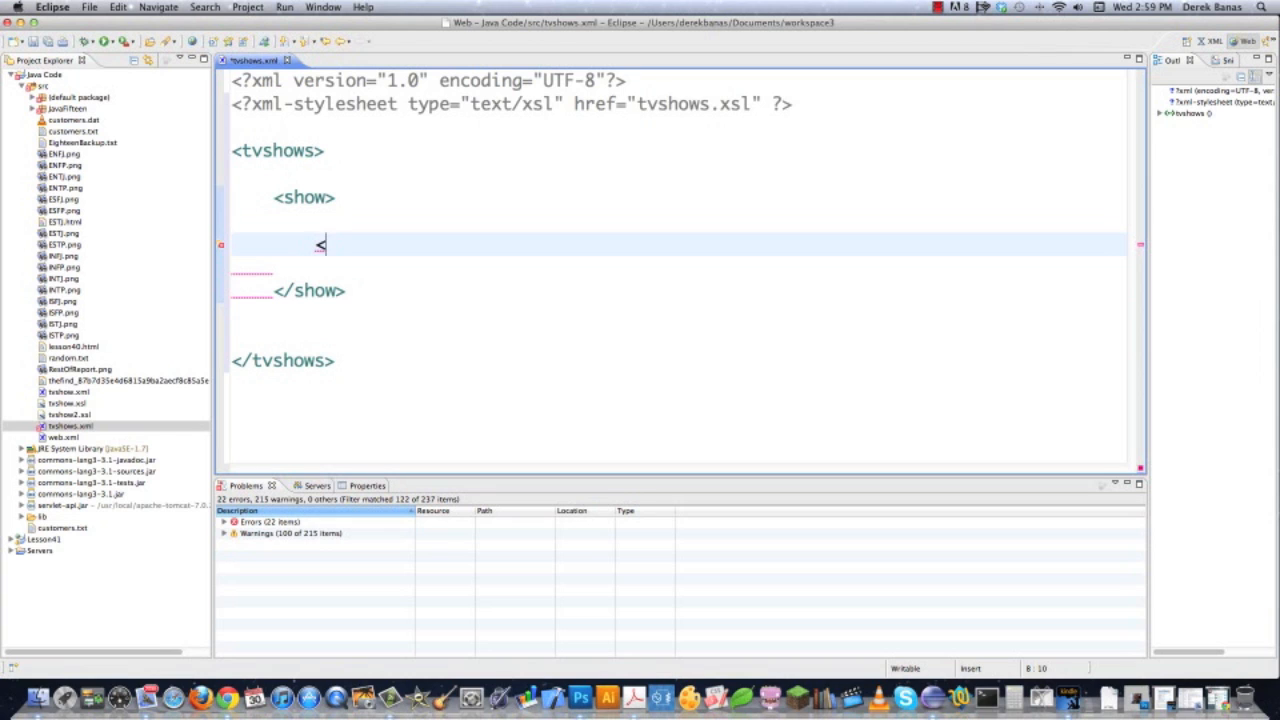
{"action": "type", "text": "name"}
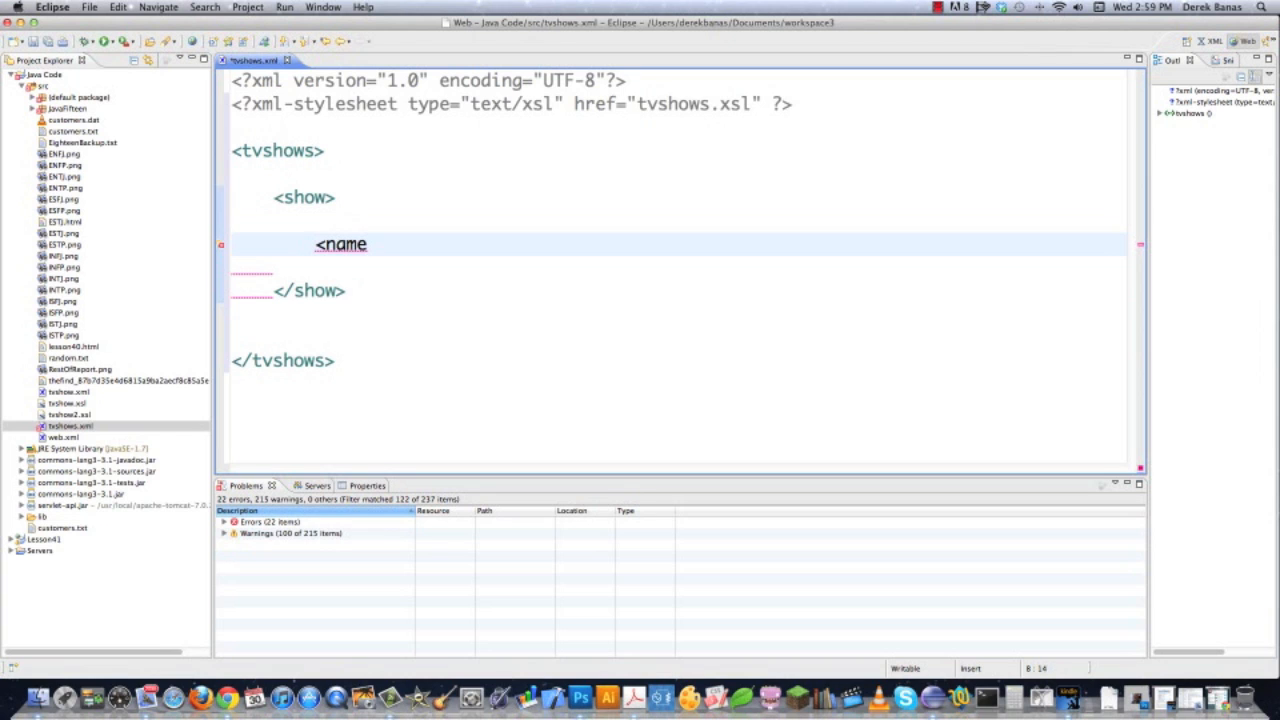
{"action": "type", "text": ">Li"}
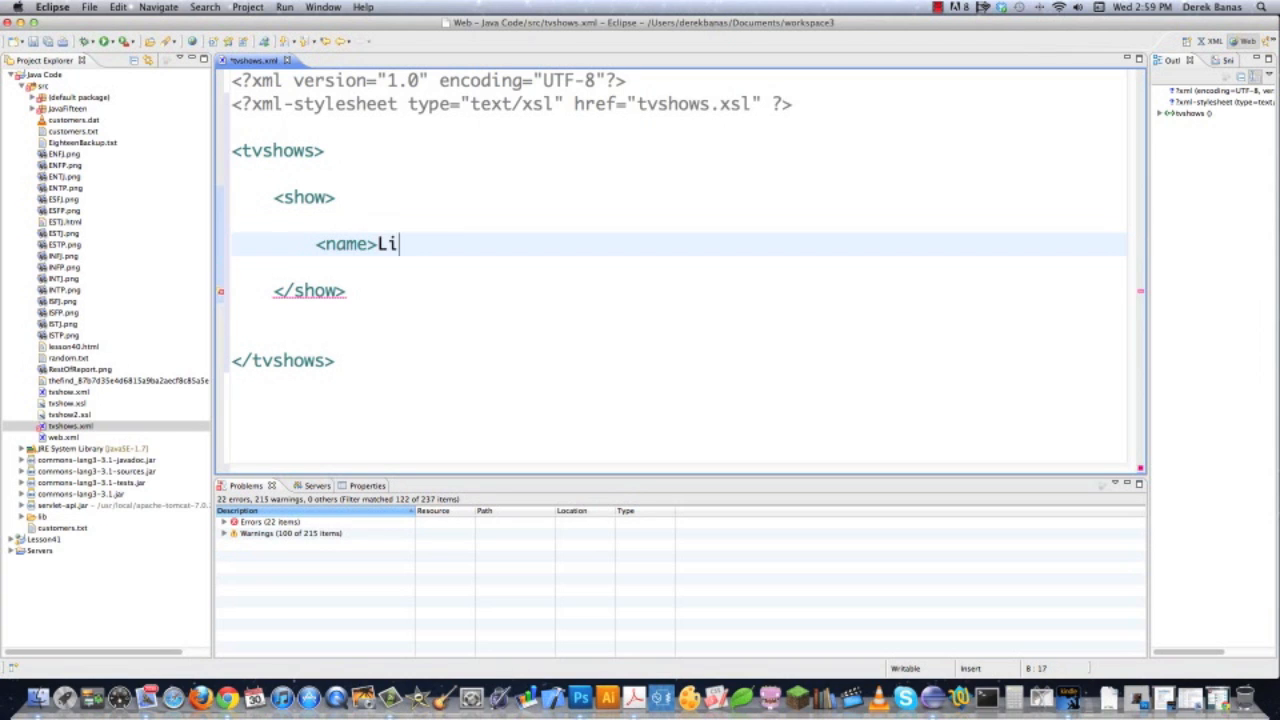
{"action": "type", "text": "fe On Mar"}
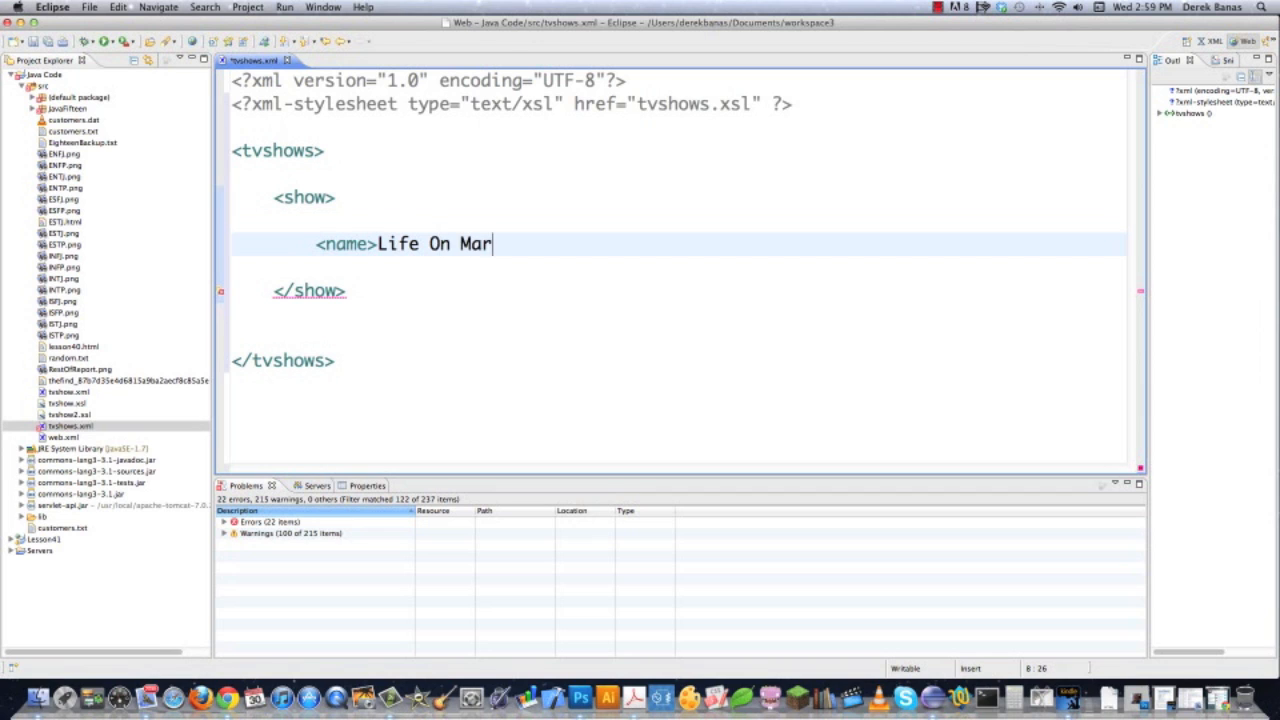
{"action": "type", "text": "s</name>"}
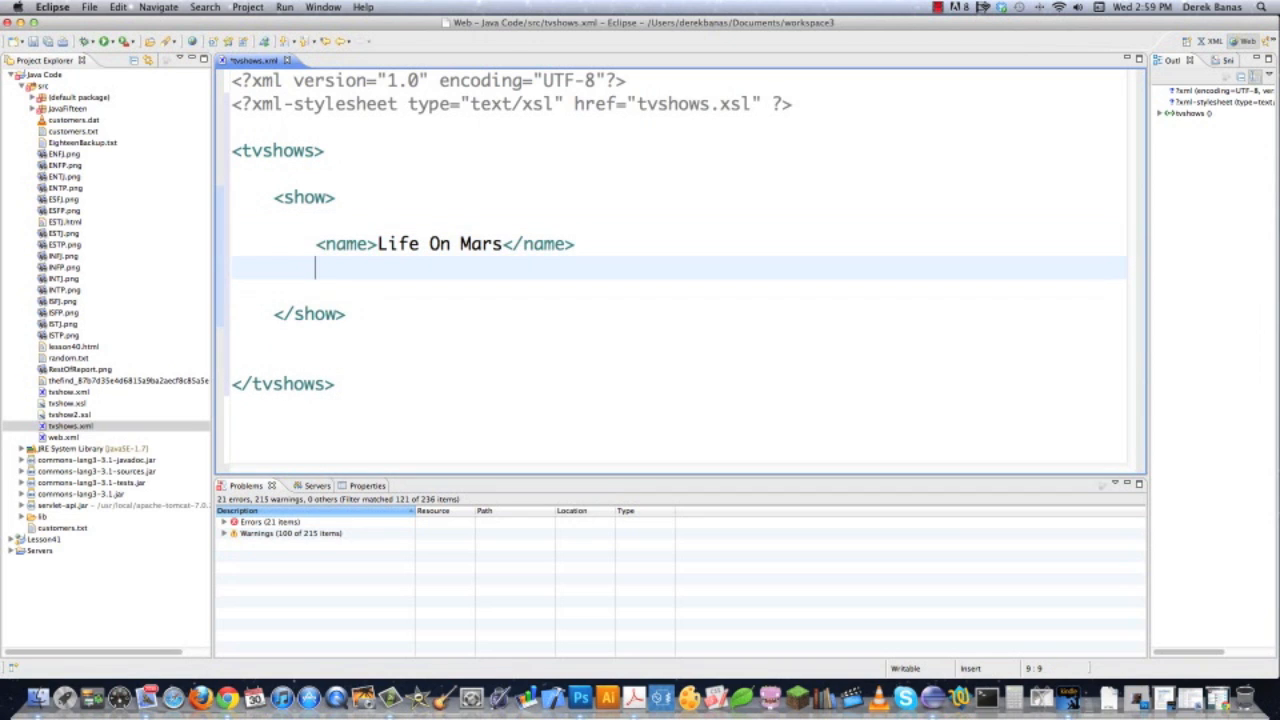
{"action": "type", "text": "<release"}
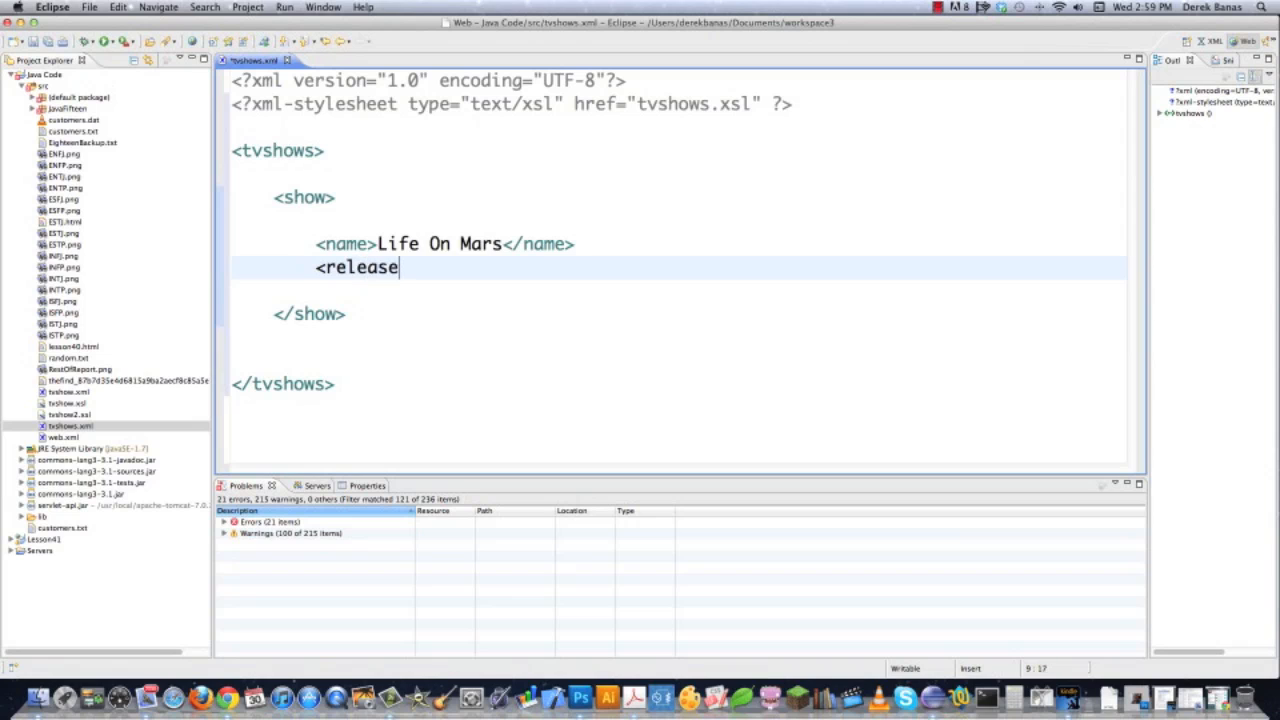
{"action": "type", "text": ">2008"}
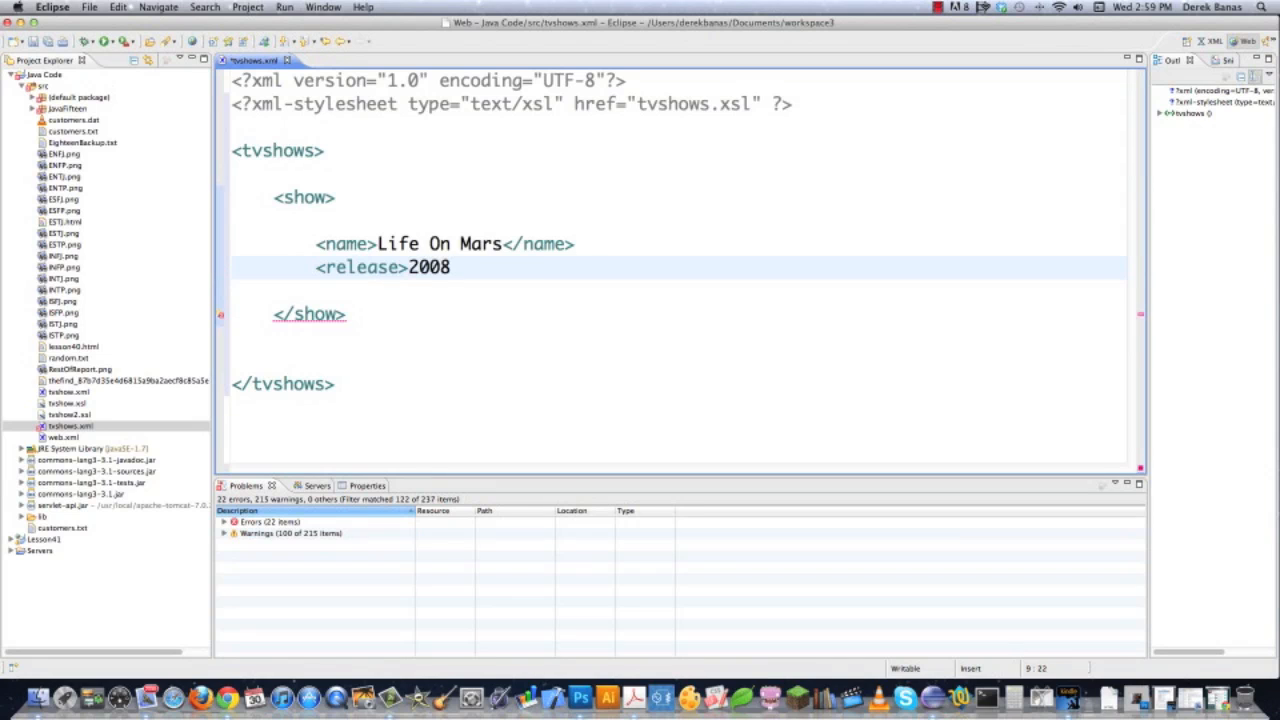
{"action": "type", "text": "</release>"}
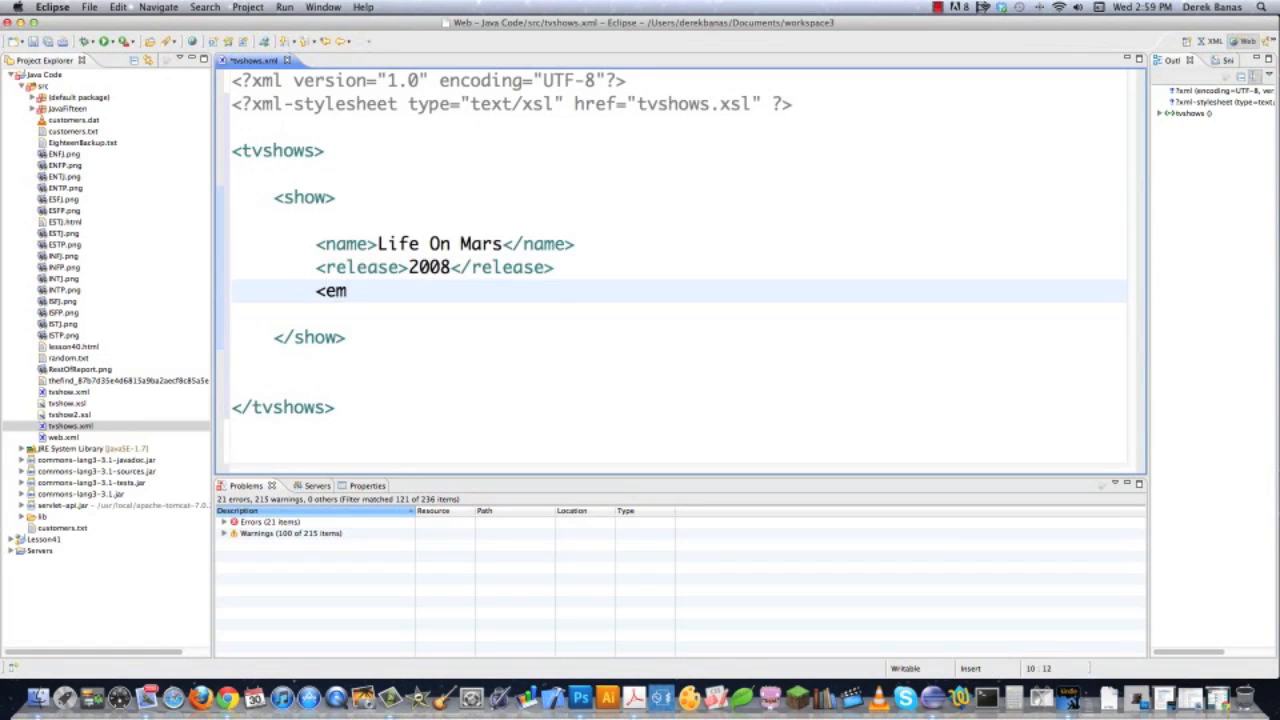
Add an end_date of 2009 and begin the network element
{"action": "type", "text": "nd_"}
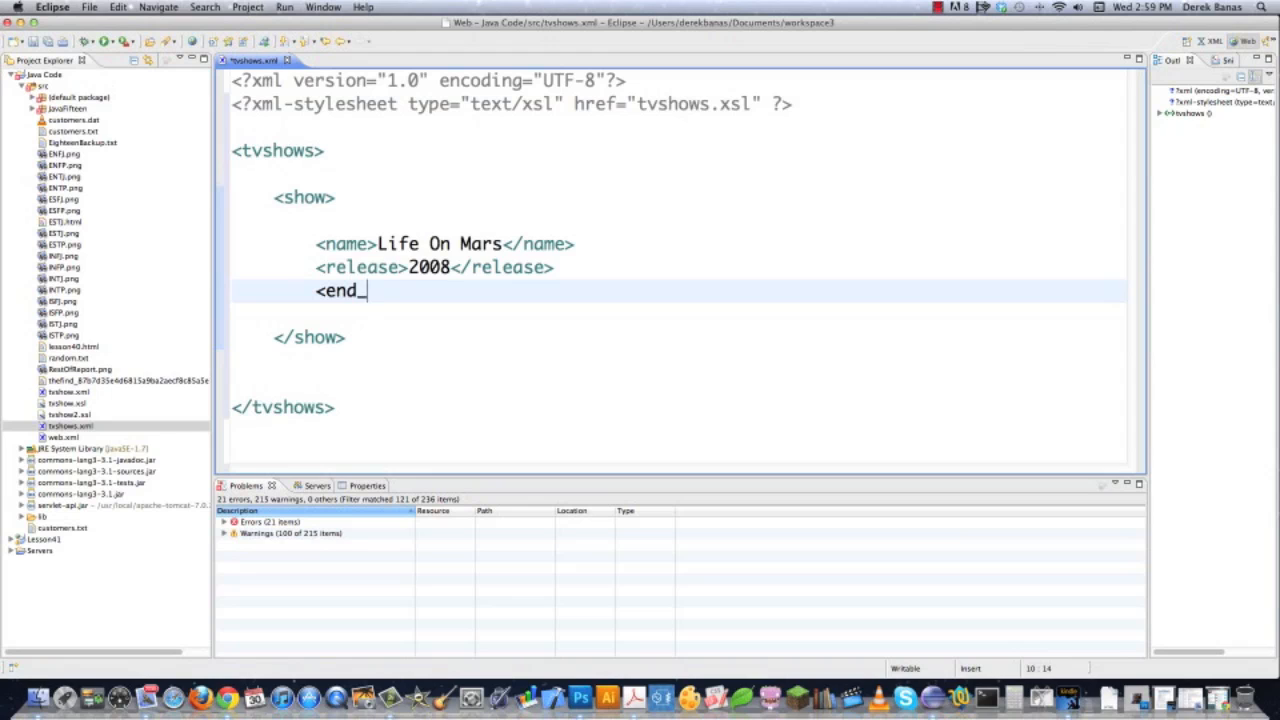
{"action": "type", "text": "data>"}
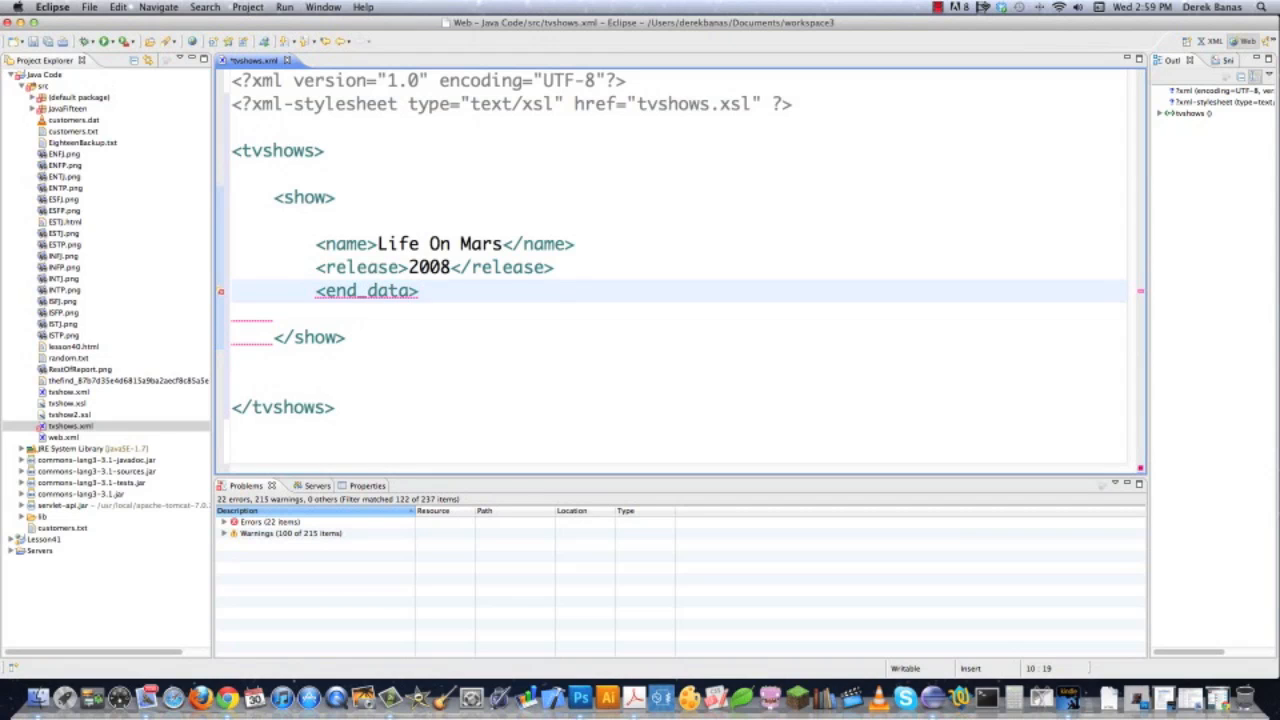
{"action": "type", "text": "2009"}
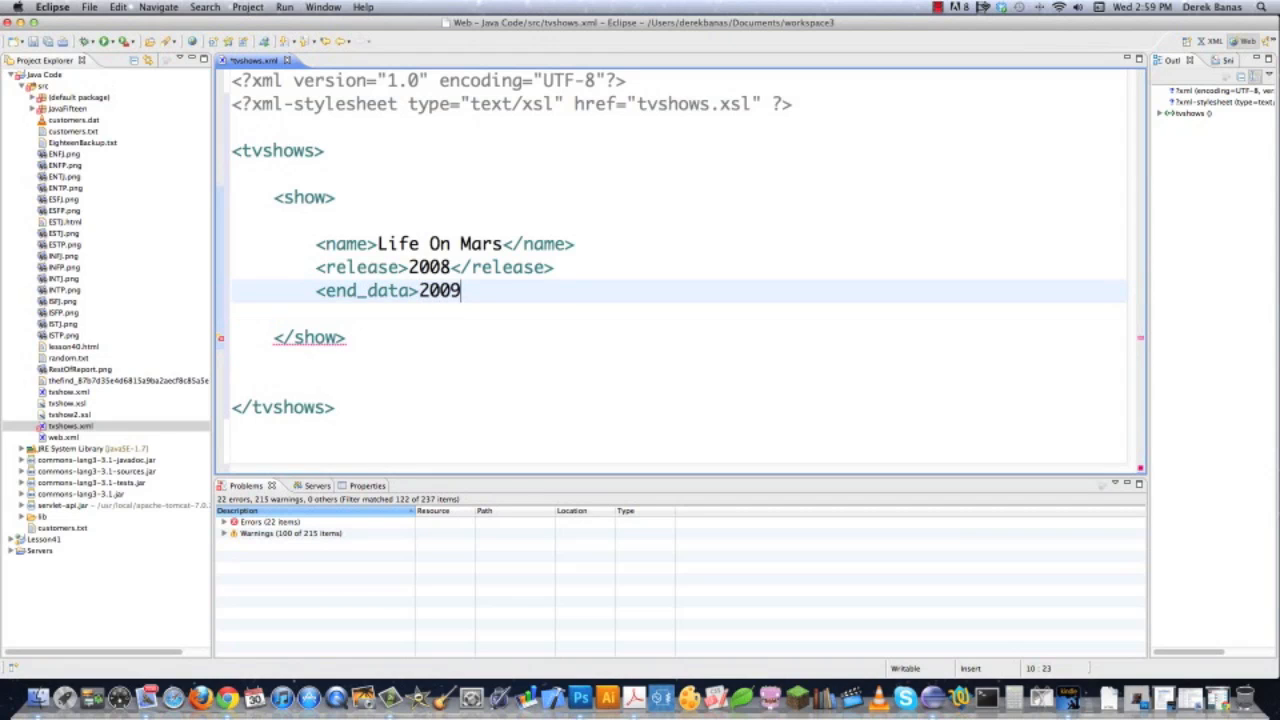
{"action": "type", "text": "</end_date>"}
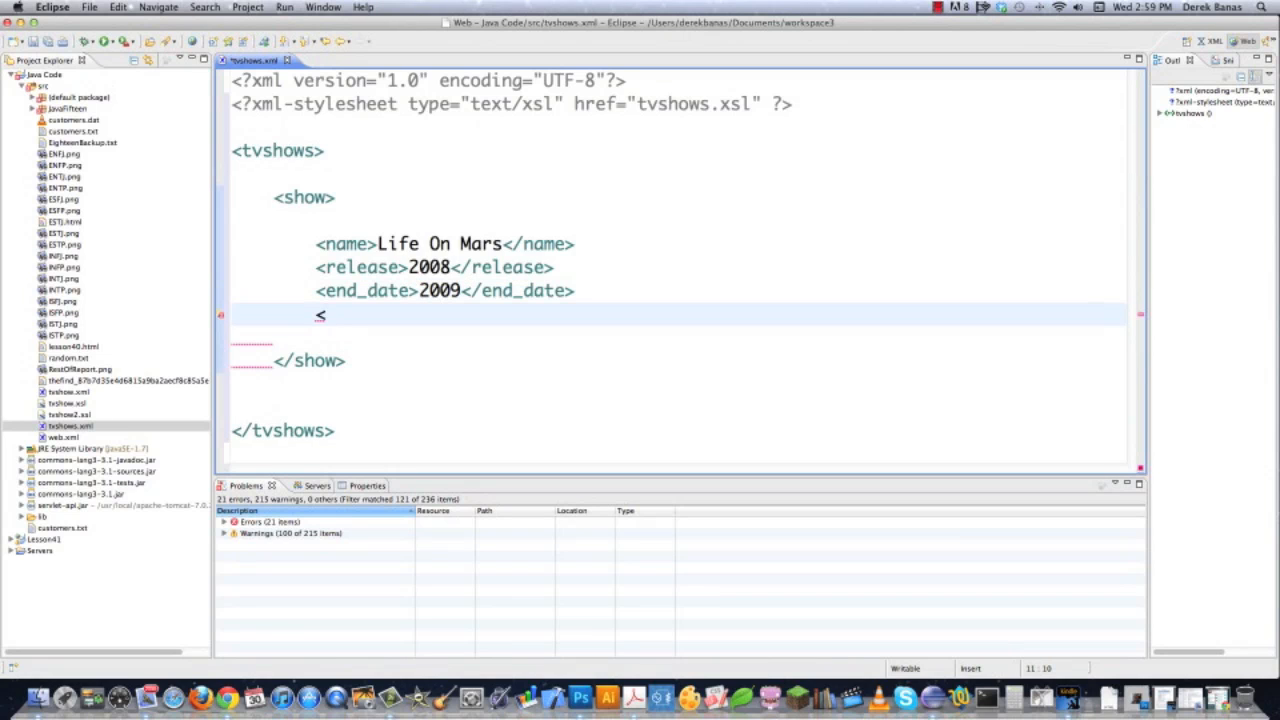
{"action": "type", "text": "network cou"}
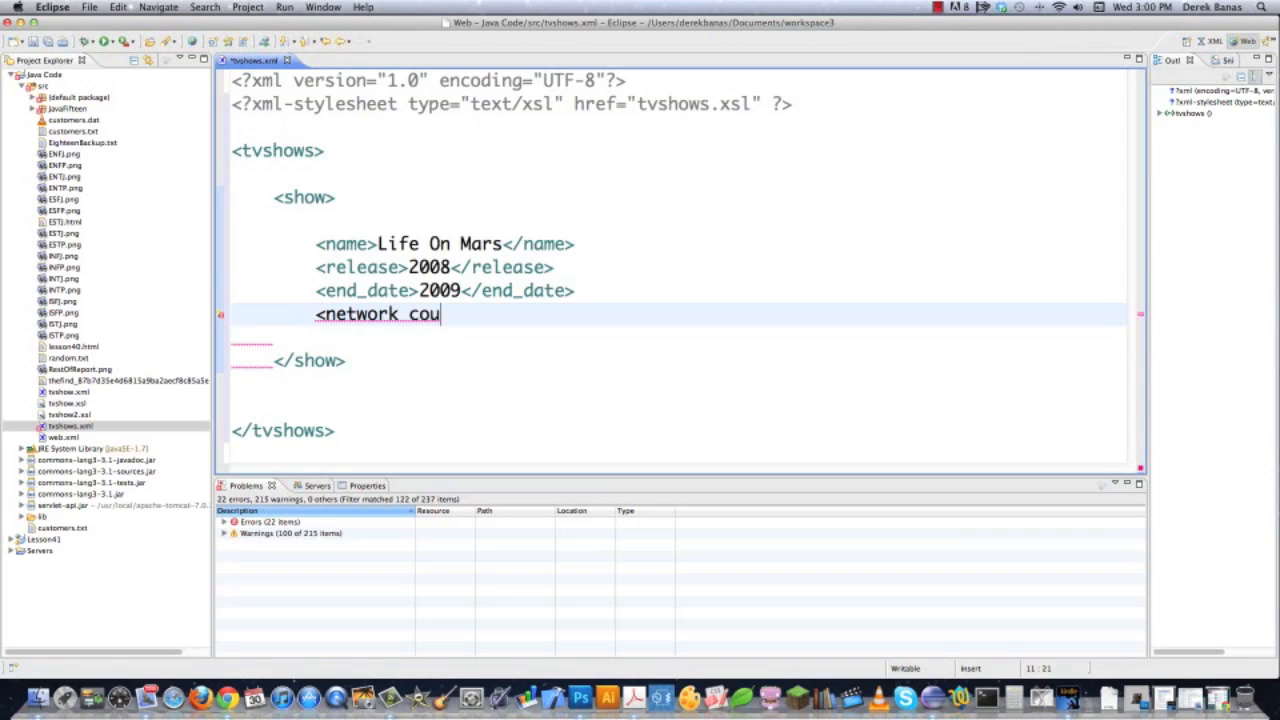
Complete the network element with country="US" and the value ABC
{"action": "type", "text": "ntry"}
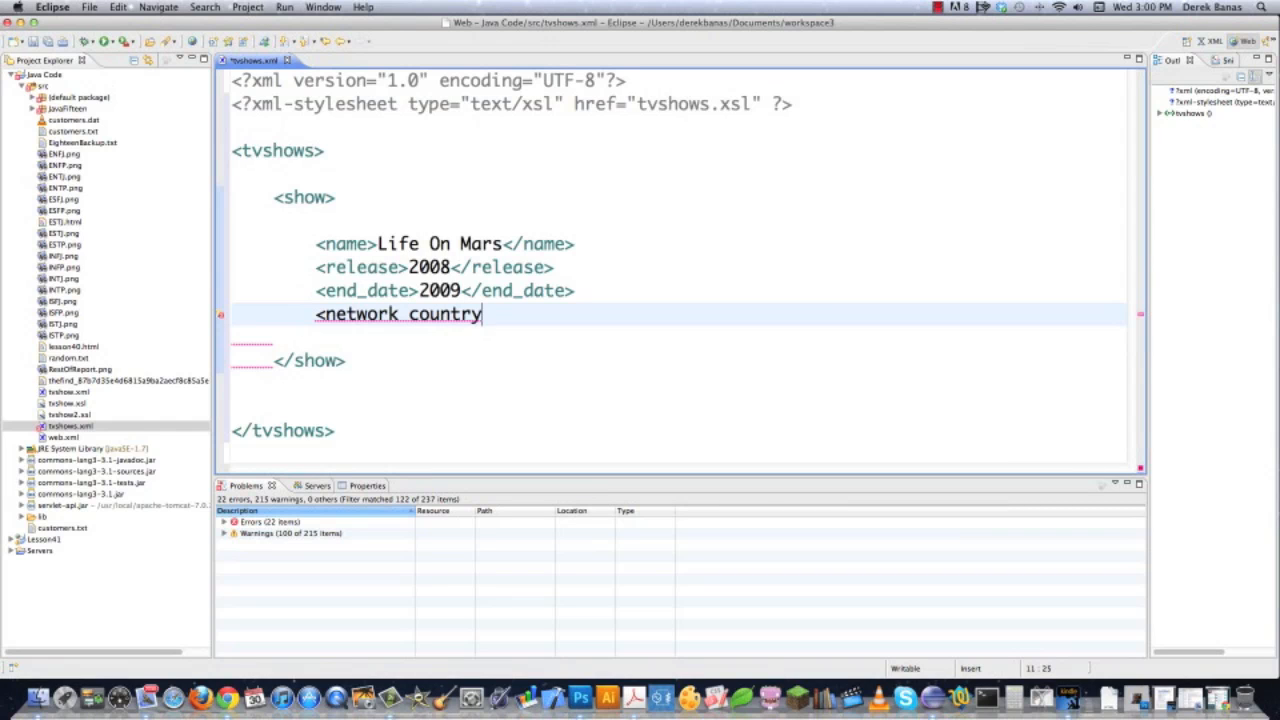
{"action": "type", "text": "=\""}
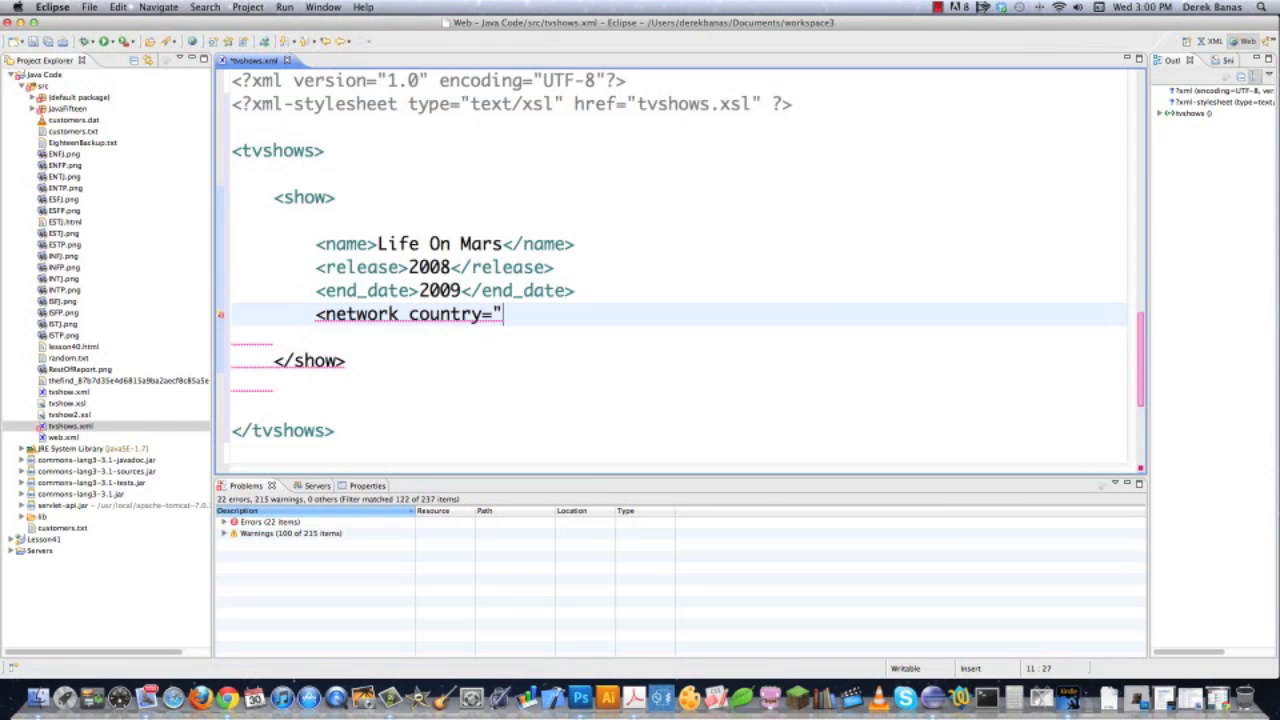
{"action": "type", "text": "US"}
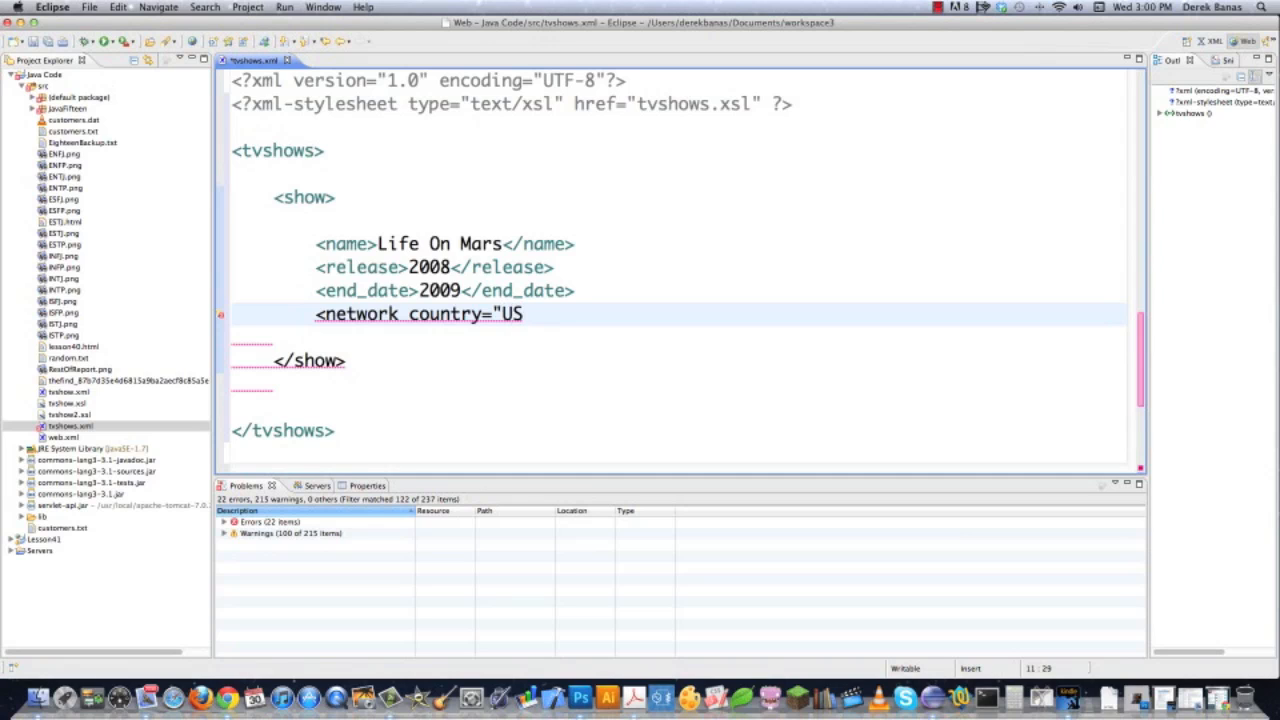
{"action": "type", "text": ">ABC"}
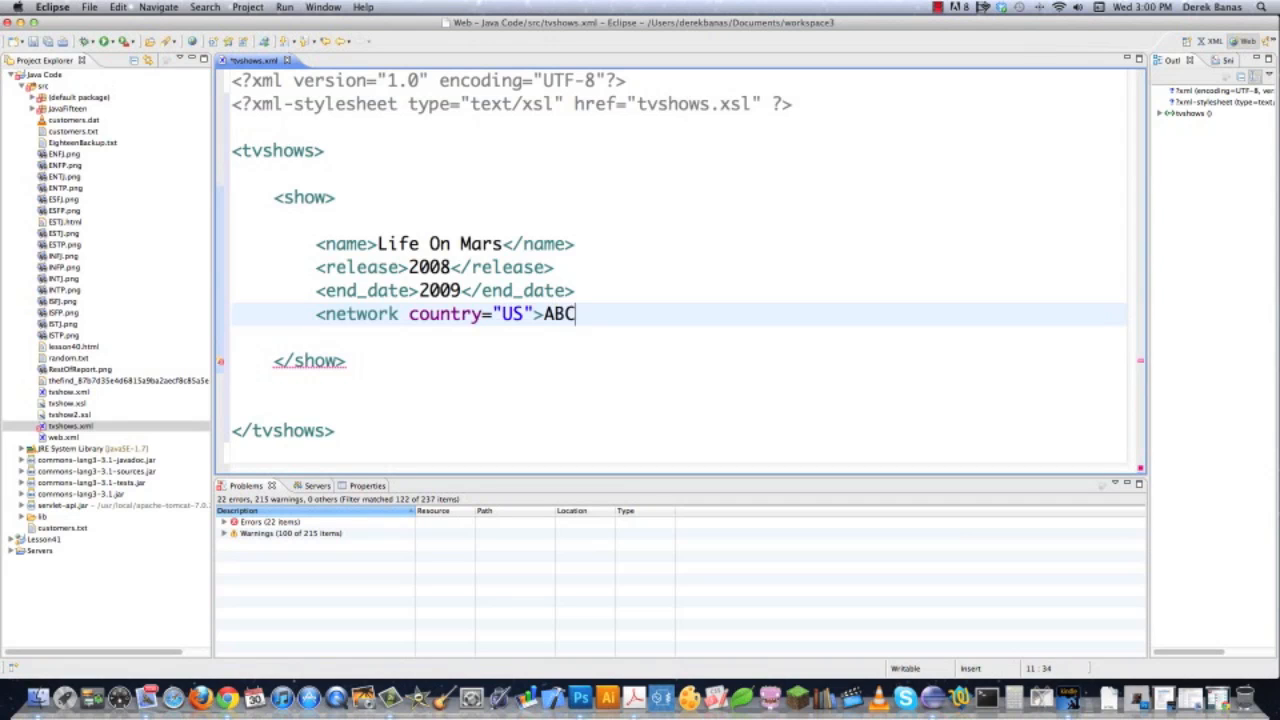
{"action": "type", "text": "</network>"}
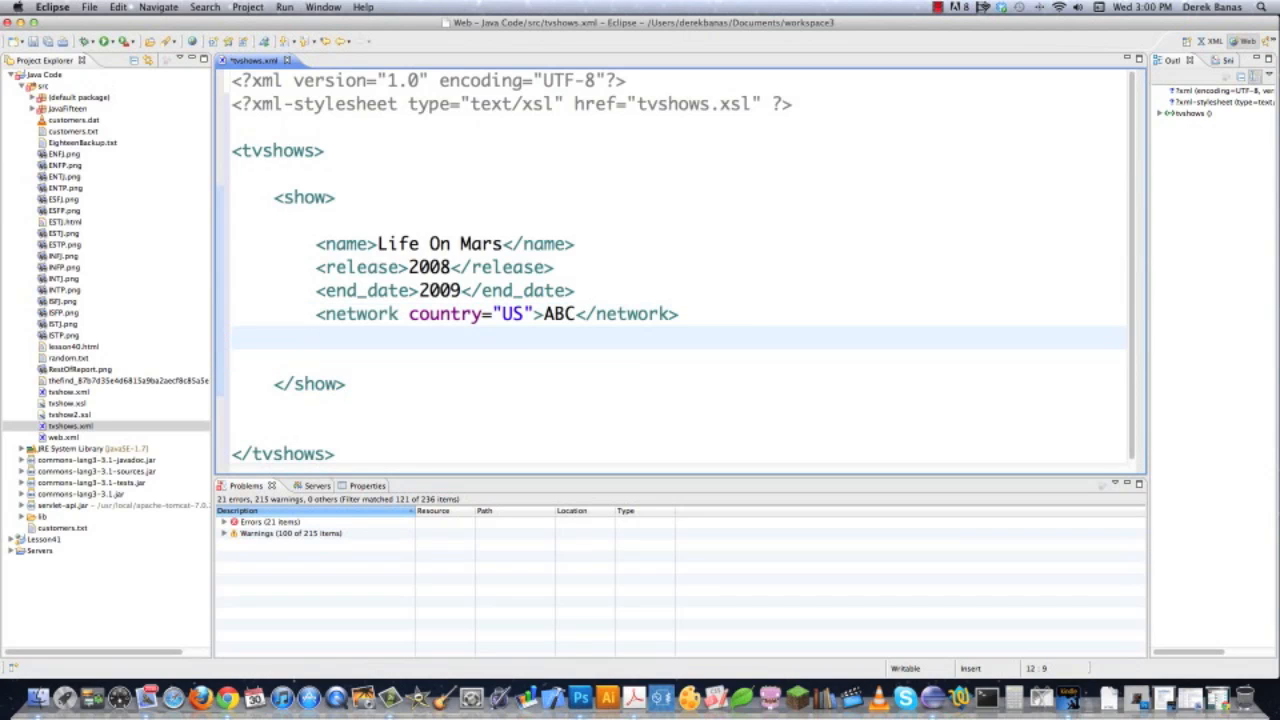
Add a poster element with href to the IMDb image URL and width="214"
{"action": "type", "text": "<poster hre"}
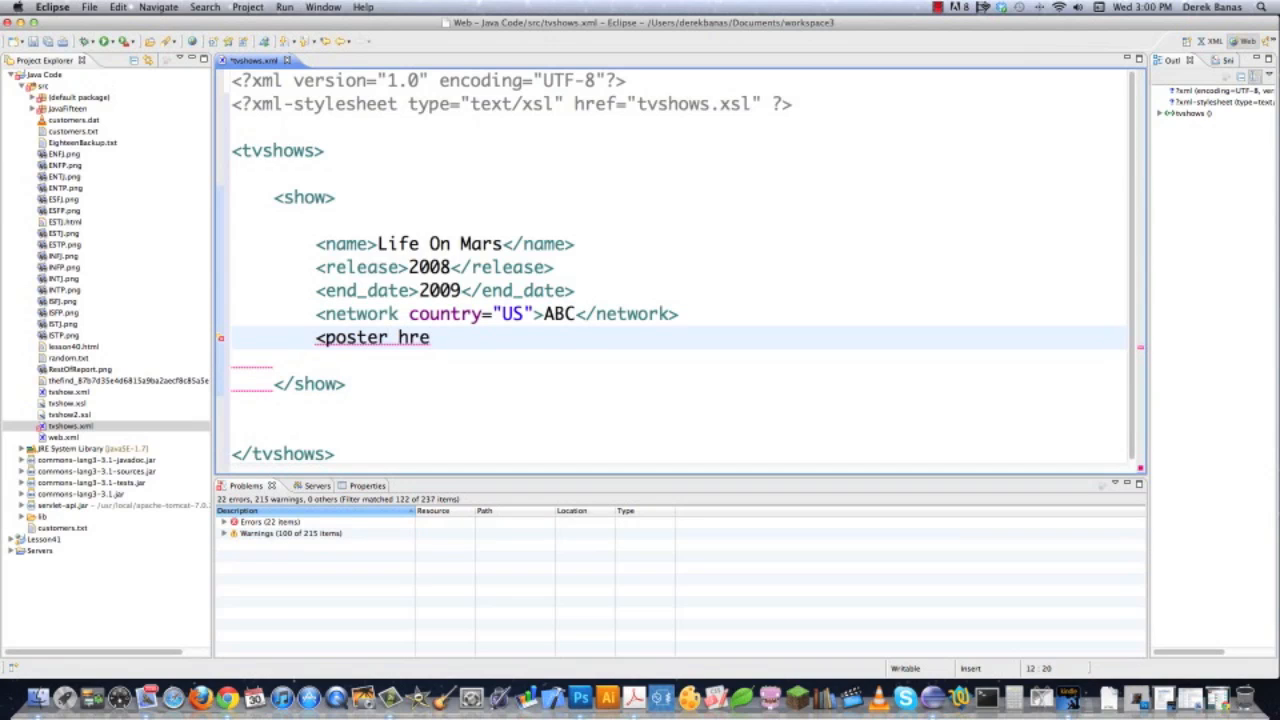
{"action": "type", "text": "f="}
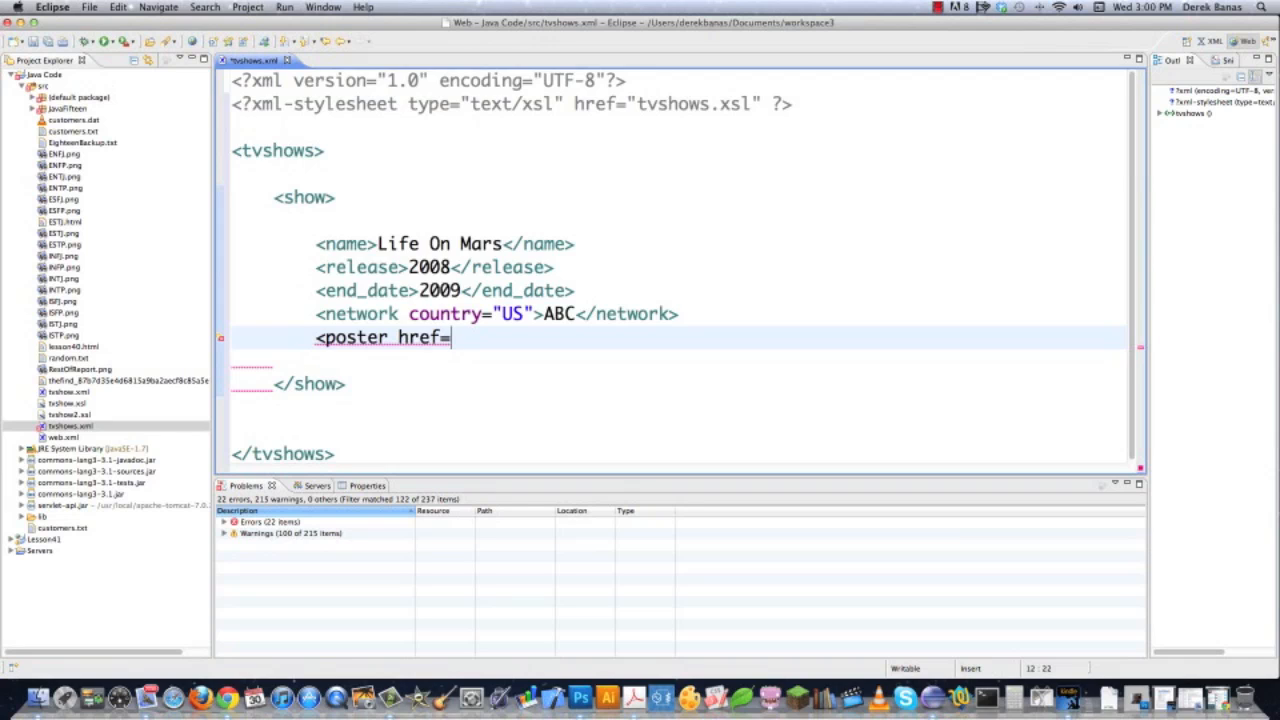
{"action": "type", "text": "\""}
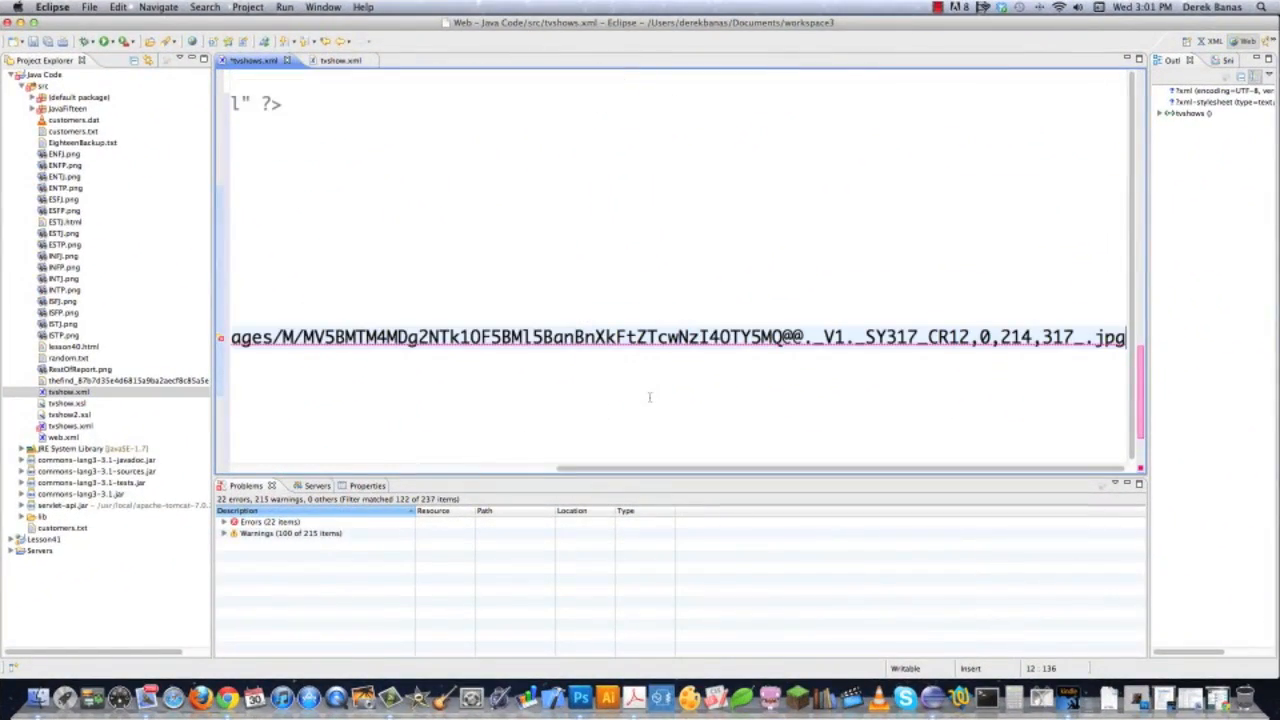
{"action": "mouse_move", "coordinate": [772, 388]}
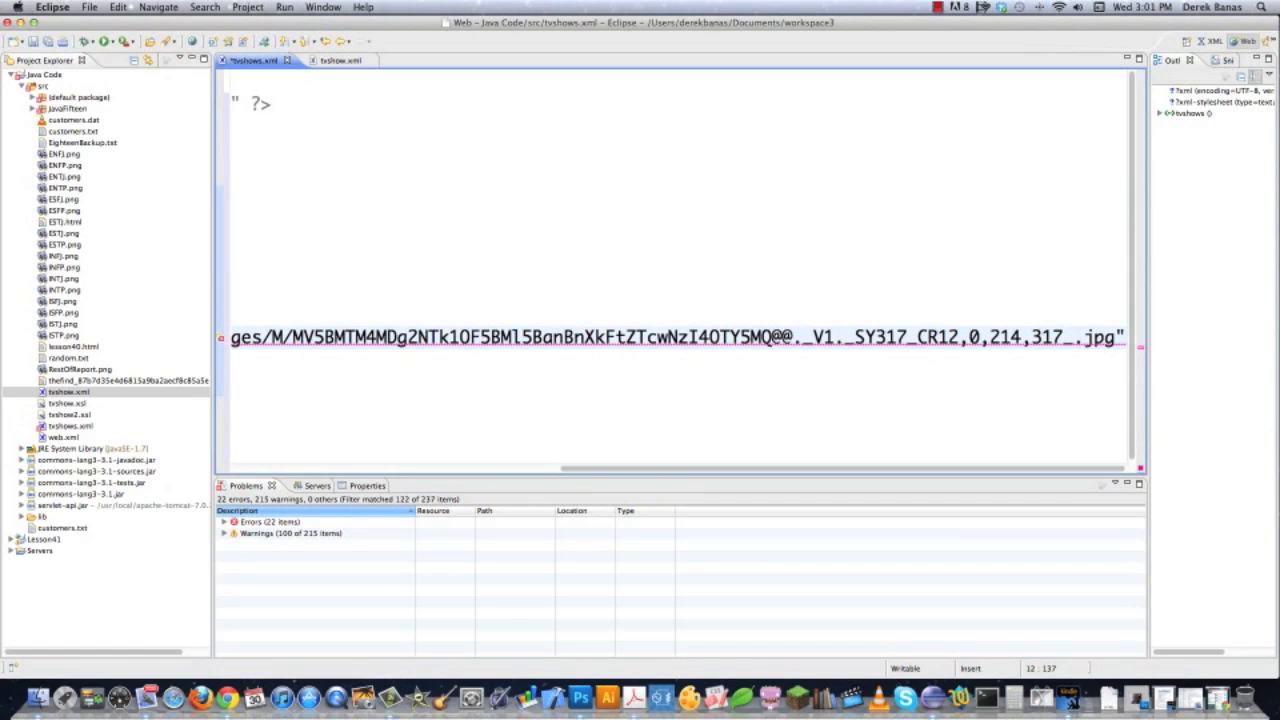
{"action": "type", "text": "width="}
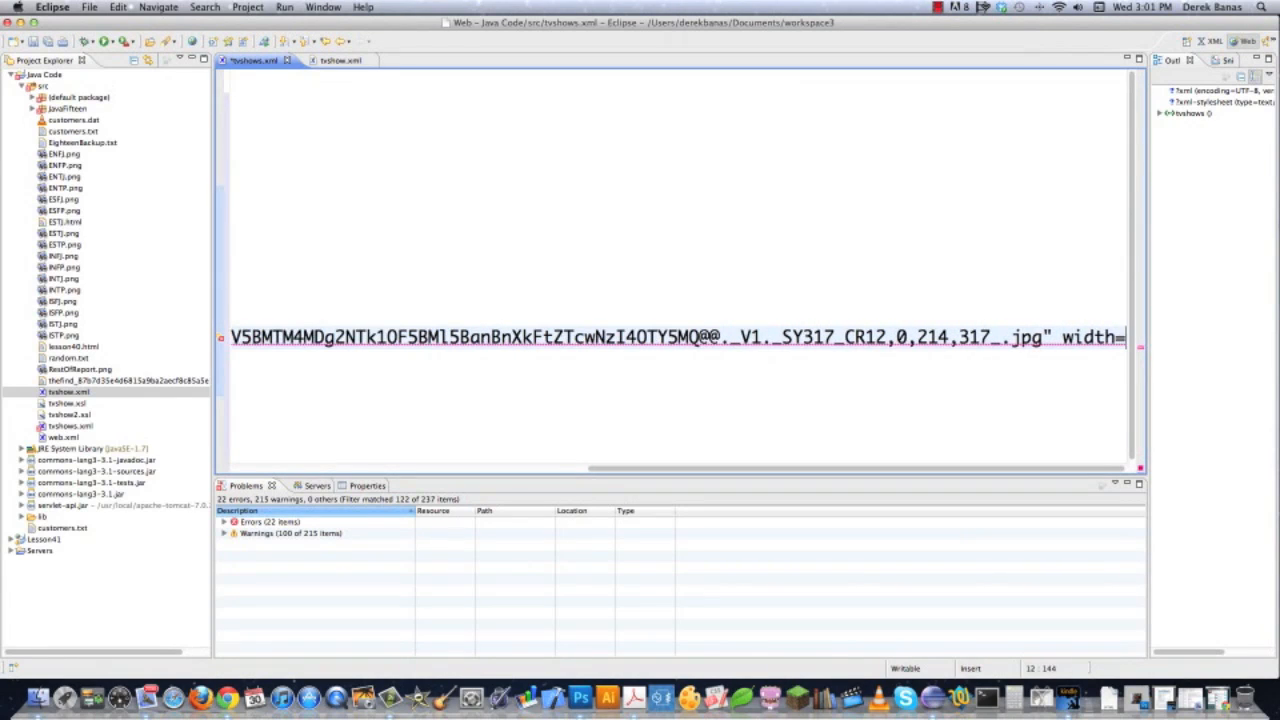
{"action": "type", "text": "\"214\""}
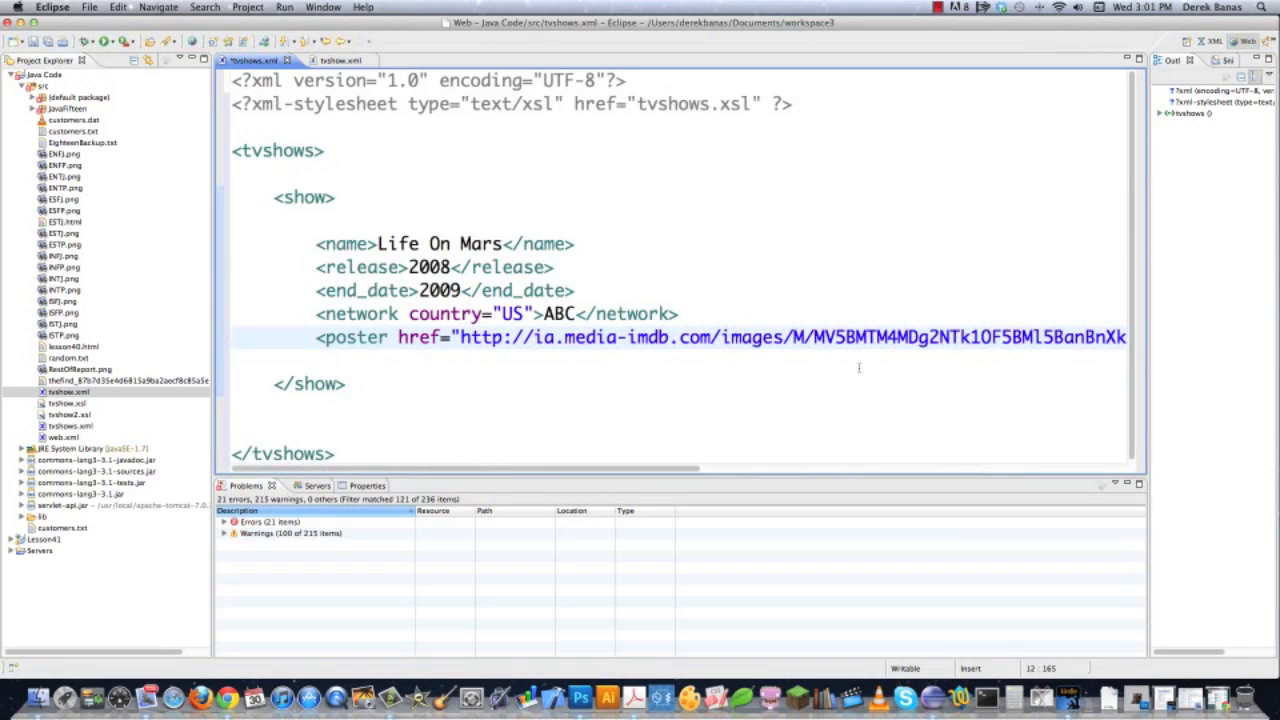
Add a viewers element with units="millions" and value 7.82
{"action": "type", "text": "<ve"}
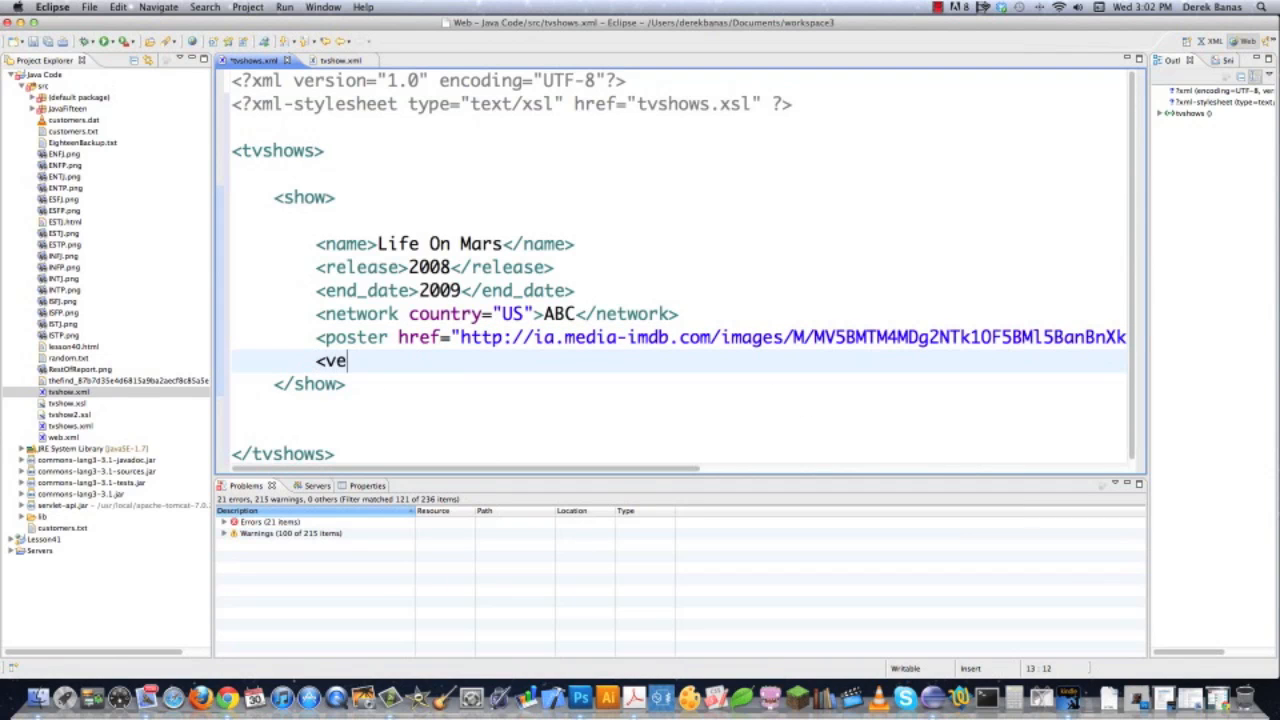
{"action": "type", "text": "iewers units"}
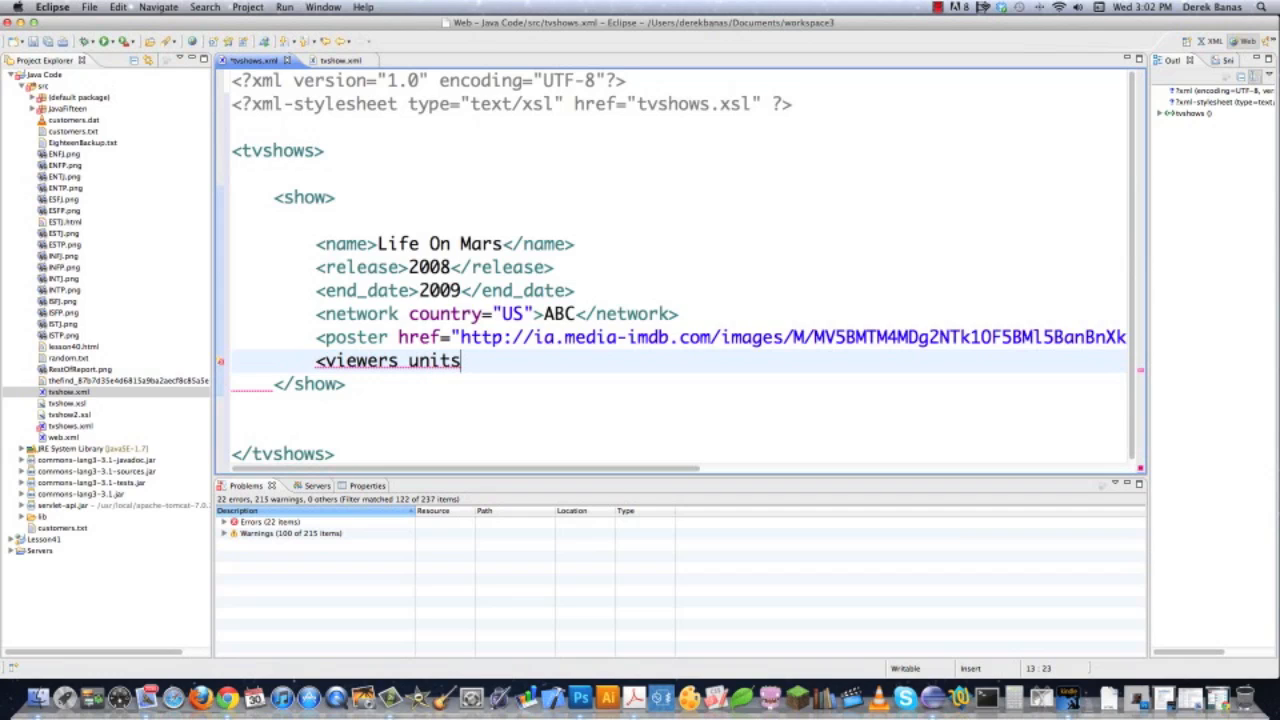
{"action": "type", "text": "=\""}
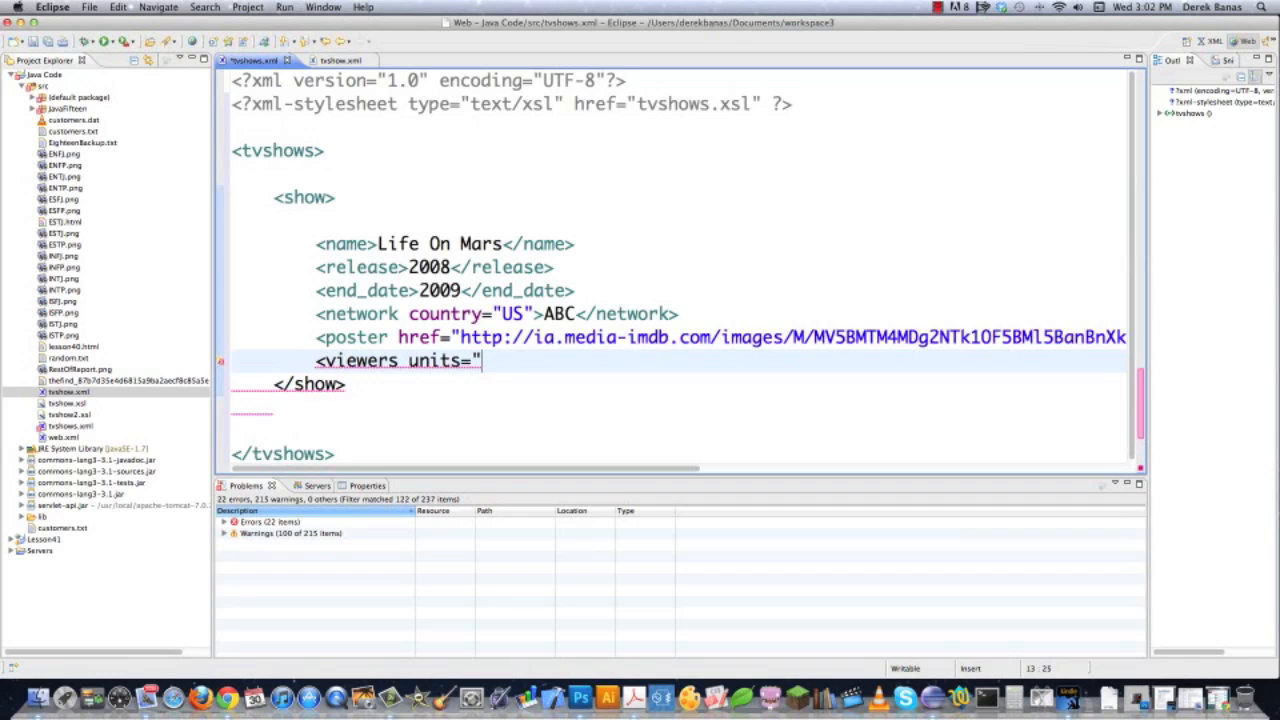
{"action": "type", "text": "millions\"></viewers>"}
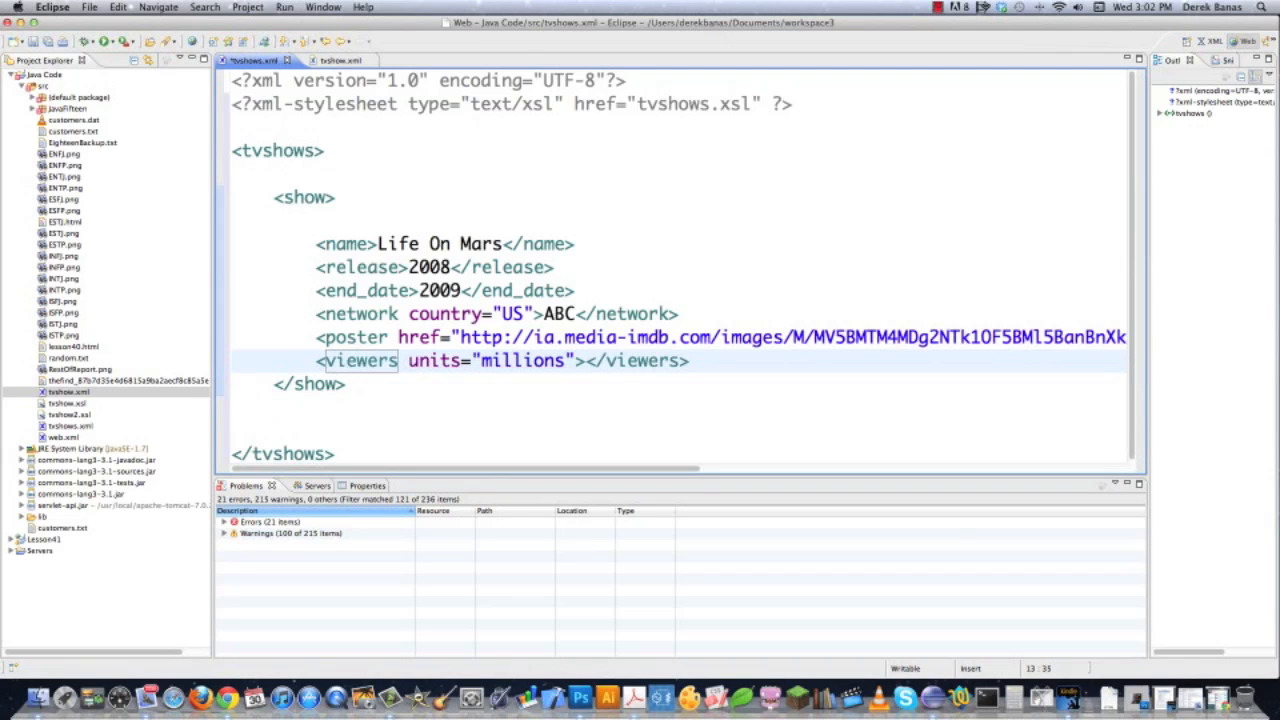
{"action": "type", "text": "7.82"}
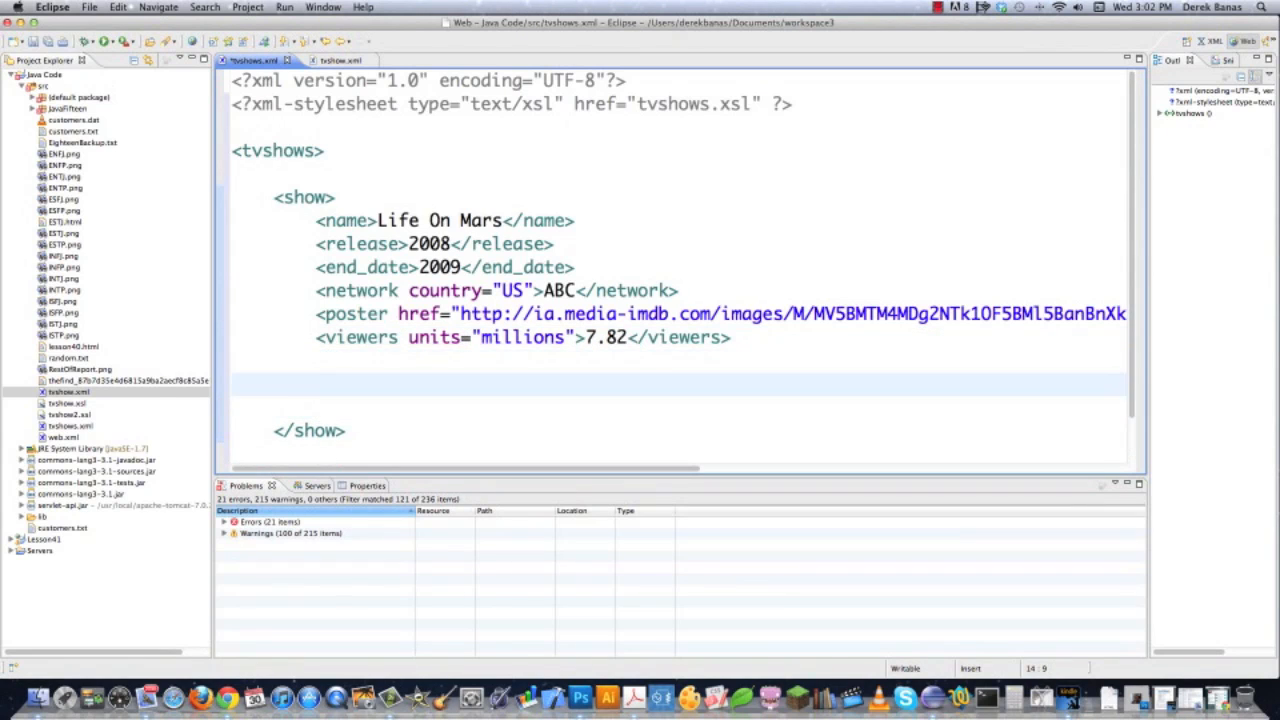
Start an XML comment listing & as &amp; and ' as &apos;
{"action": "type", "text": "<!"}
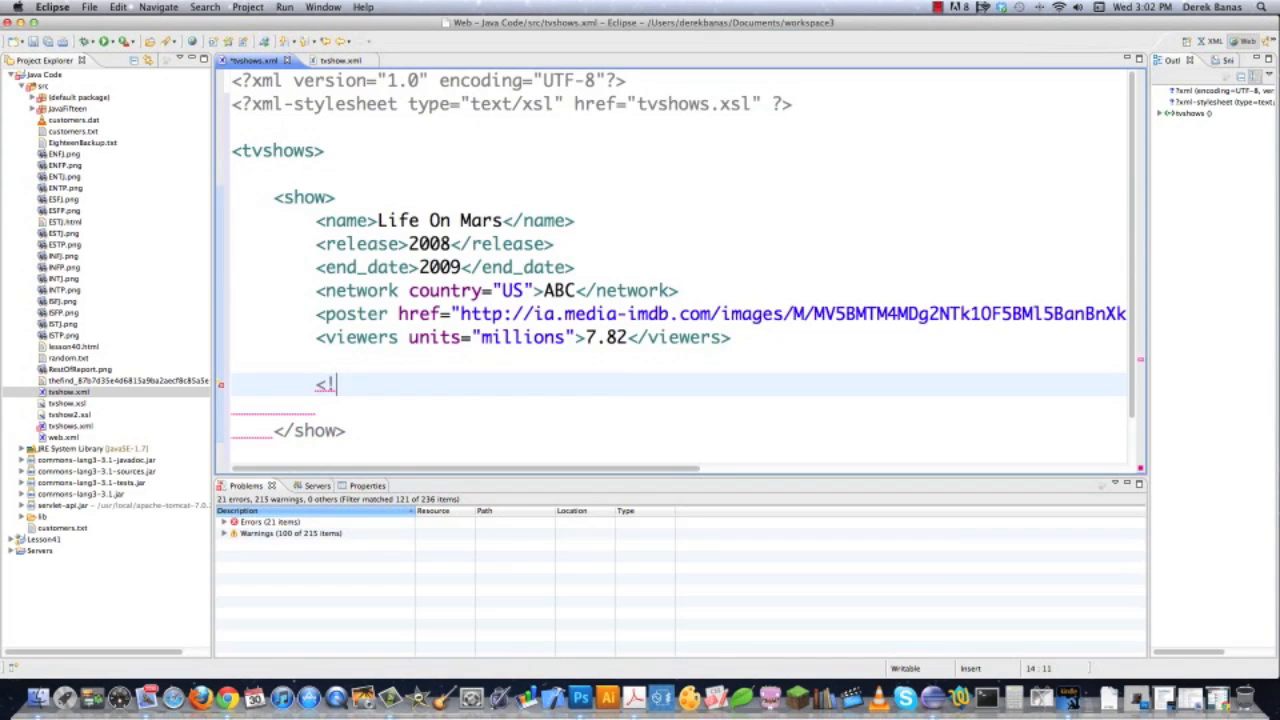
{"action": "type", "text": "--"}
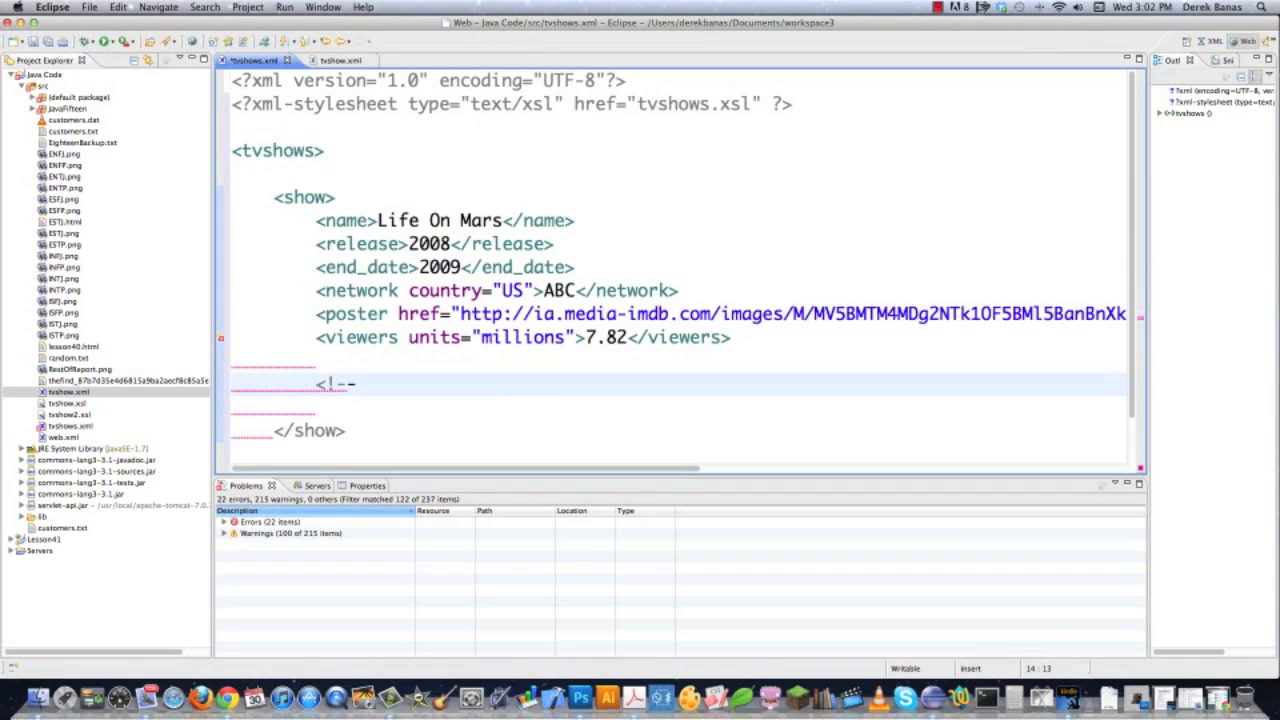
{"action": "type", "text": "-->"}
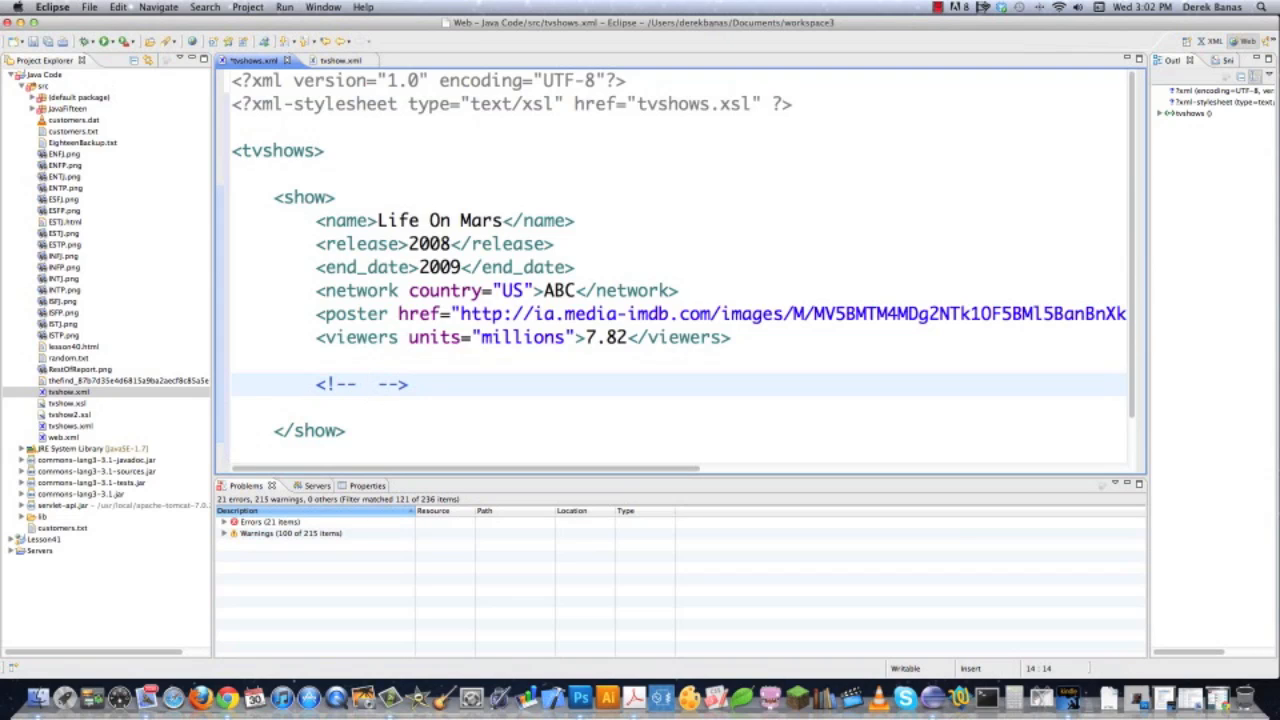
{"action": "type", "text": "&"}
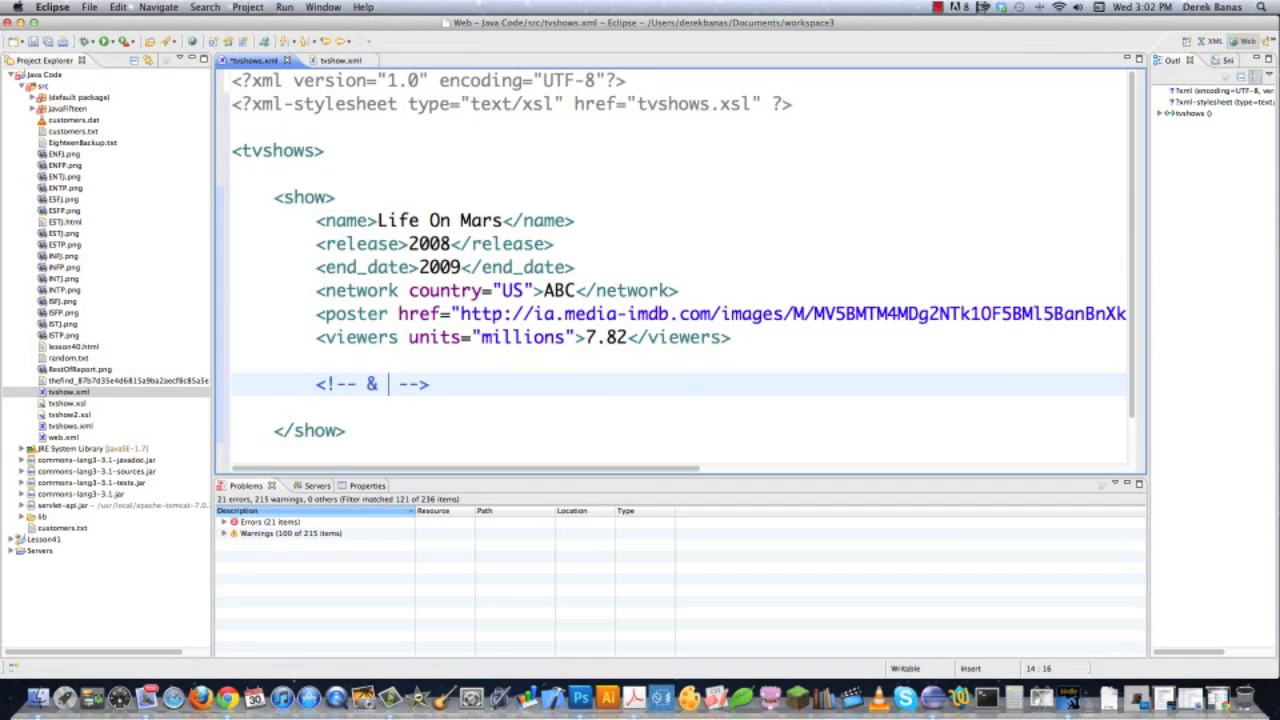
{"action": "type", "text": "amp;"}
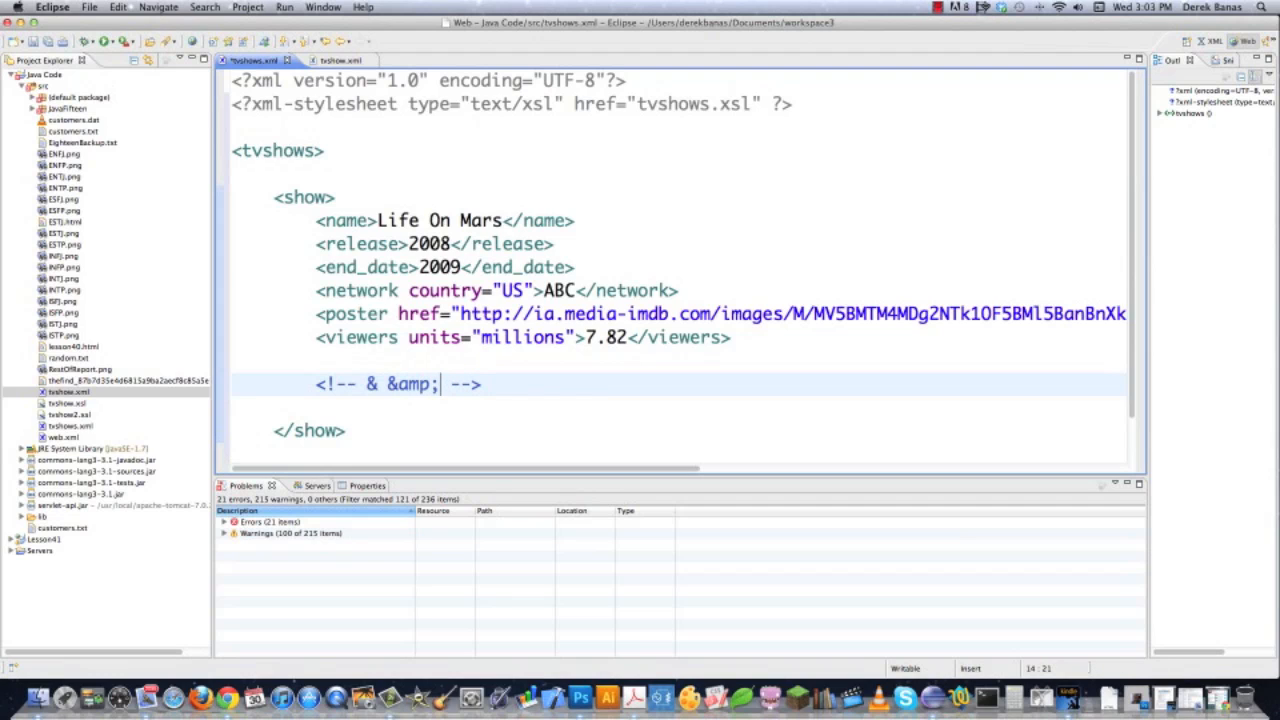
{"action": "type", "text": "'"}
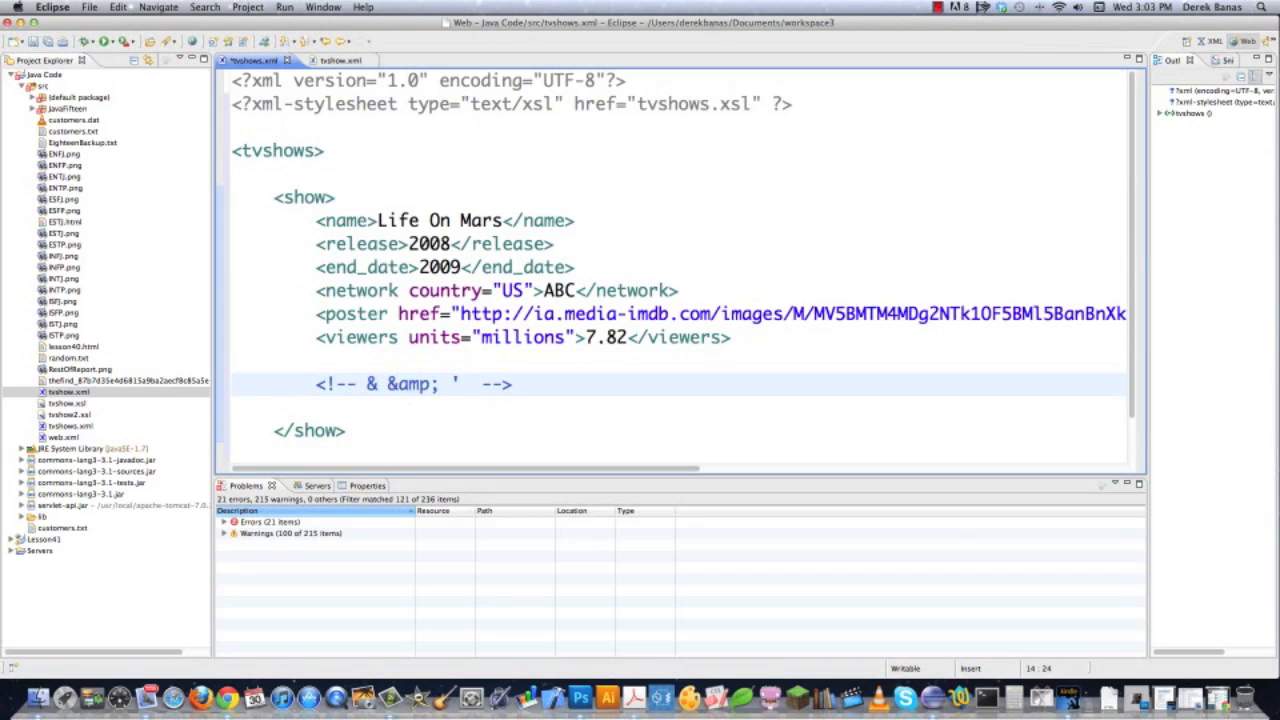
{"action": "type", "text": "&apos; >"}
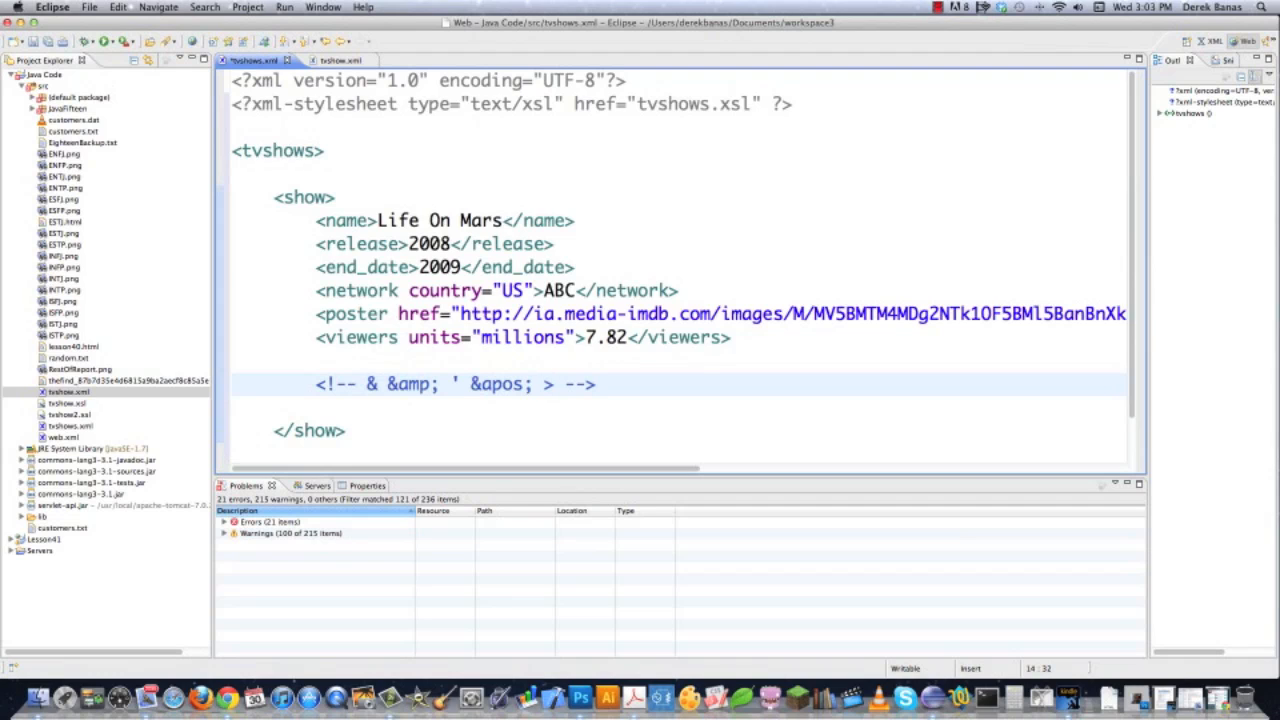
Continue the comment with > &gt;, < &lt; and " &quot;
{"action": "type", "text": "&"}
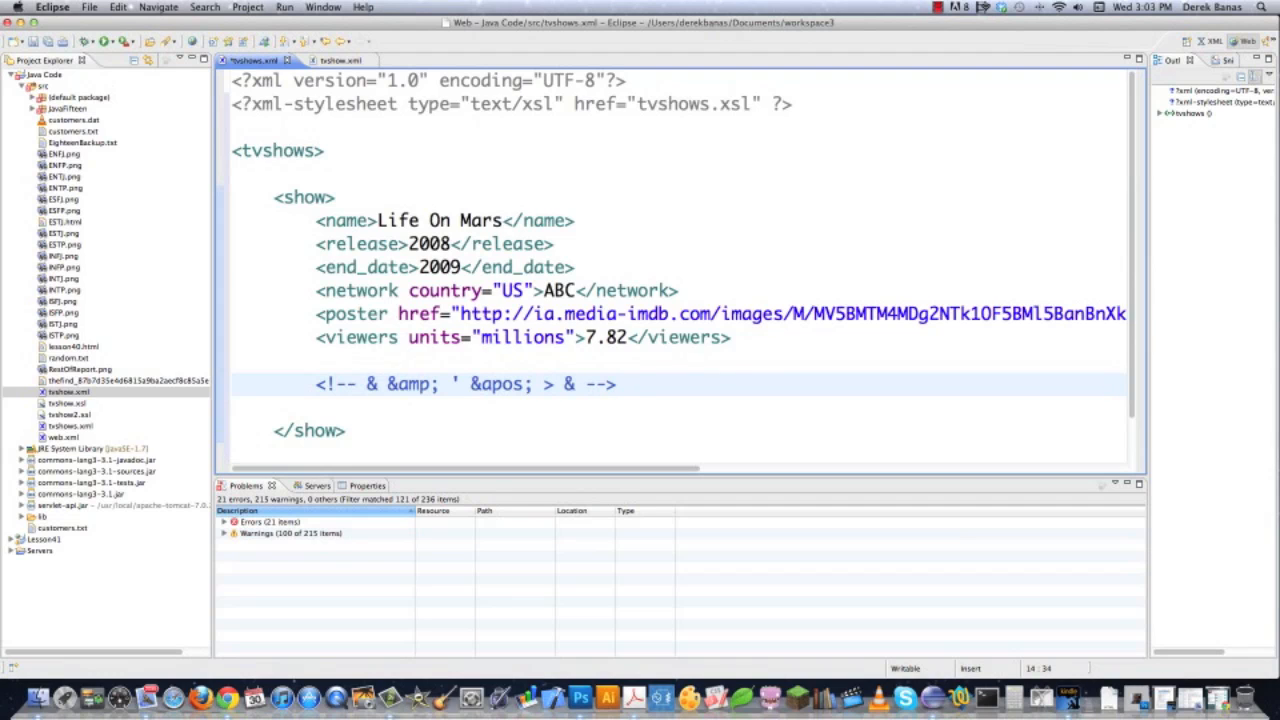
{"action": "type", "text": "gt;"}
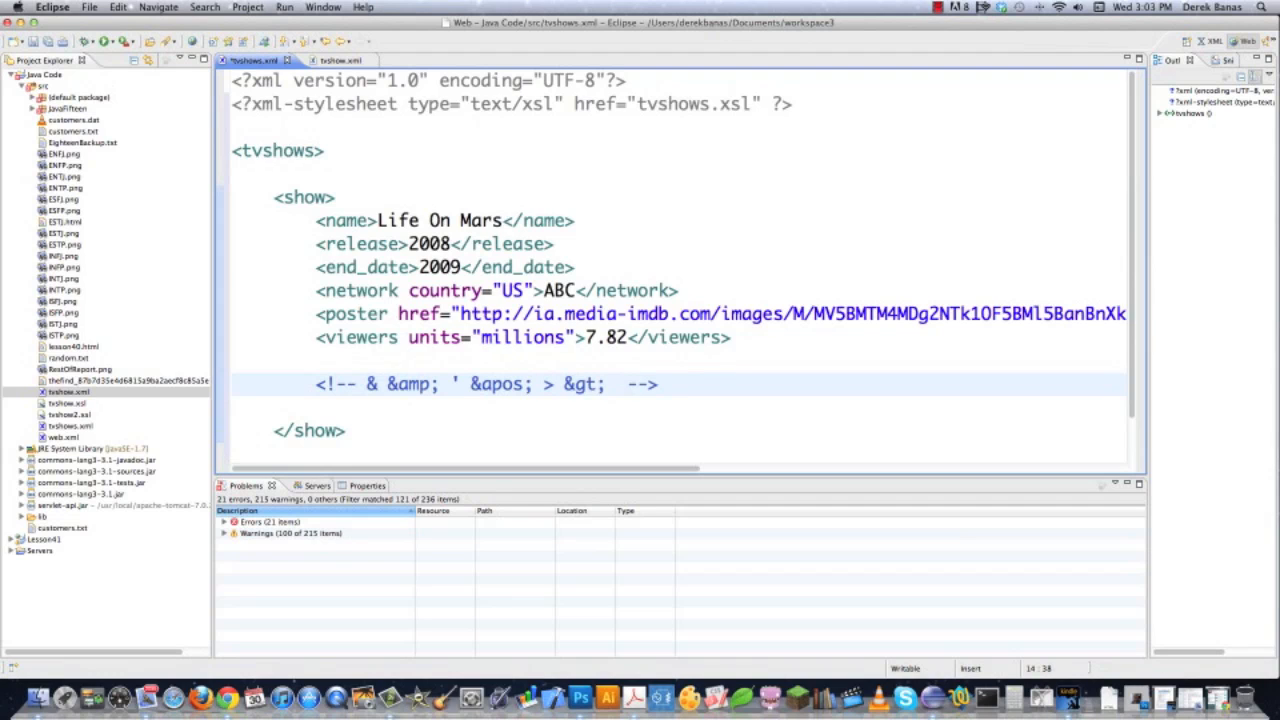
{"action": "type", "text": "<"}
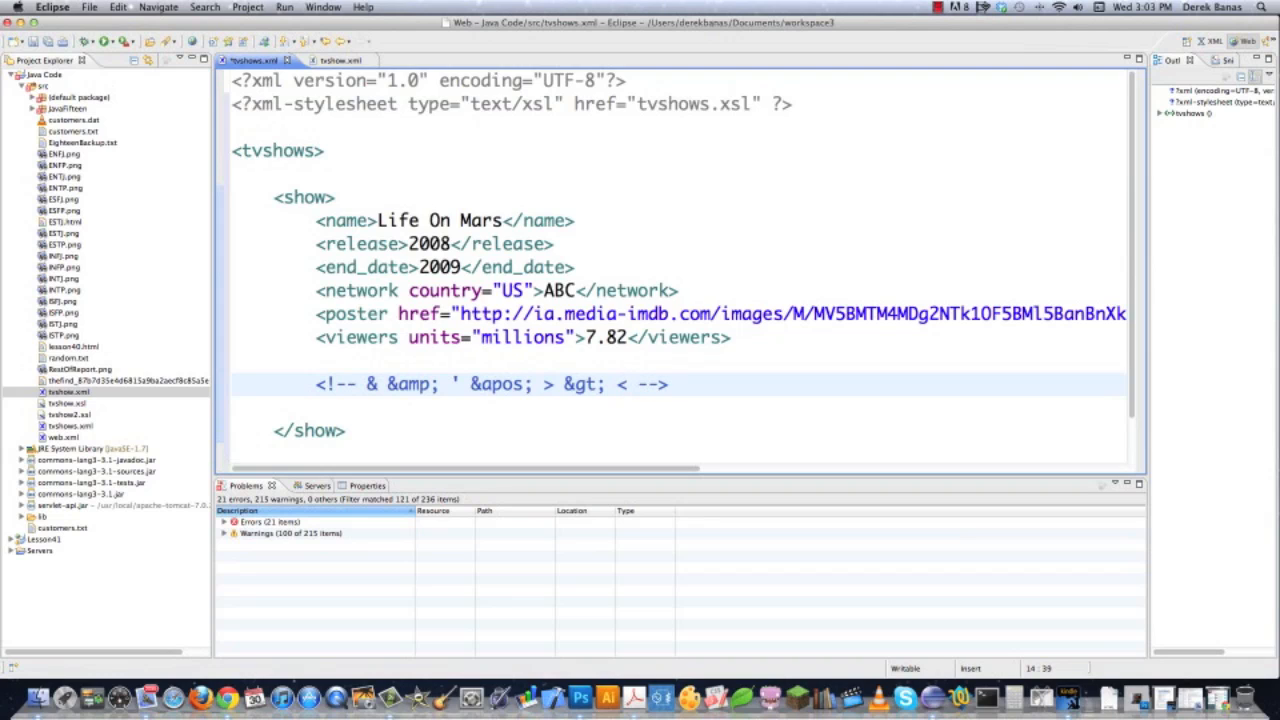
{"action": "type", "text": "&lt"}
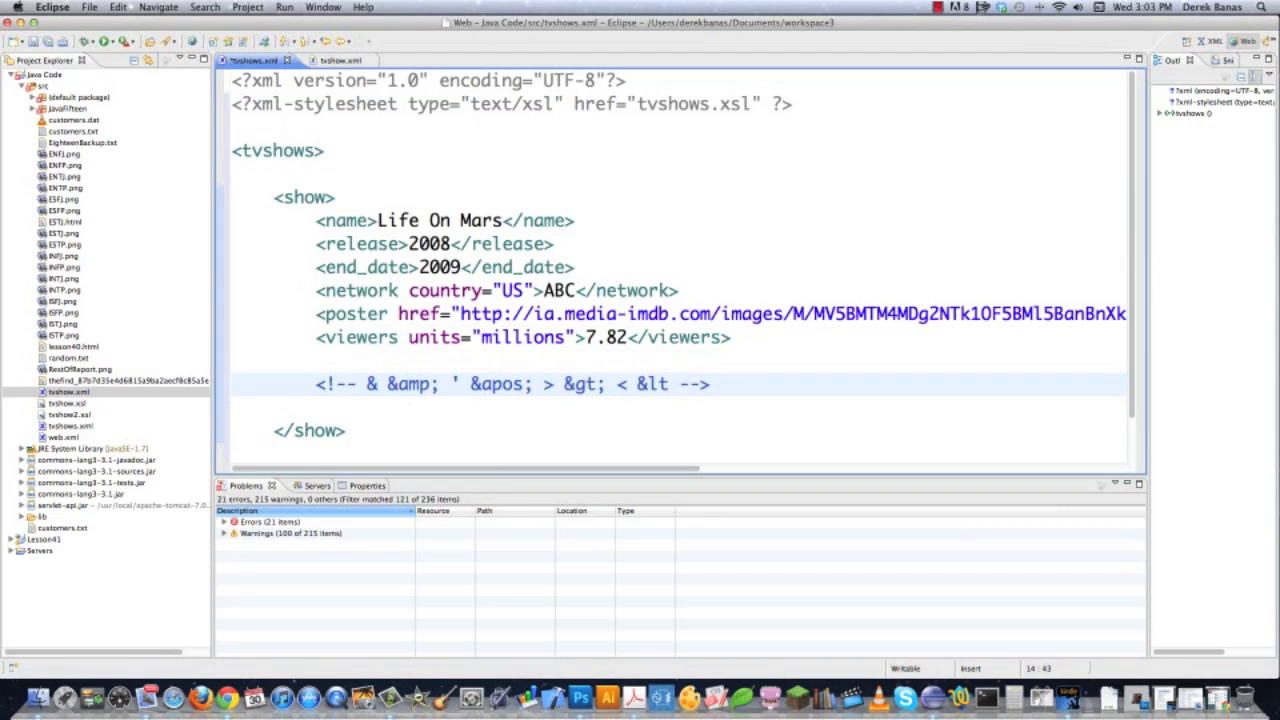
{"action": "type", "text": "\""}
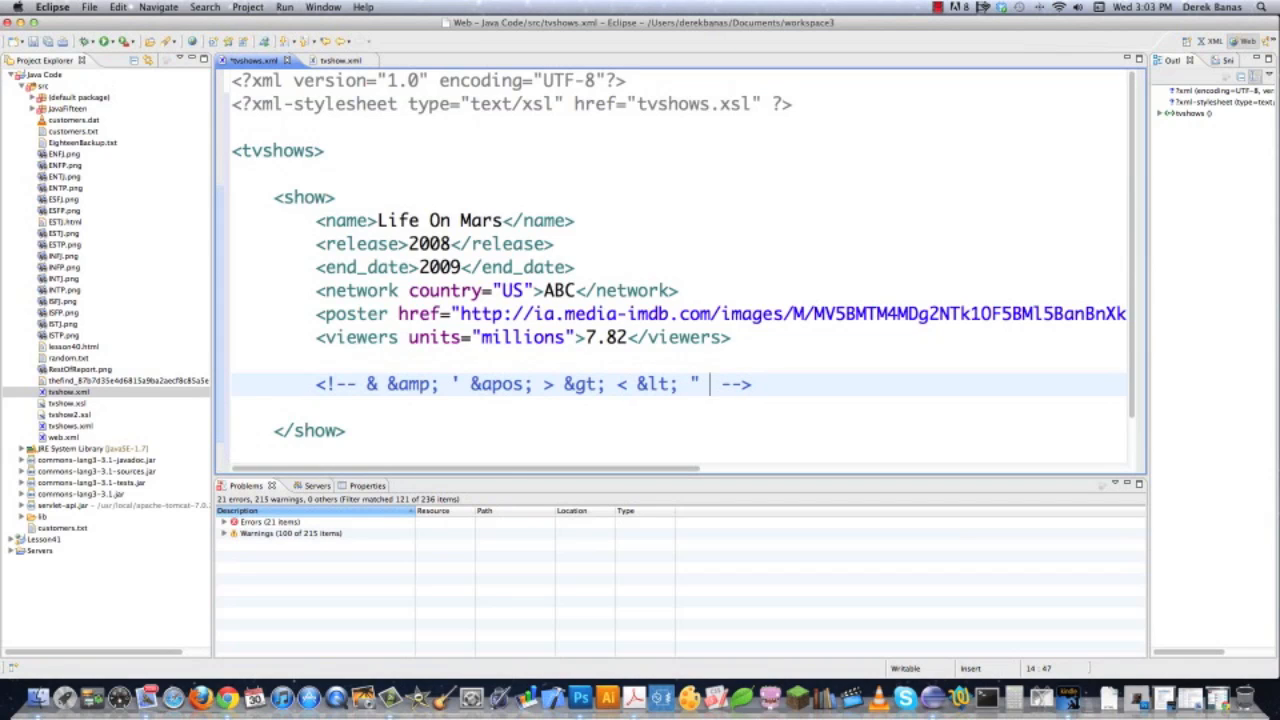
{"action": "type", "text": "&"}
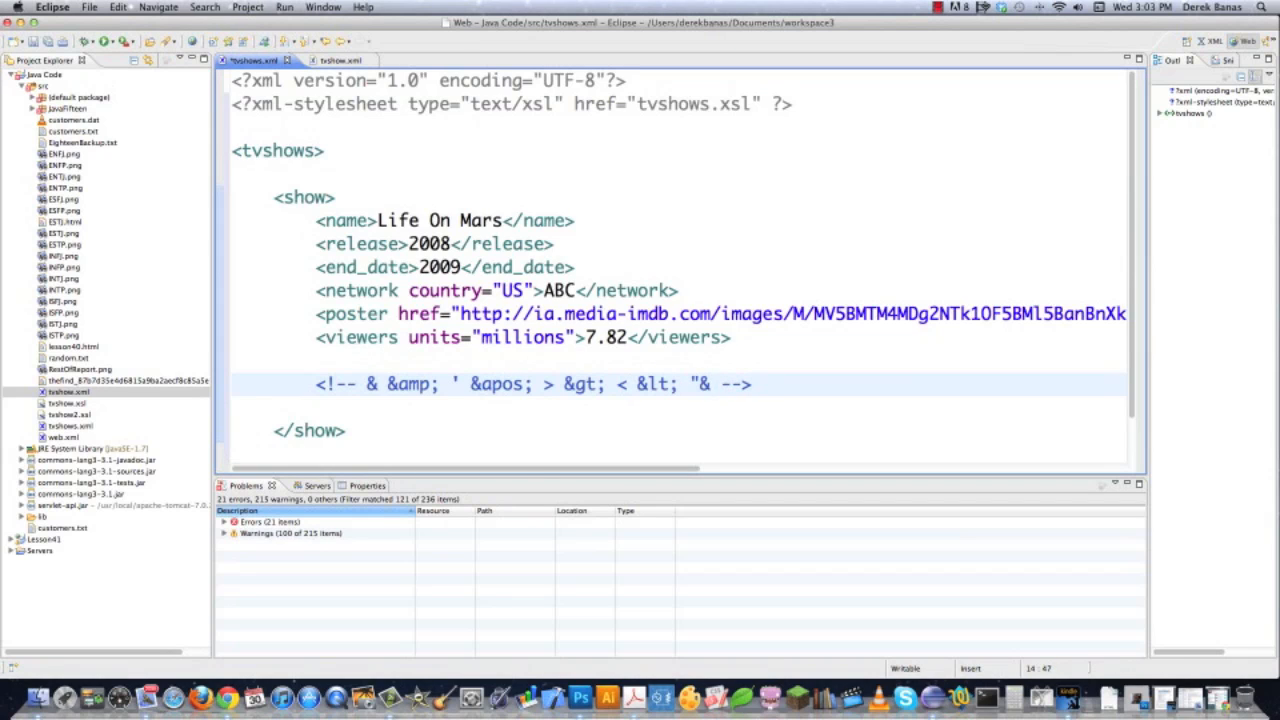
{"action": "type", "text": "quot;"}
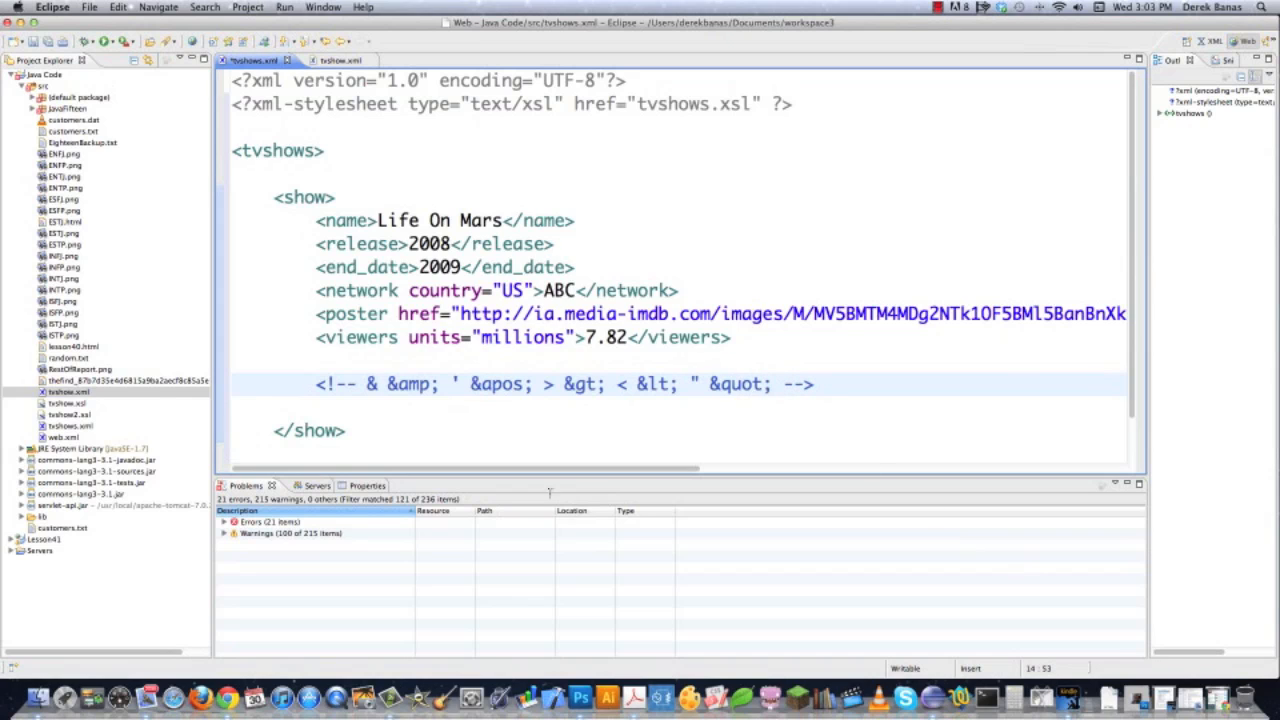
{"action": "mouse_move", "coordinate": [962, 430]}
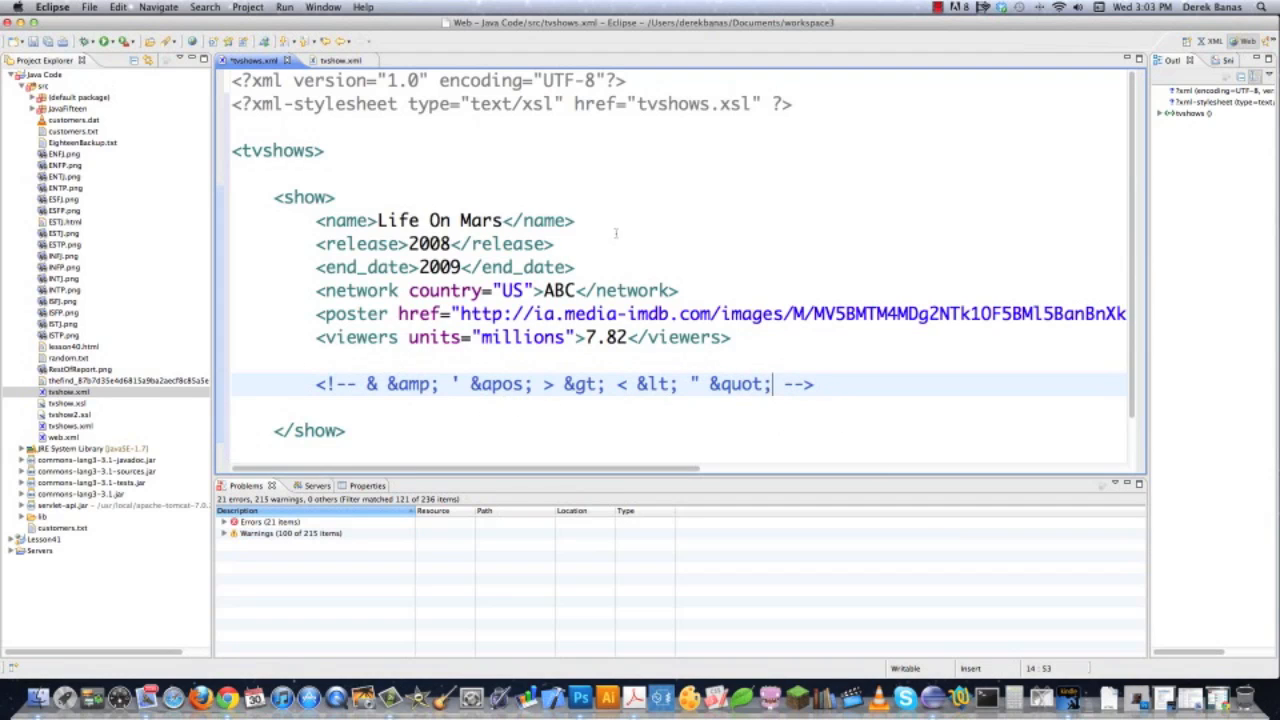
{"action": "double_click", "coordinate": [736, 384]}
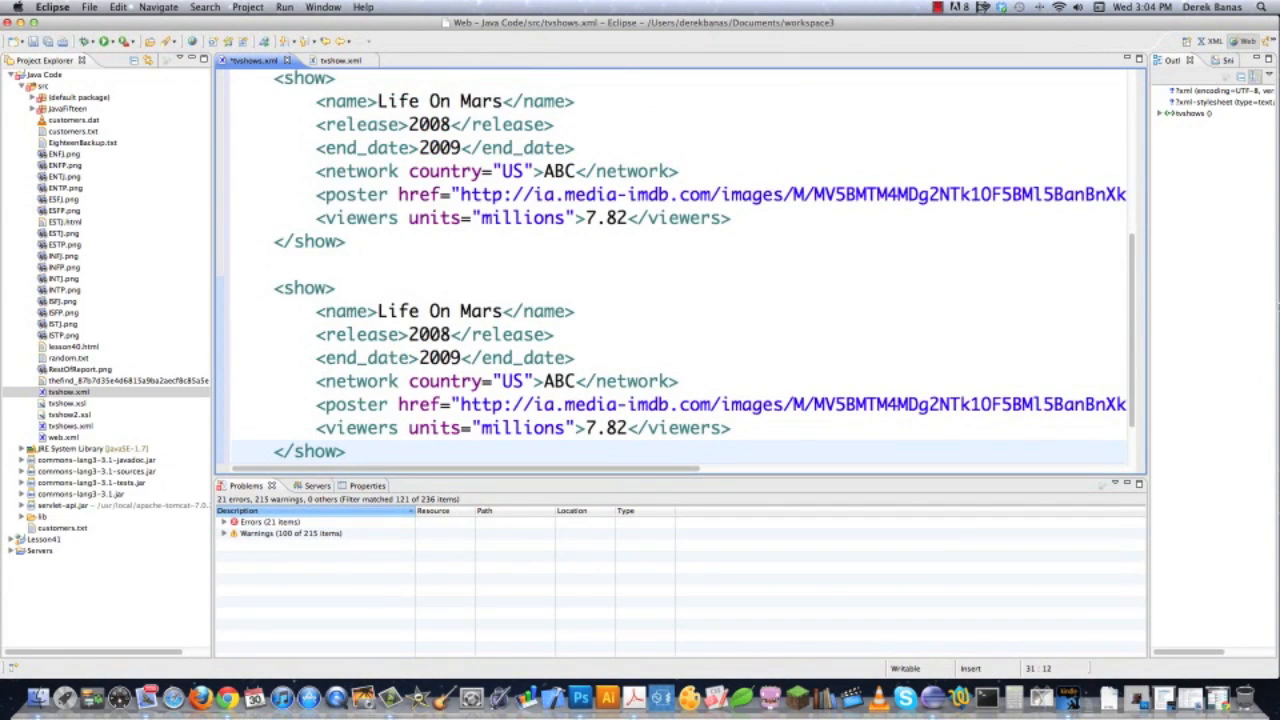
Change the copied show's release to 2006, end_date to 2007 and viewers to 6.8
{"action": "scroll", "scroll_direction": "down", "scroll_amount": 3}
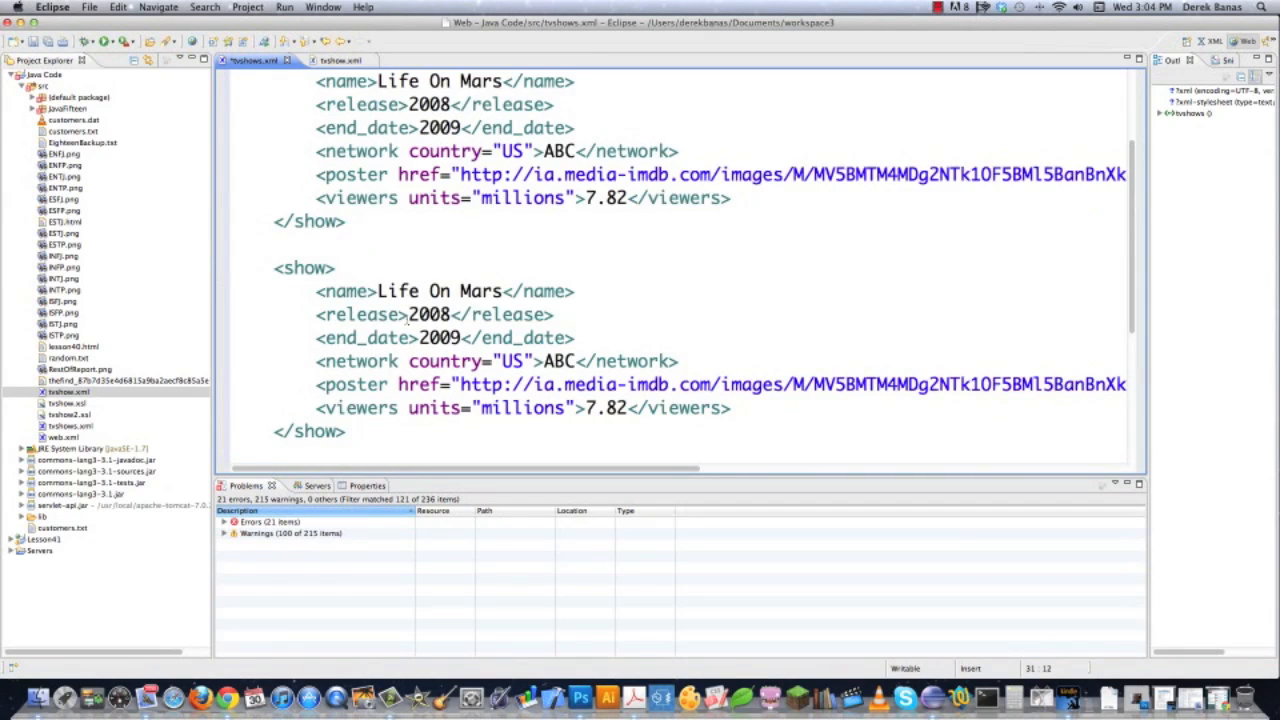
{"action": "left_click", "coordinate": [420, 314]}
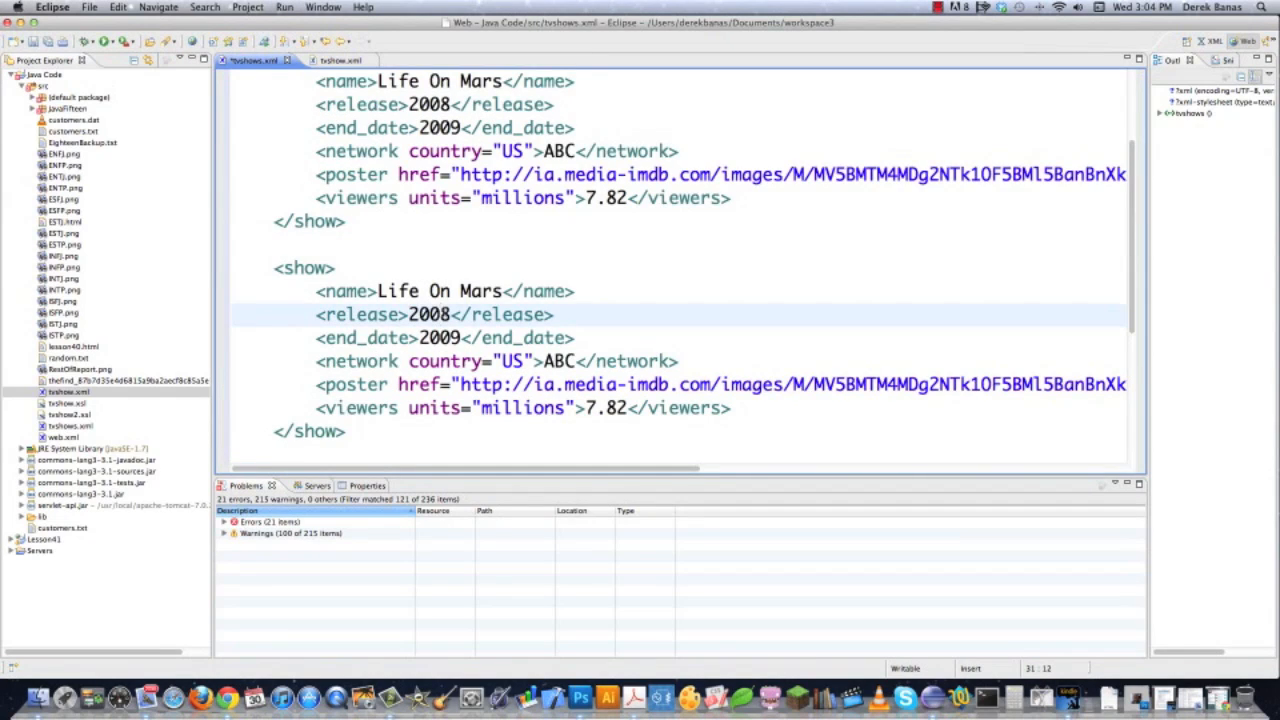
{"action": "type", "text": "2006"}
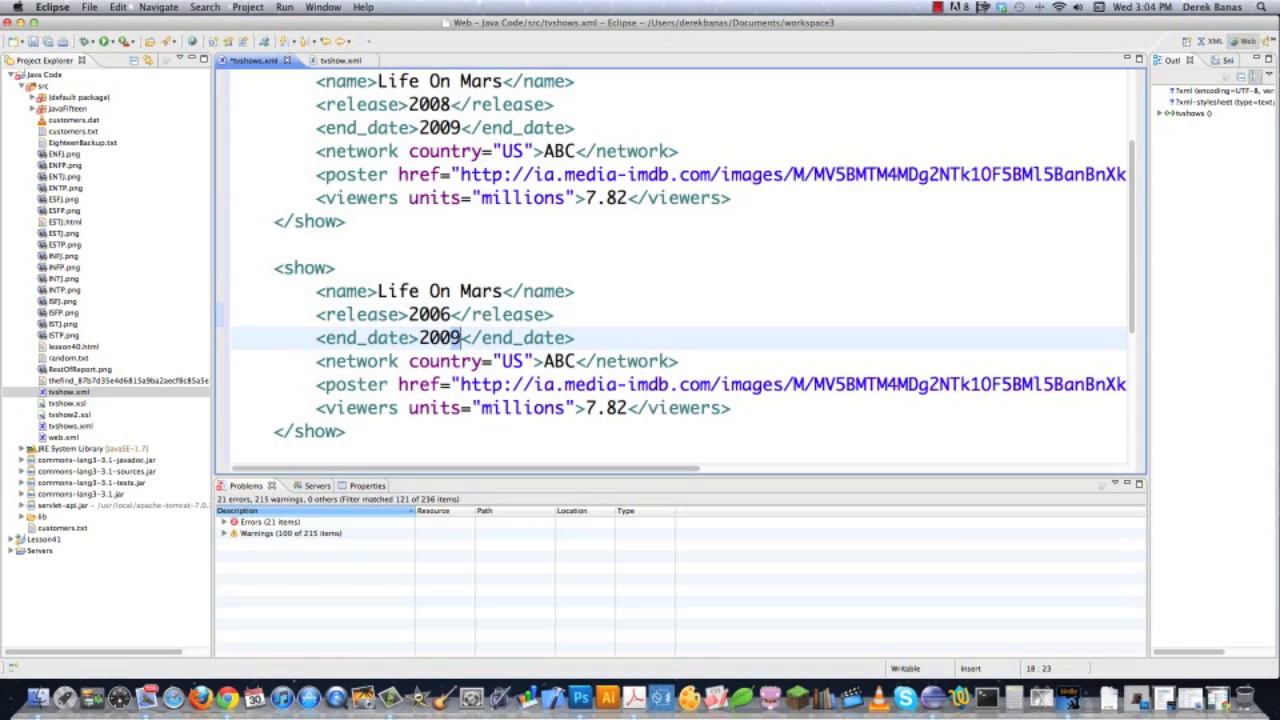
{"action": "type", "text": "2007"}
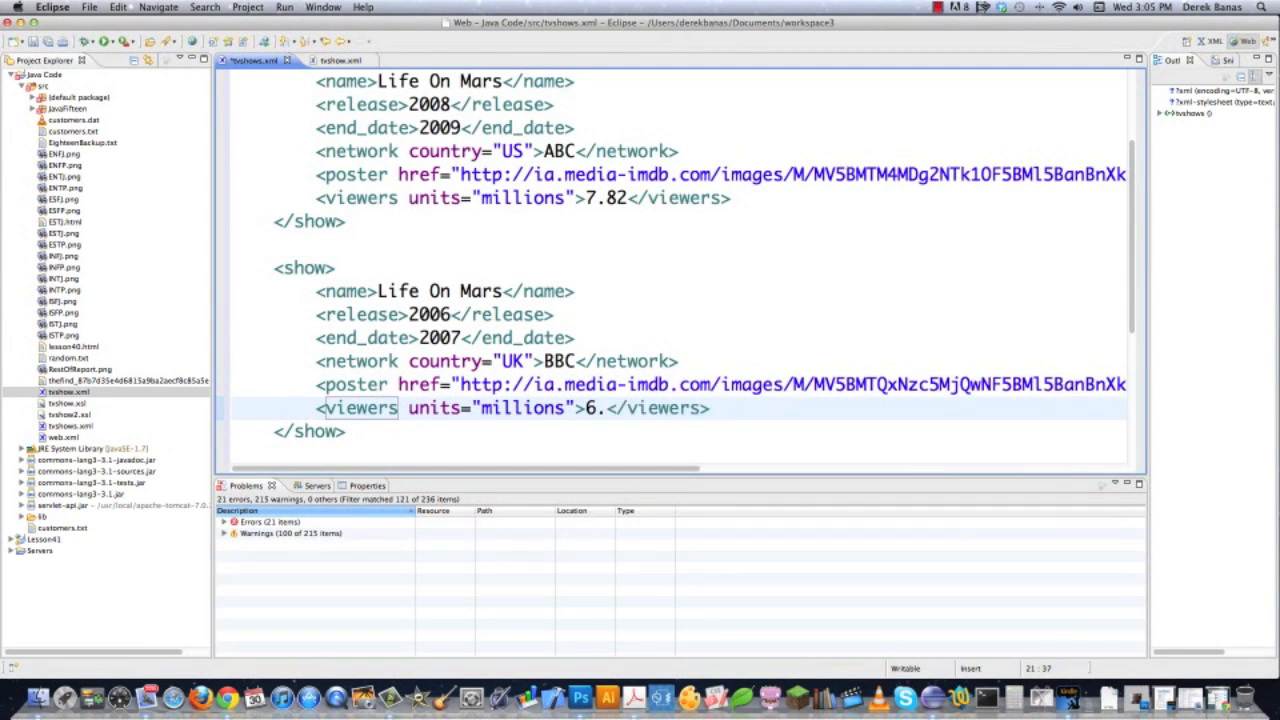
{"action": "type", "text": "8"}
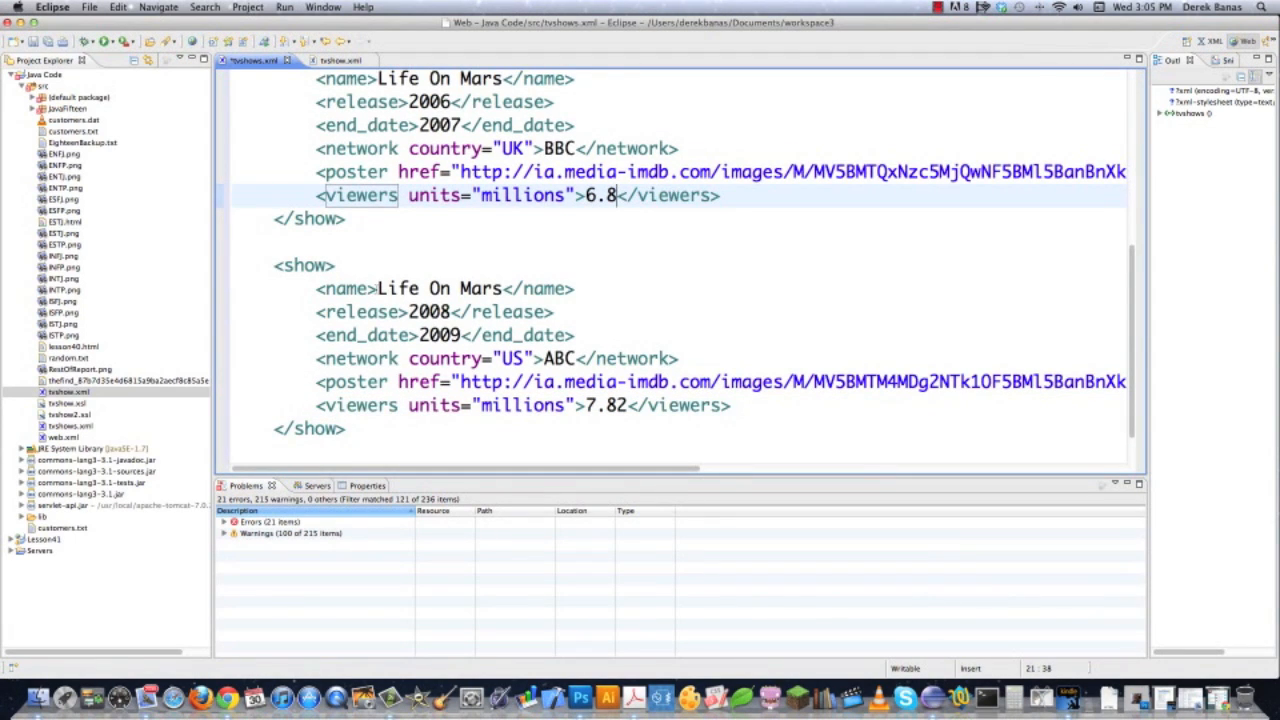
Rename the third show Freaks And Geeks with release 1999 and end_date 2000
{"action": "type", "text": "Freaks"}
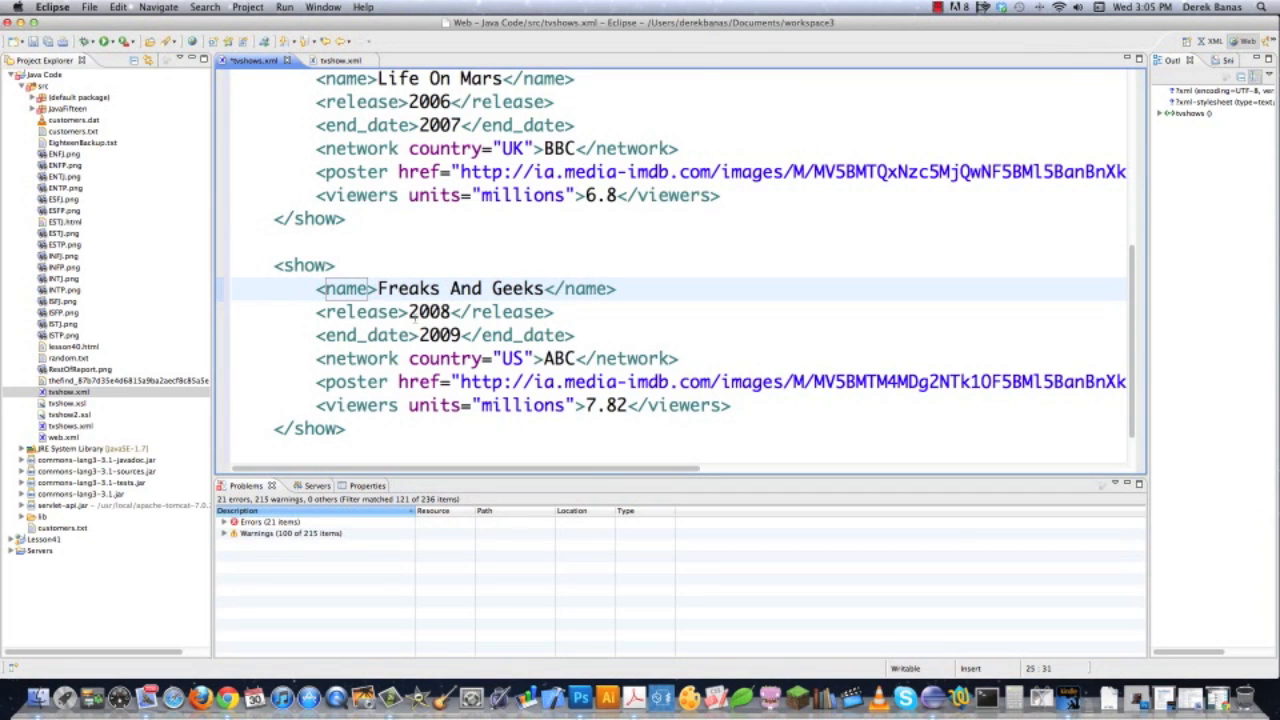
{"action": "type", "text": "1999"}
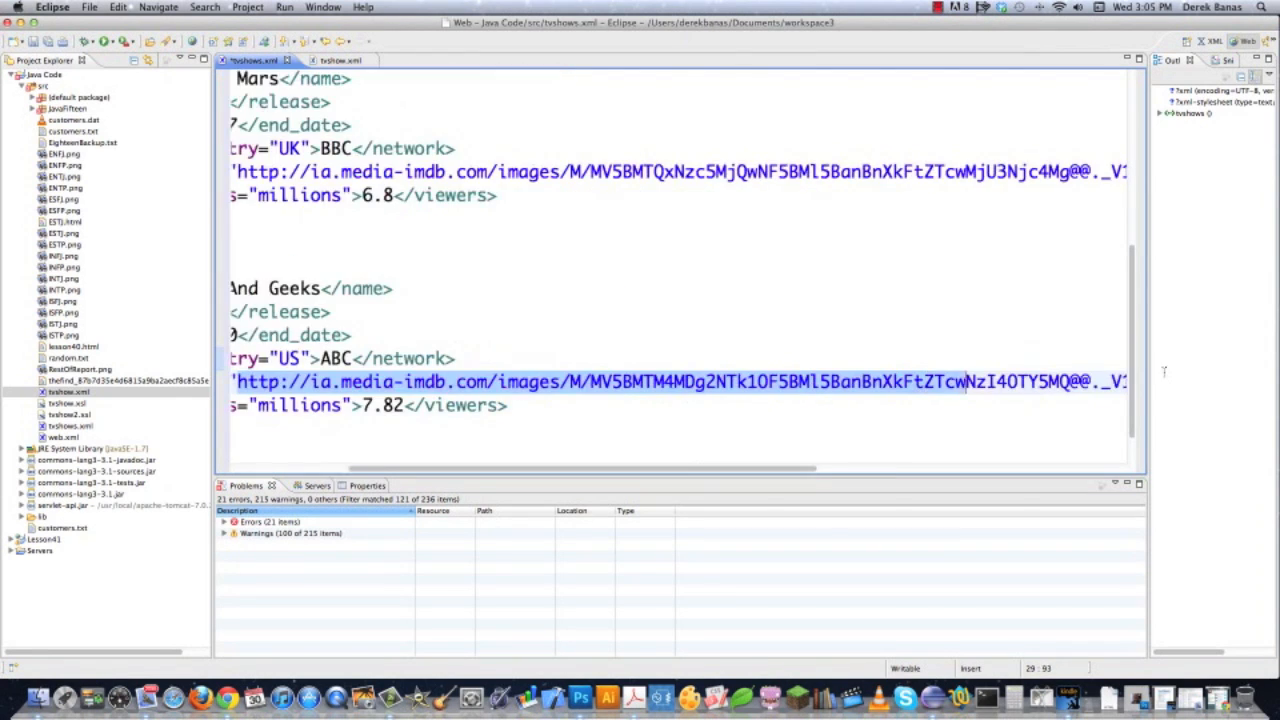
{"action": "scroll", "scroll_direction": "left", "scroll_amount": 3}
{"action": "type", "text": "6.77"}
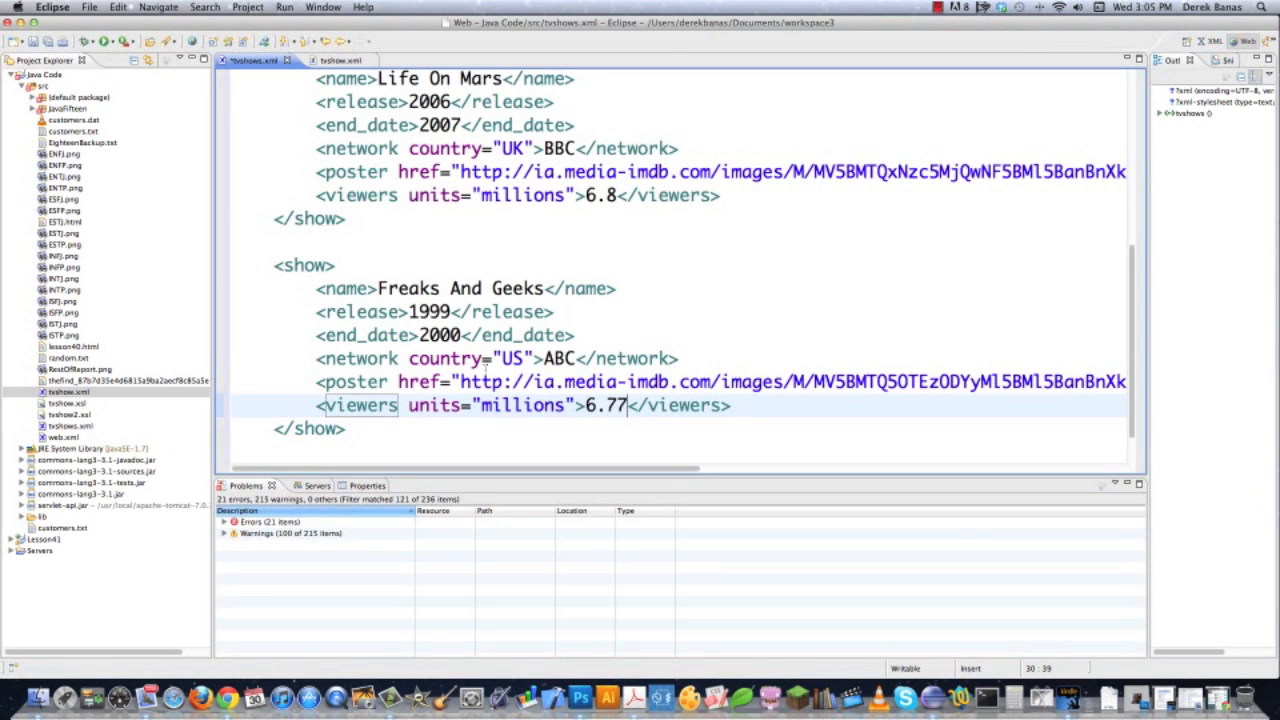
{"action": "scroll", "scroll_direction": "down", "scroll_amount": 3}
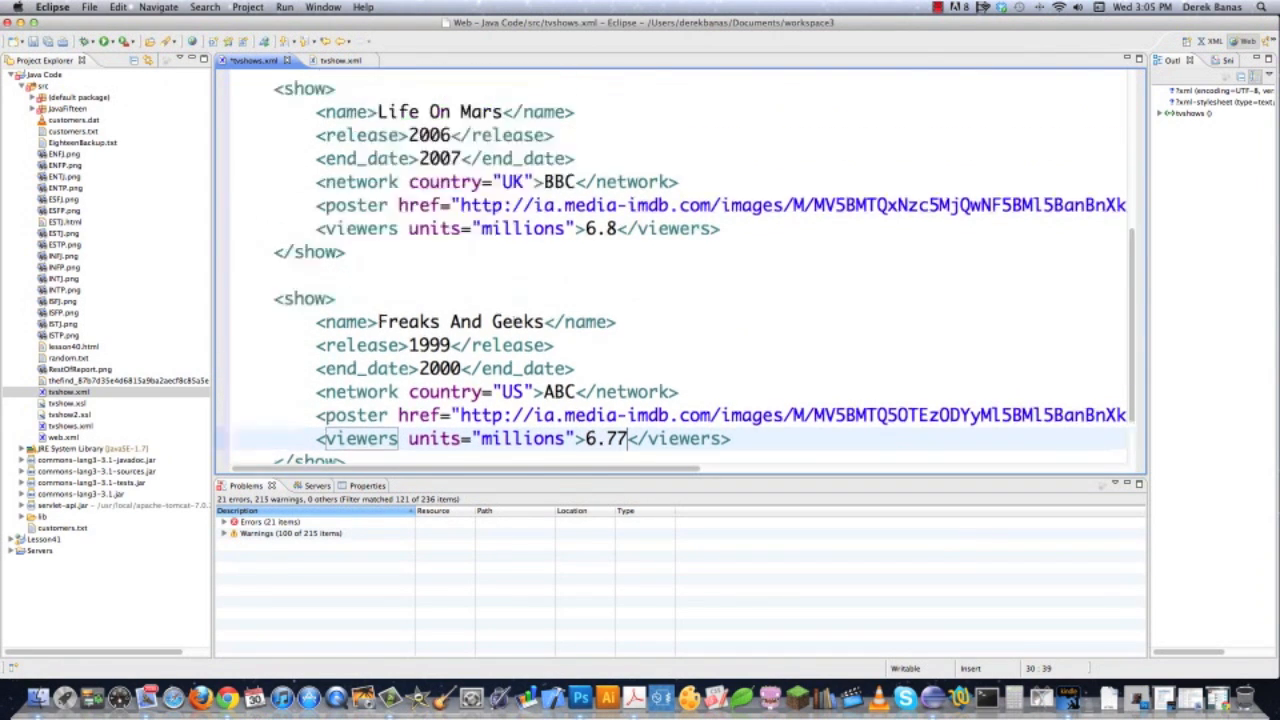